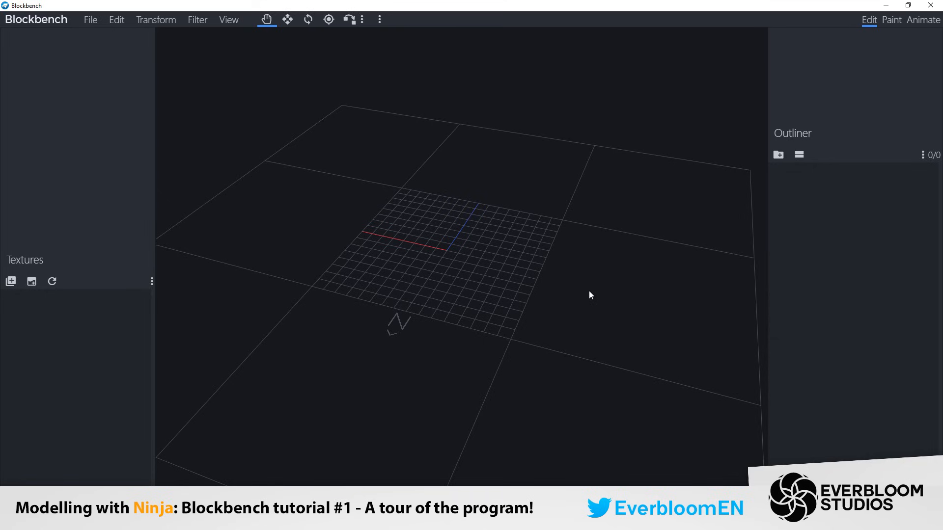
pyautogui.moveTo(92, 23)
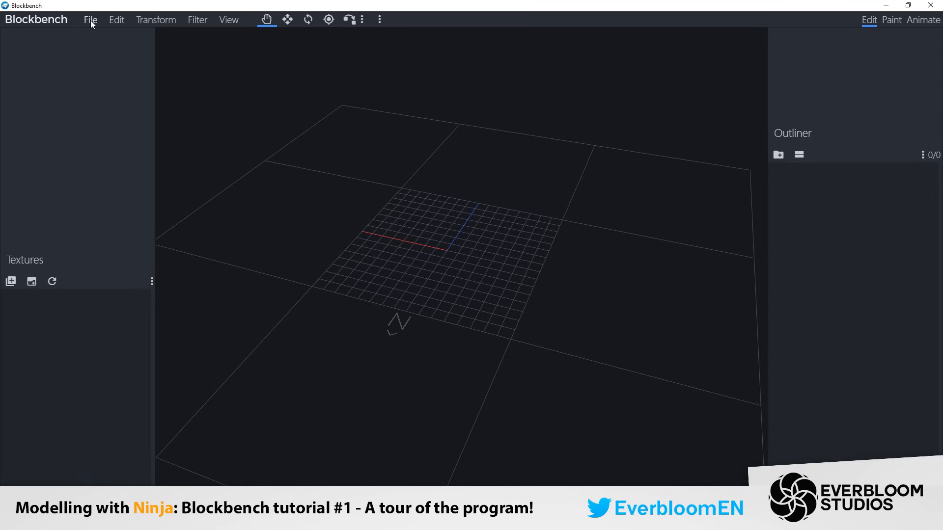
# Step: Show the File menu's operations for the empty scene
pyautogui.click(91, 20)
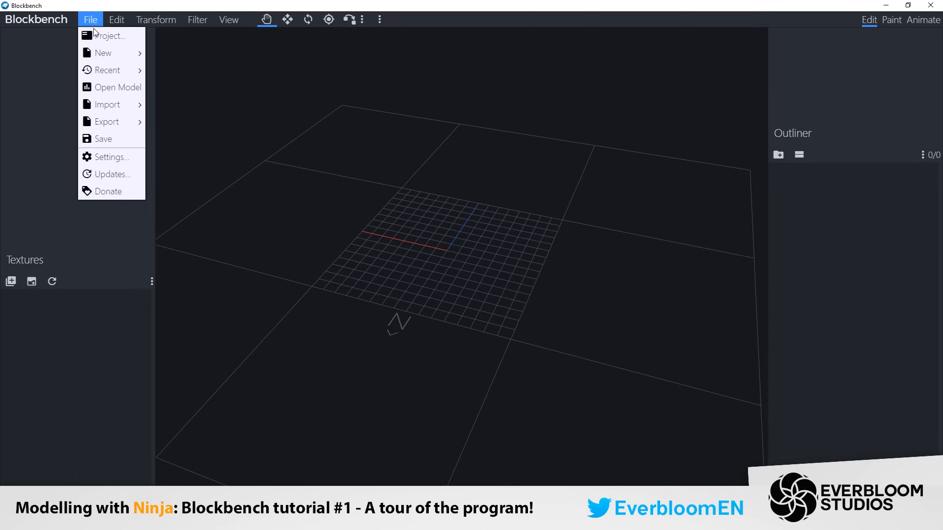
pyautogui.click(112, 35)
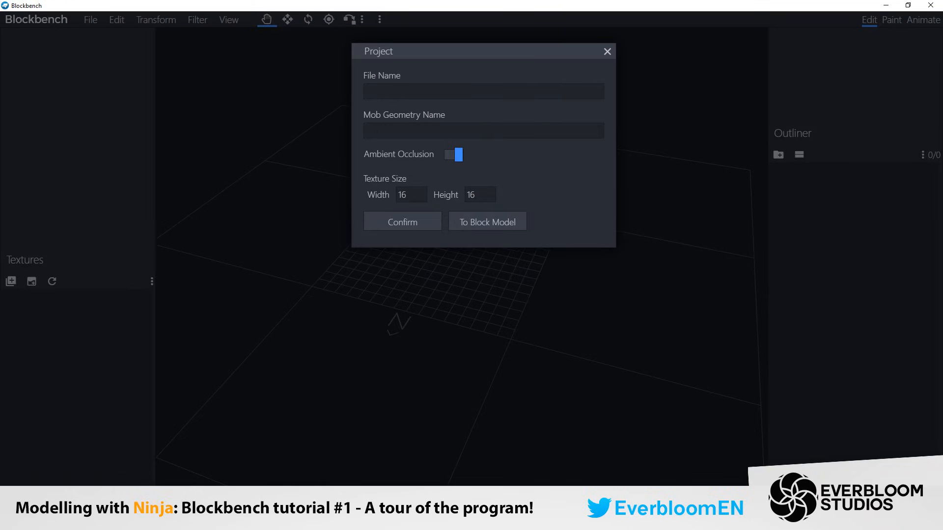
pyautogui.write('dog')
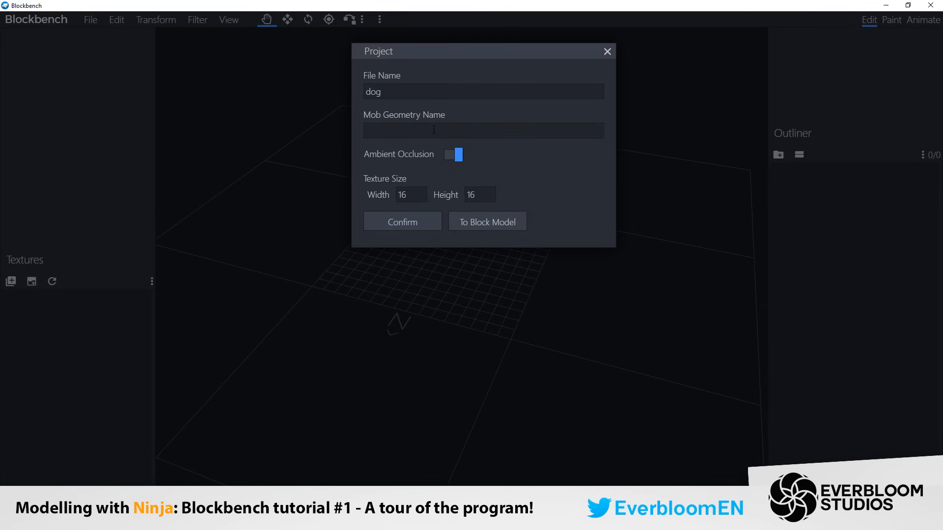
pyautogui.write('dog')
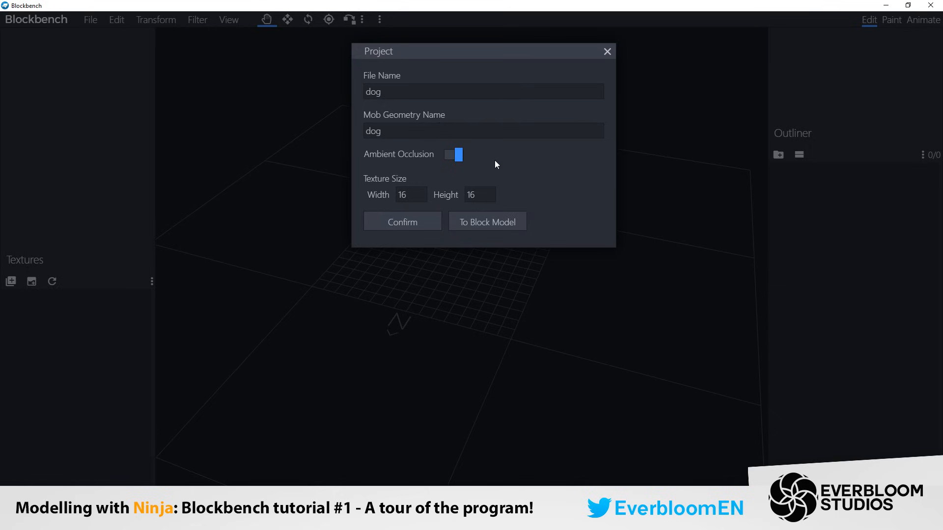
pyautogui.moveTo(450, 170)
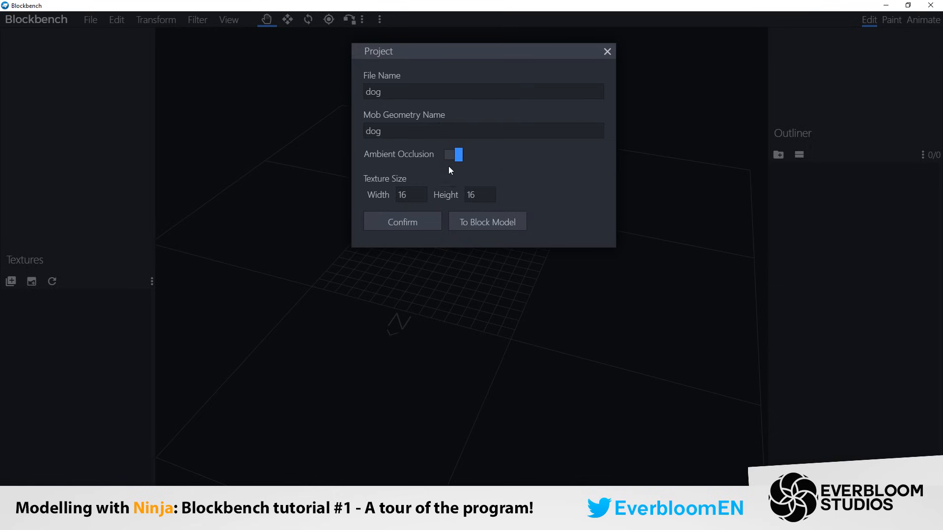
pyautogui.moveTo(511, 161)
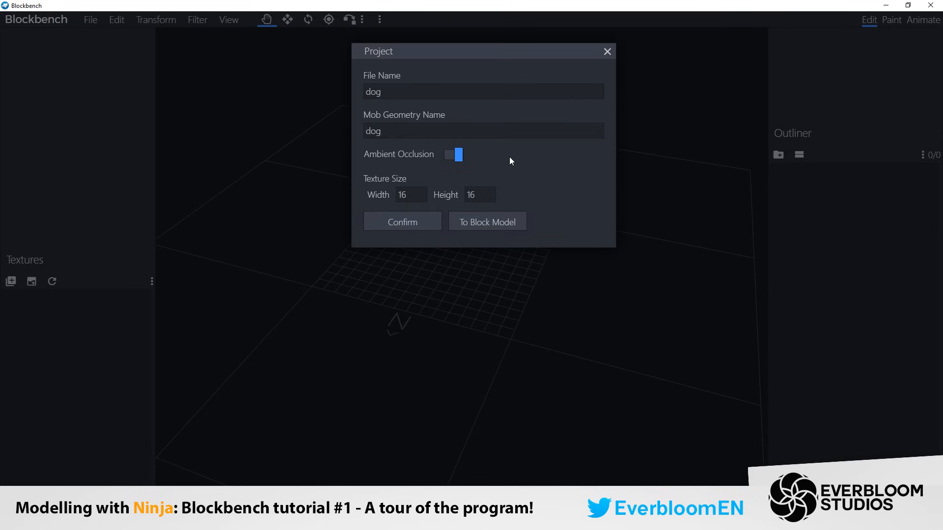
pyautogui.moveTo(436, 195)
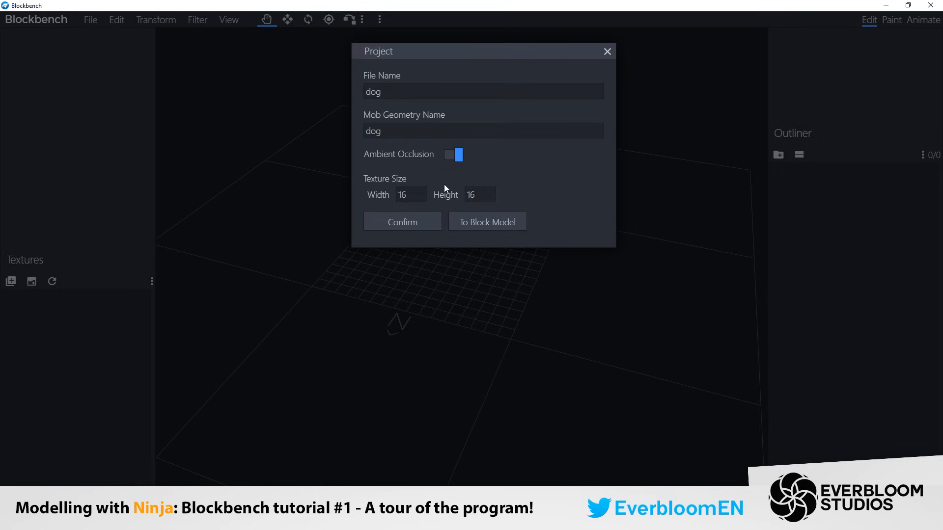
pyautogui.moveTo(413, 199)
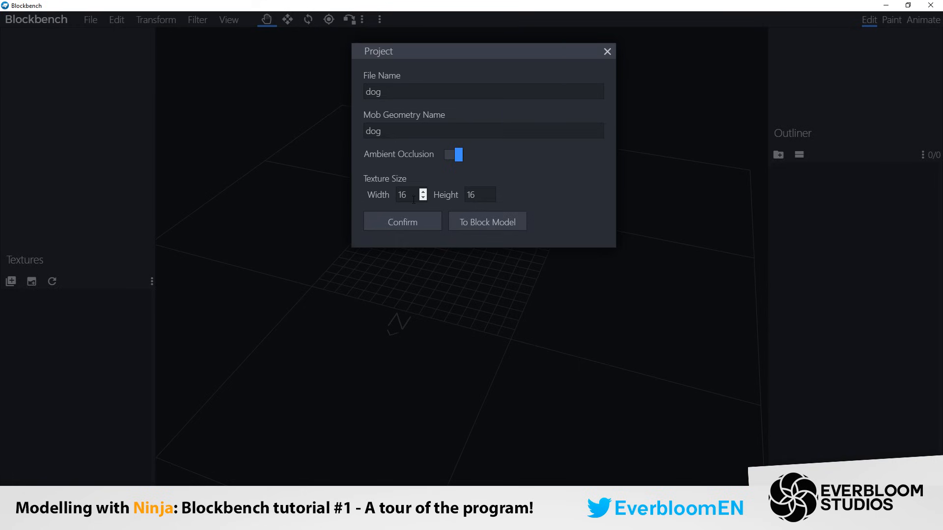
pyautogui.moveTo(398, 218)
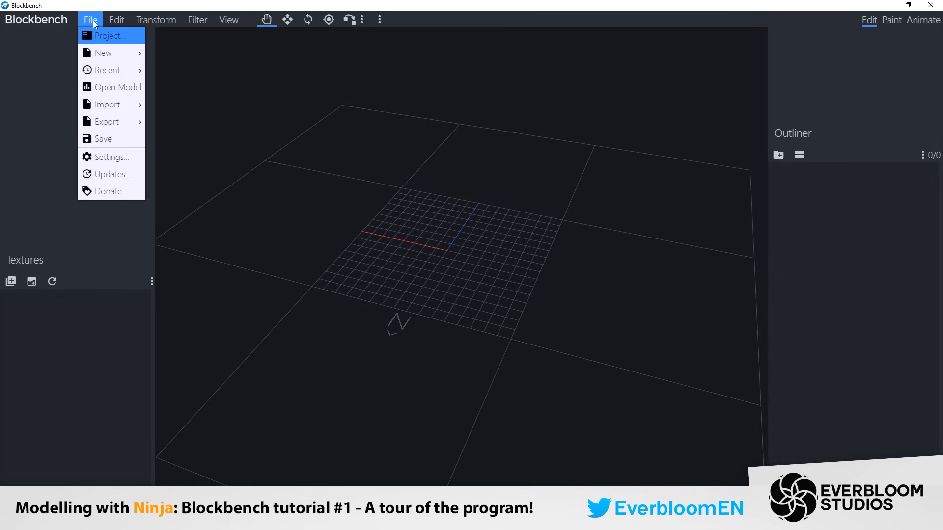
pyautogui.moveTo(103, 53)
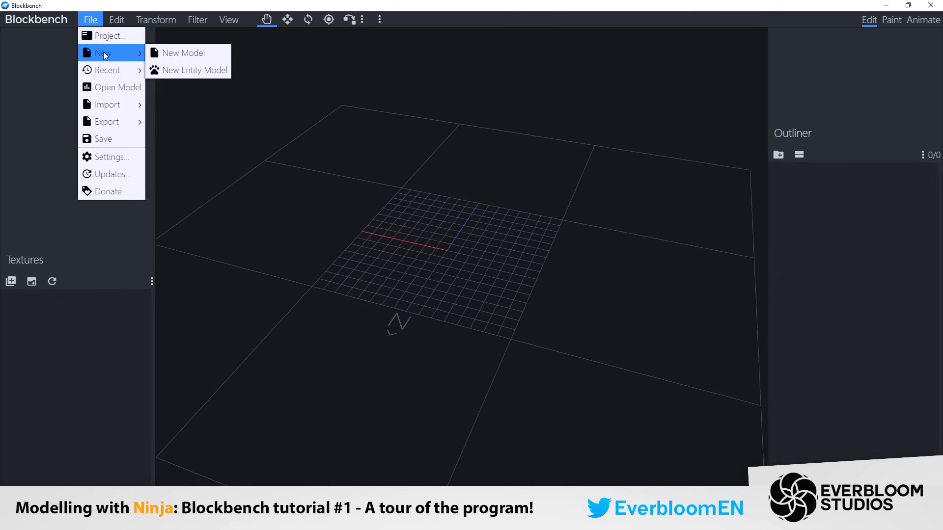
pyautogui.moveTo(207, 60)
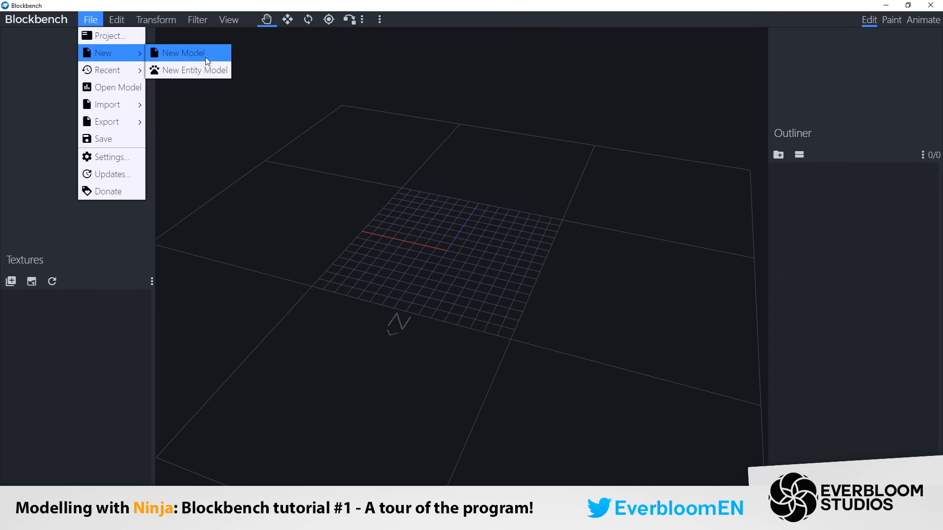
pyautogui.moveTo(185, 56)
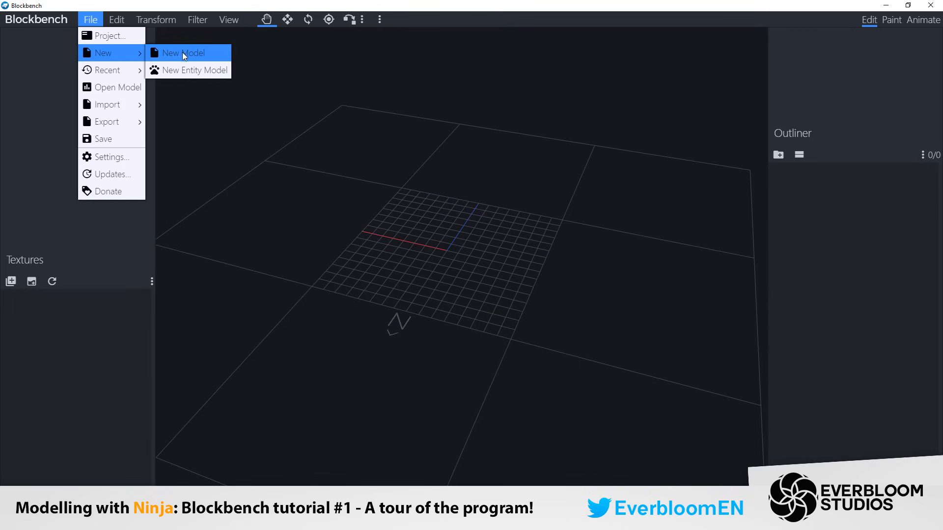
# Step: Create a new model with File Name and Mob Geometry Name both set to 'dog'
pyautogui.click(179, 53)
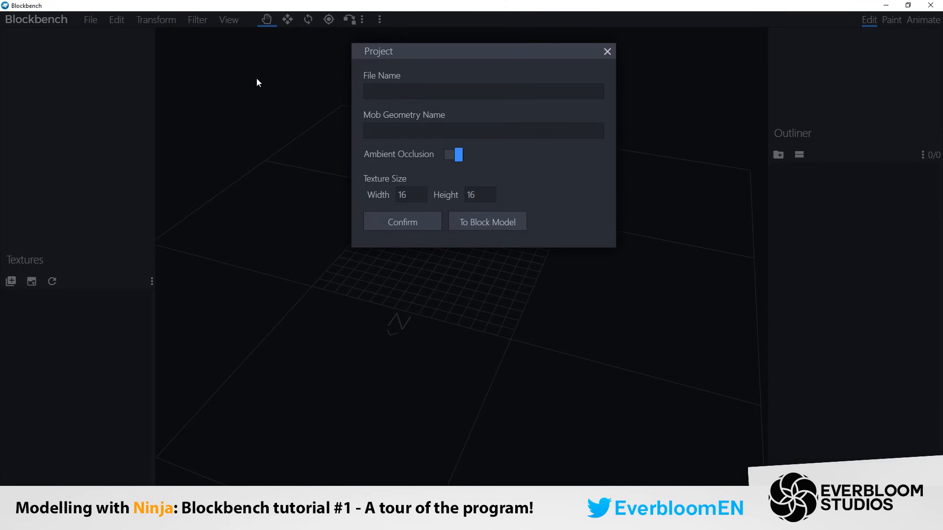
pyautogui.write('dog')
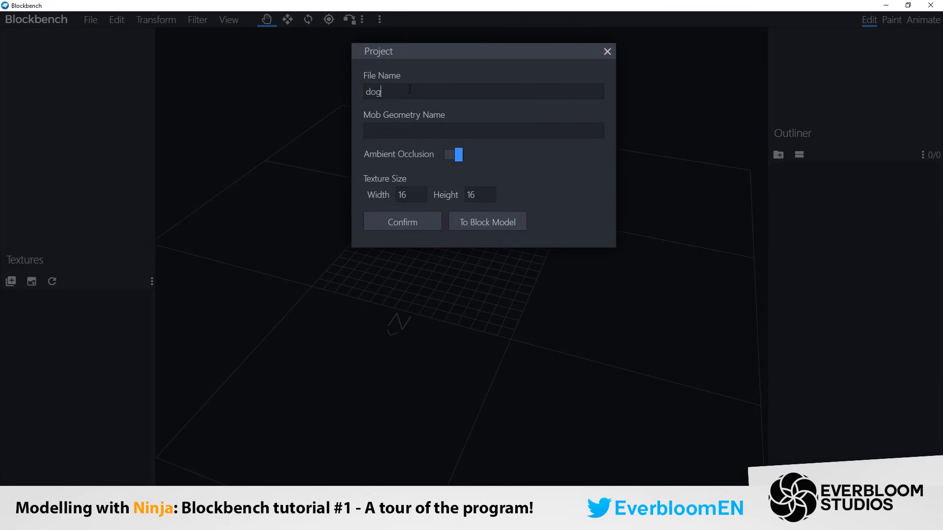
pyautogui.write('dog')
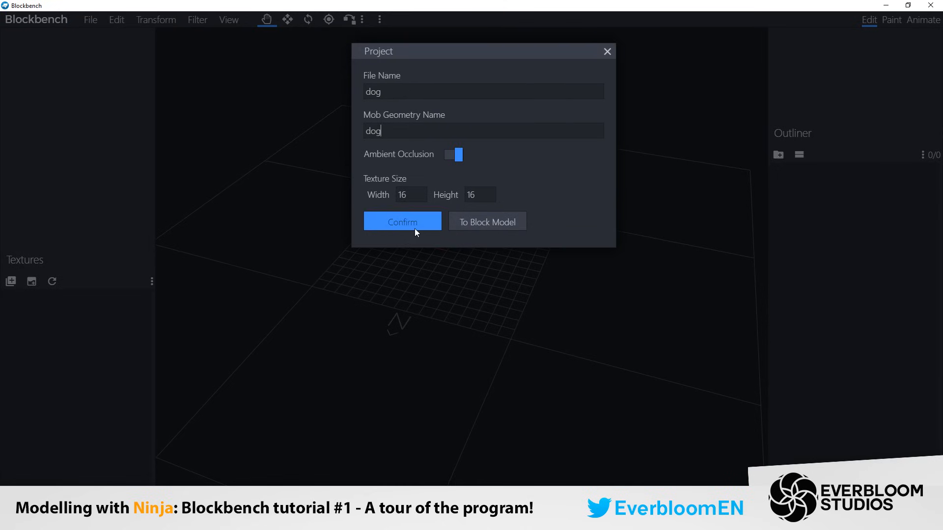
pyautogui.click(402, 222)
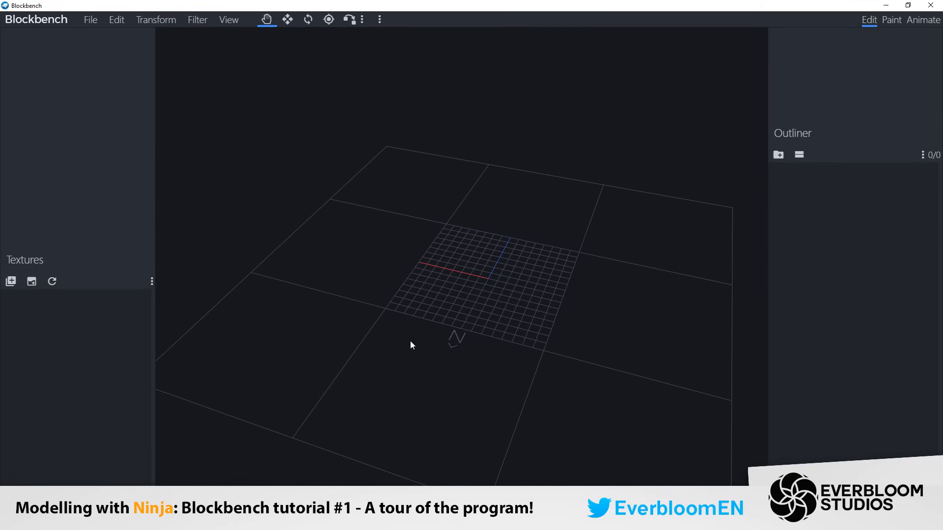
# Step: Bring up the File menu again, showing recent models and project options
pyautogui.click(91, 19)
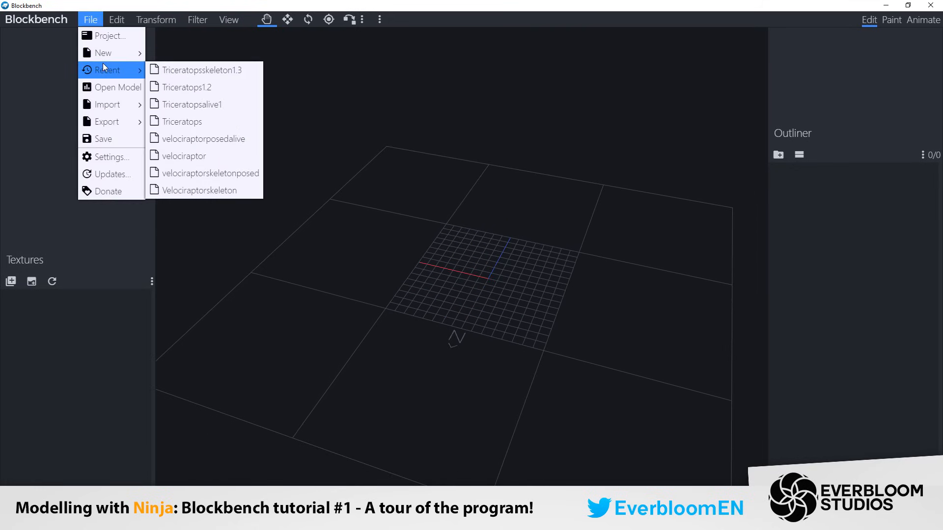
pyautogui.moveTo(108, 70)
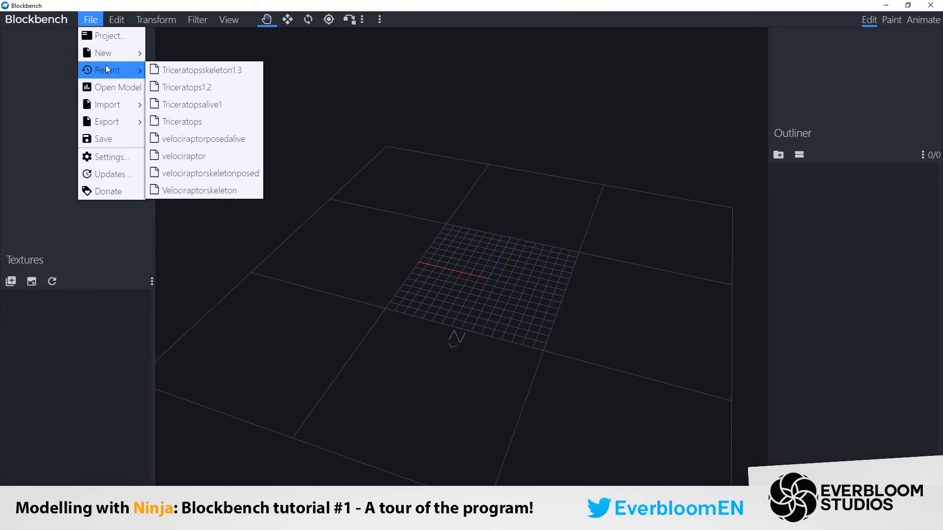
pyautogui.moveTo(211, 156)
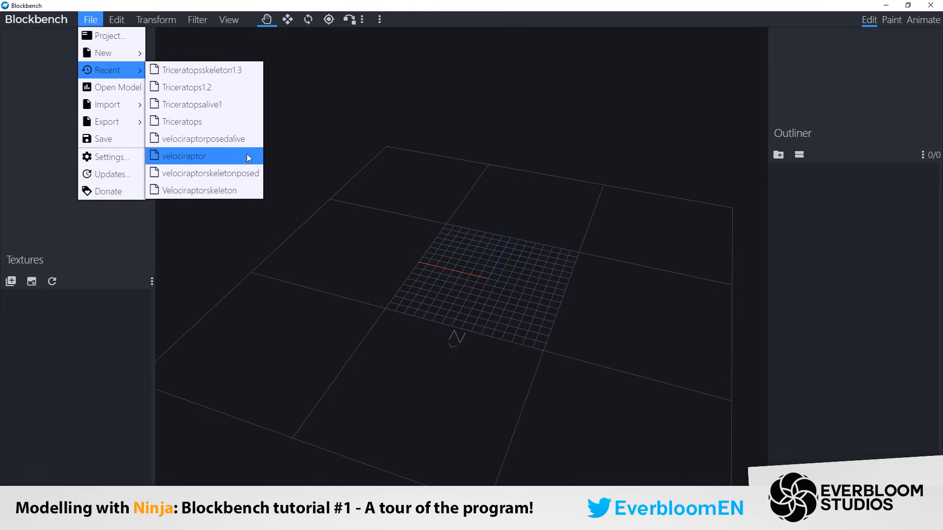
pyautogui.moveTo(108, 88)
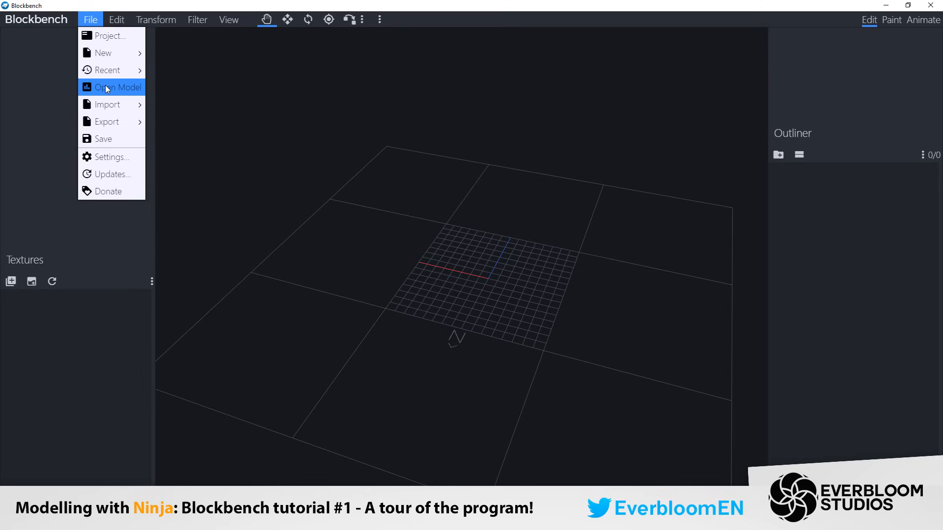
pyautogui.moveTo(107, 104)
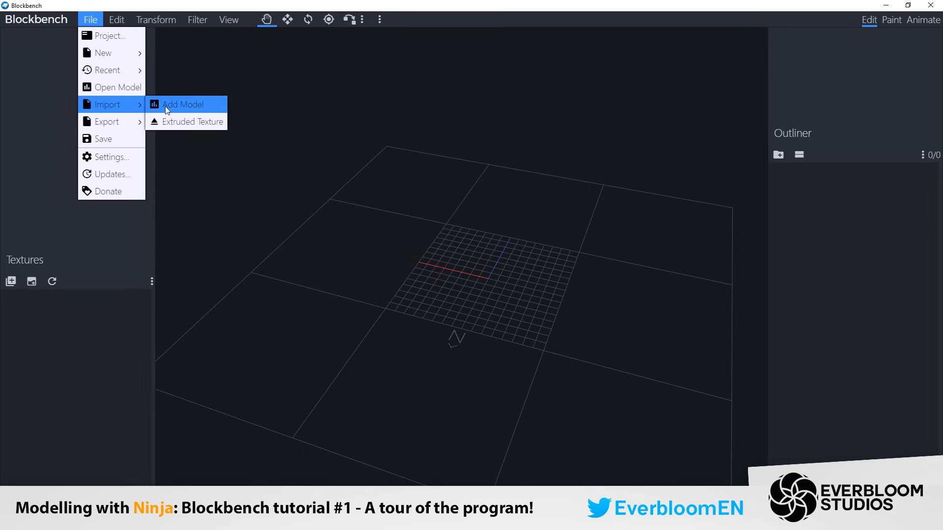
pyautogui.moveTo(182, 125)
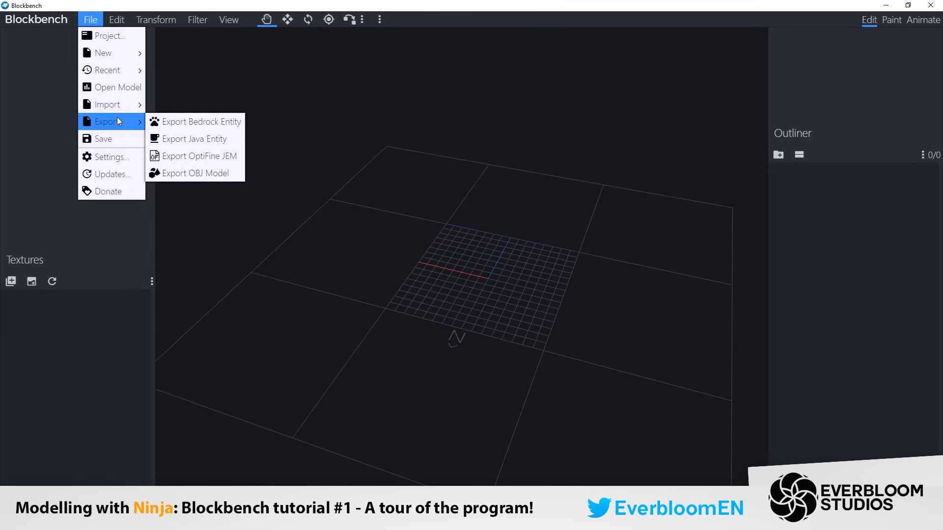
pyautogui.moveTo(177, 126)
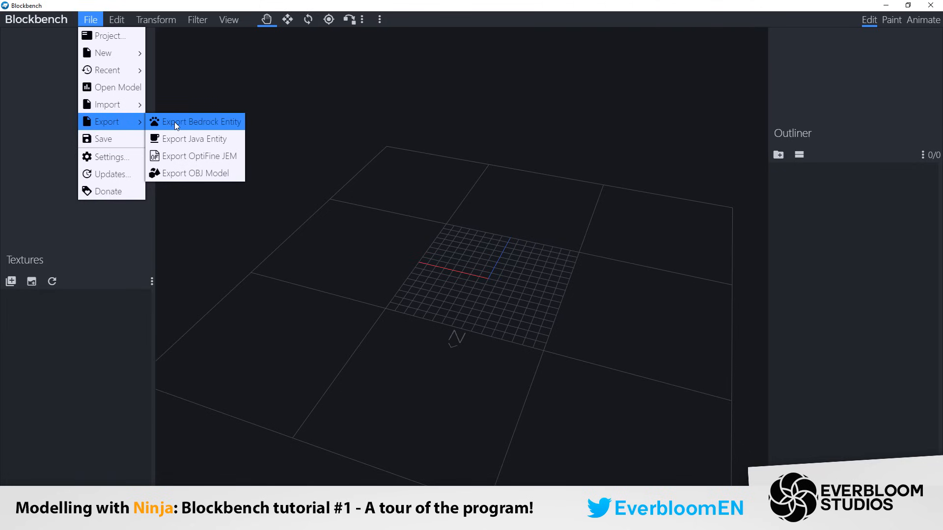
pyautogui.moveTo(184, 139)
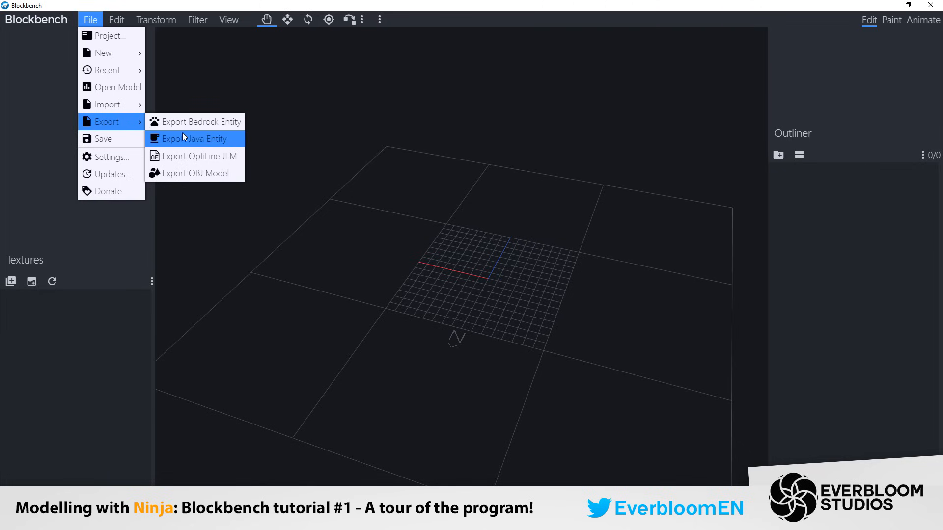
pyautogui.moveTo(183, 142)
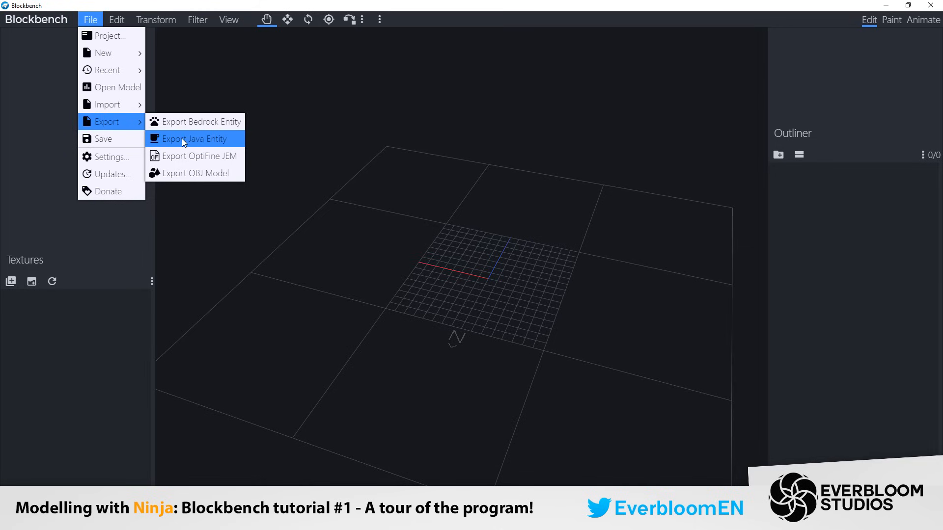
pyautogui.moveTo(198, 158)
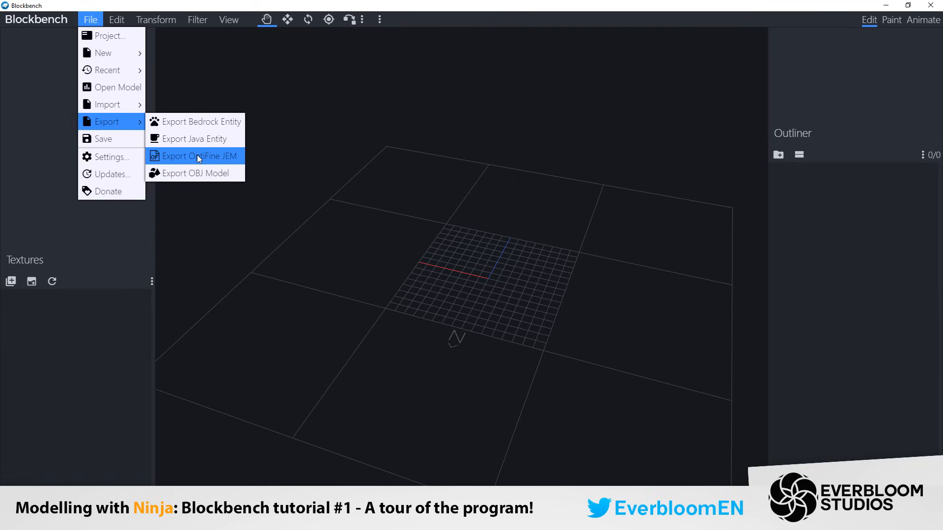
pyautogui.moveTo(106, 147)
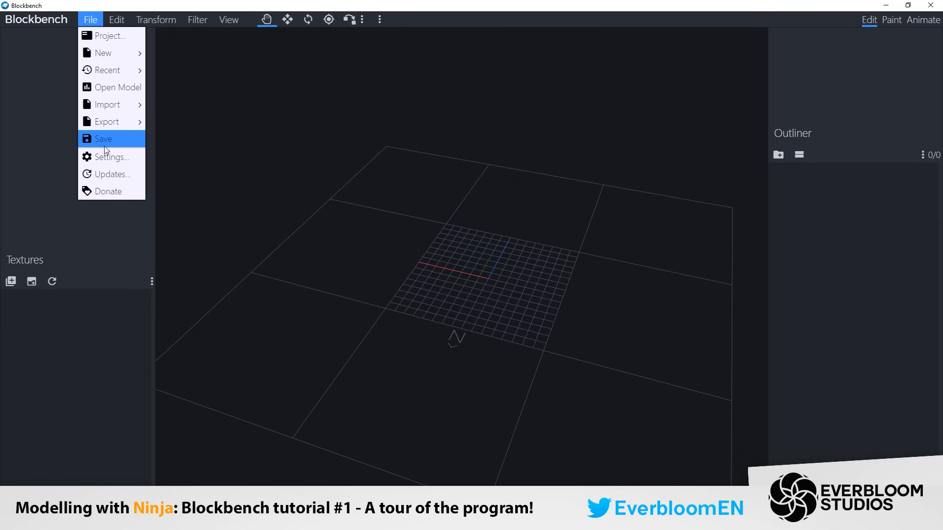
pyautogui.moveTo(113, 160)
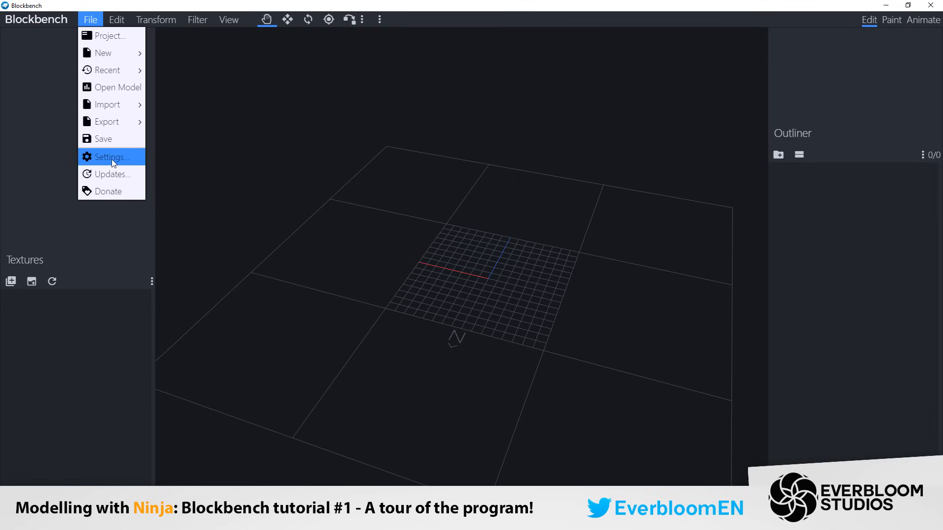
# Step: Open Settings, view Layout colours, and expand then collapse the Grid options
pyautogui.click(108, 157)
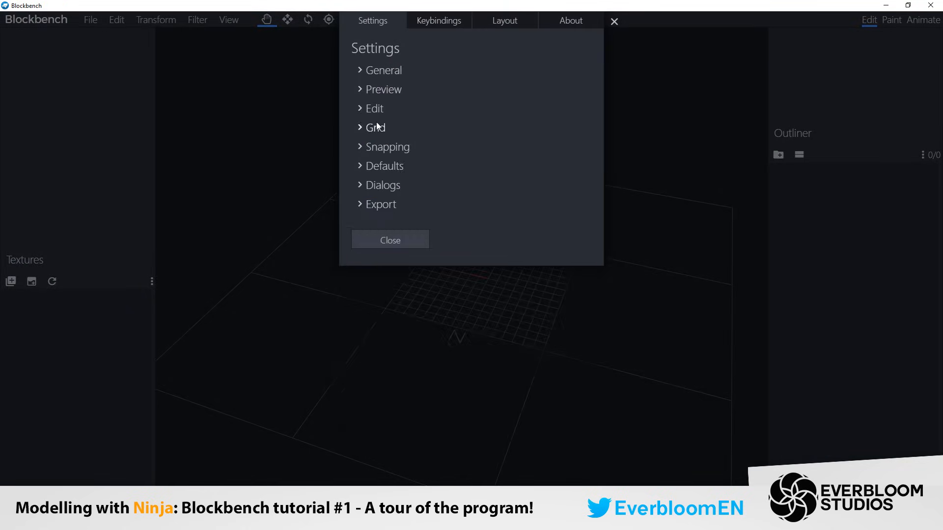
pyautogui.click(504, 21)
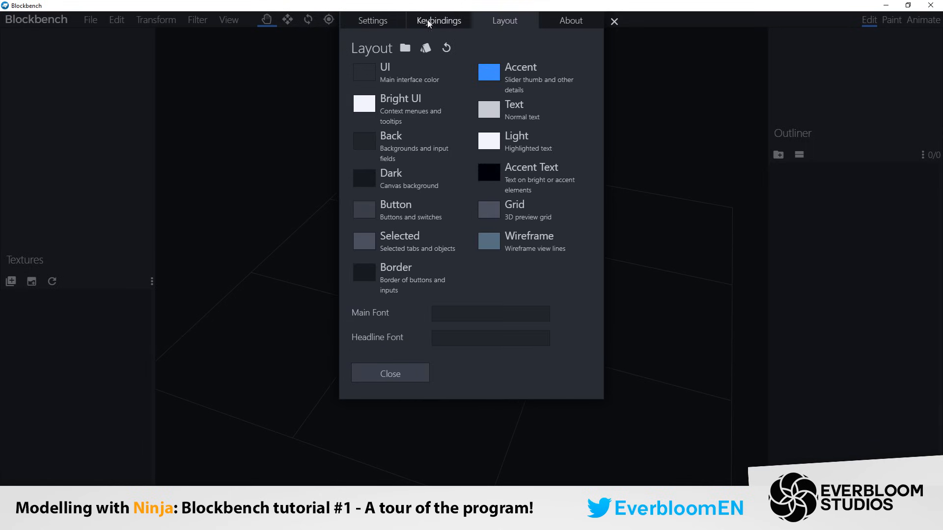
pyautogui.click(372, 21)
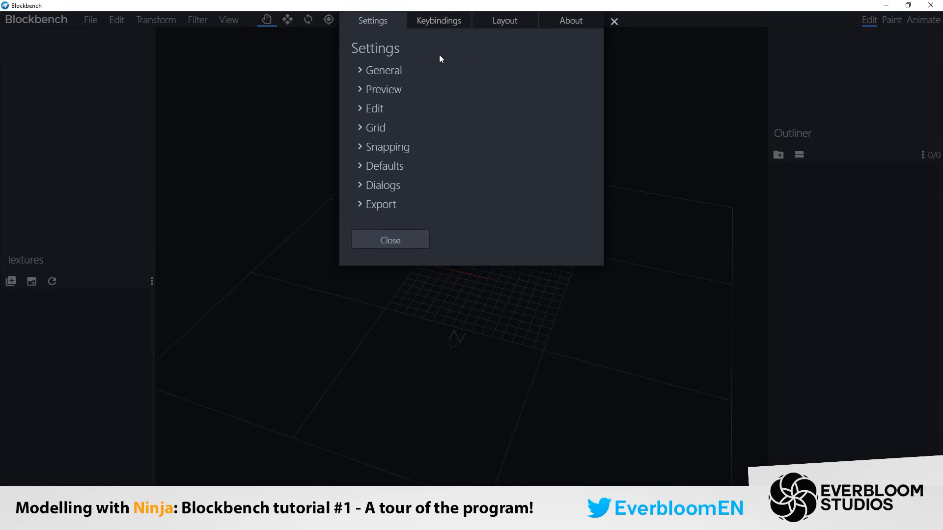
pyautogui.click(375, 127)
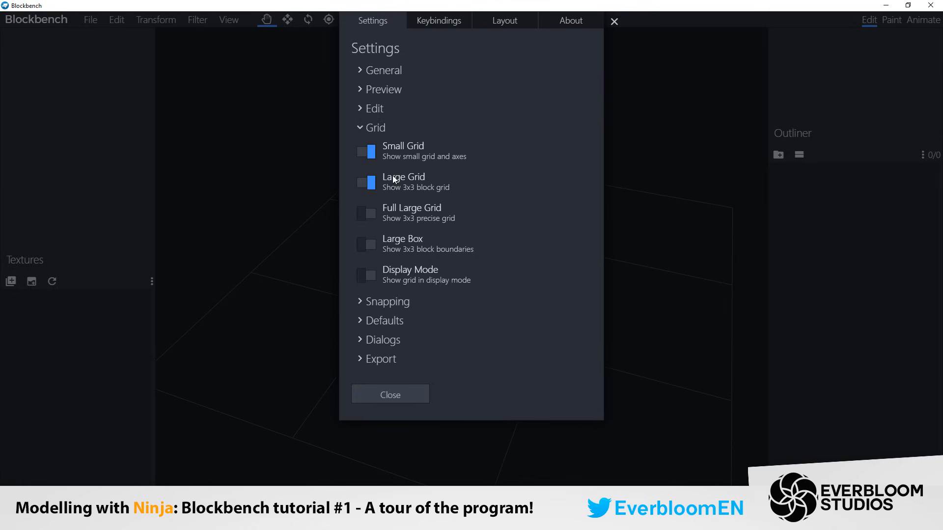
pyautogui.click(375, 127)
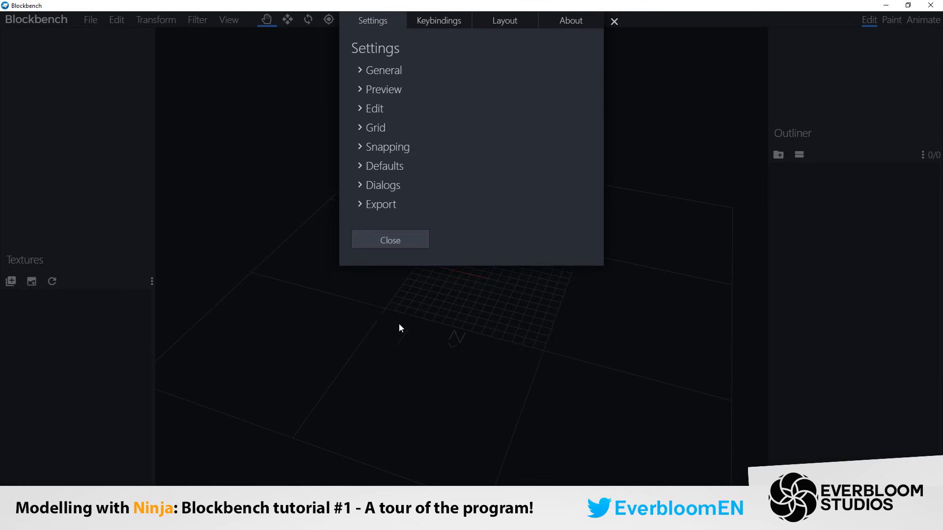
# Step: Revisit Layout, browse Keybindings categories, then view the About page with version 2.5.1
pyautogui.click(505, 20)
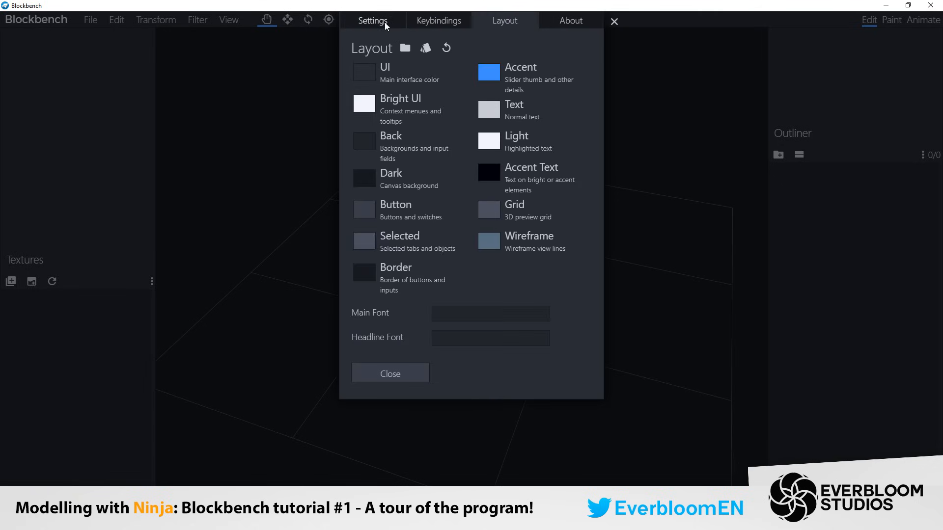
pyautogui.click(438, 20)
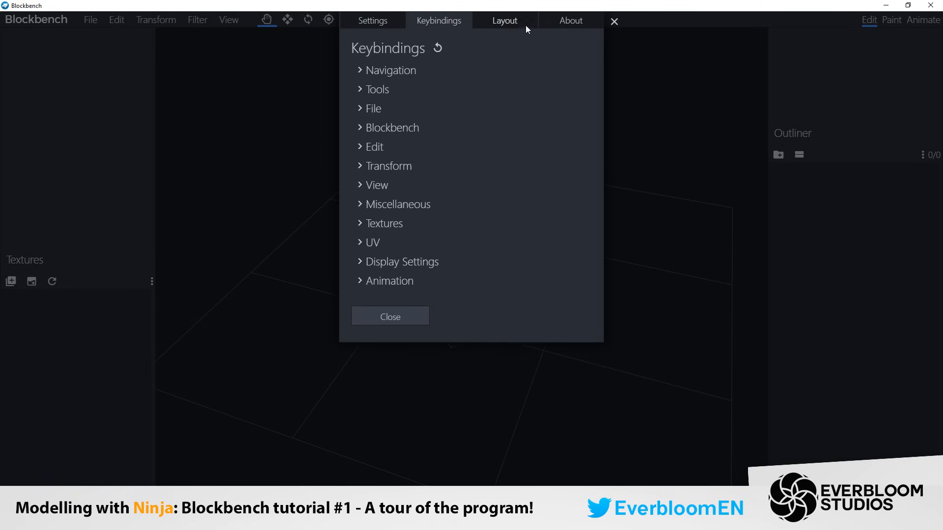
pyautogui.click(373, 20)
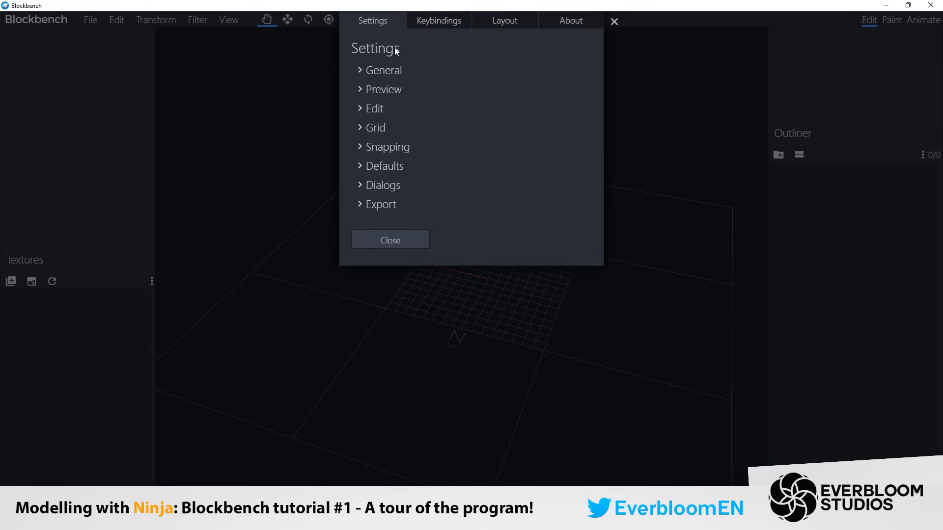
pyautogui.moveTo(446, 62)
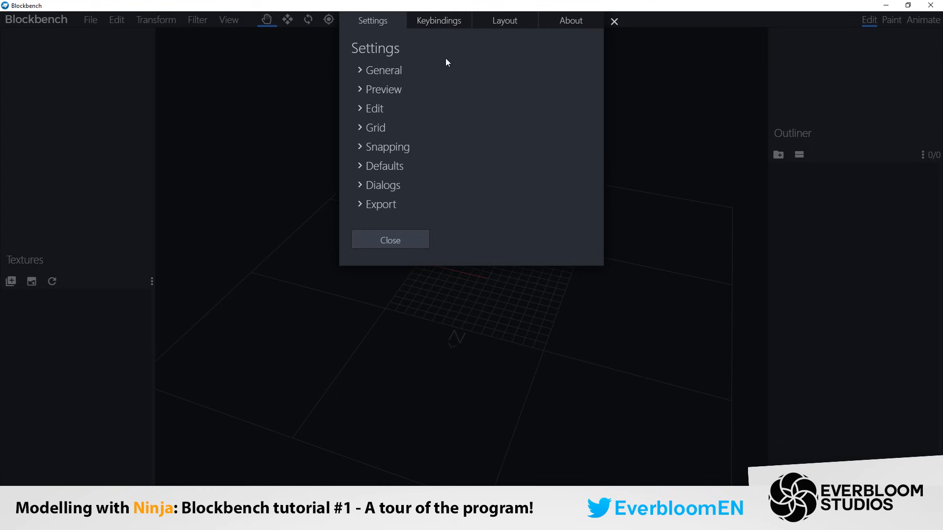
pyautogui.click(570, 20)
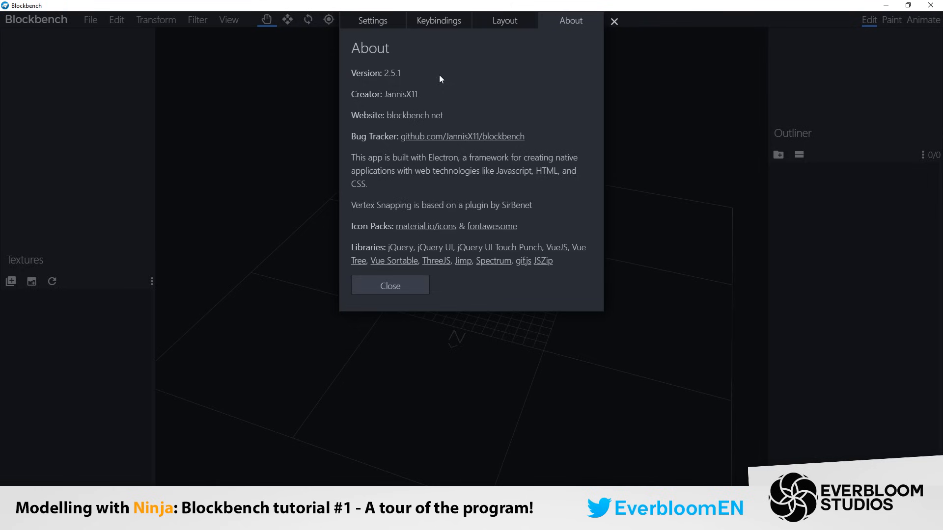
pyautogui.moveTo(442, 166)
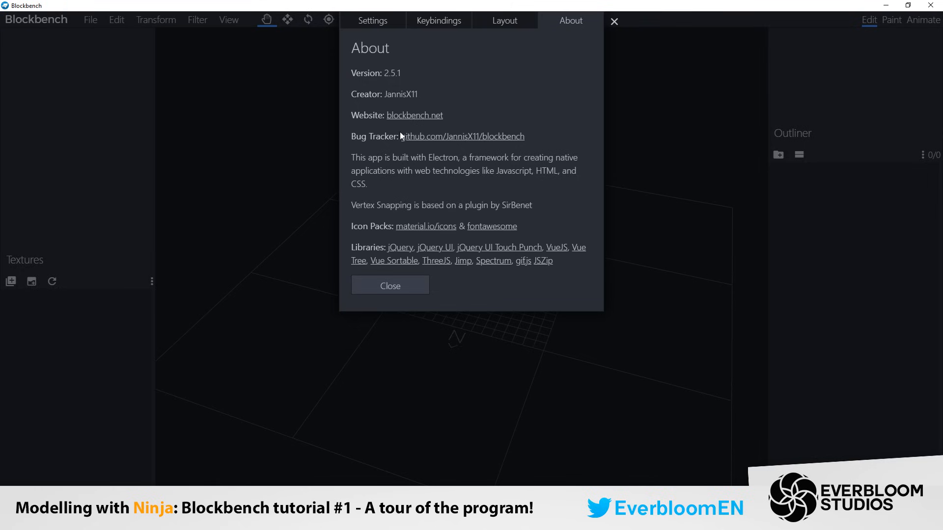
pyautogui.moveTo(381, 99)
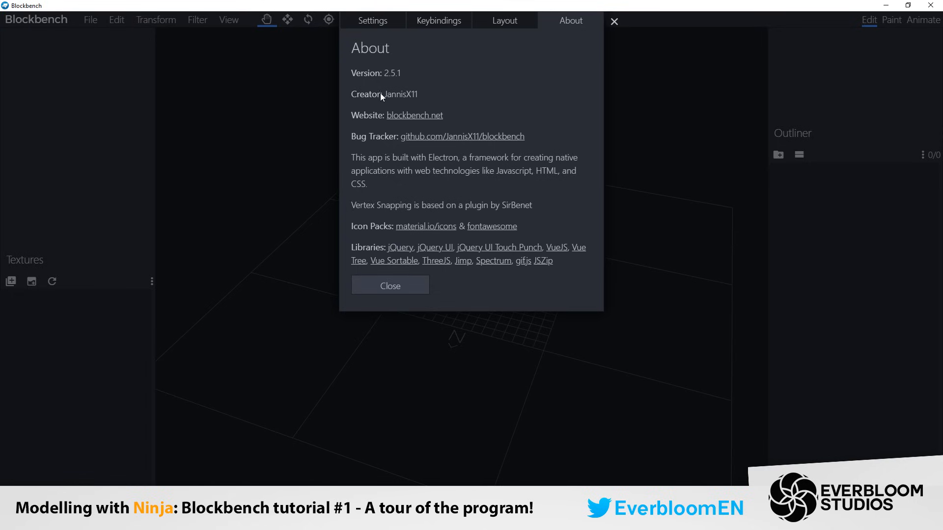
pyautogui.moveTo(346, 124)
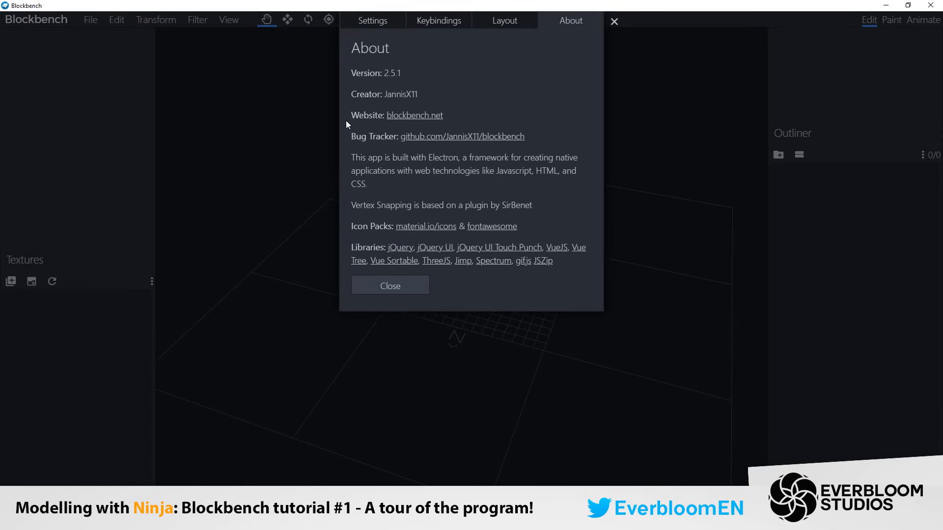
pyautogui.moveTo(383, 163)
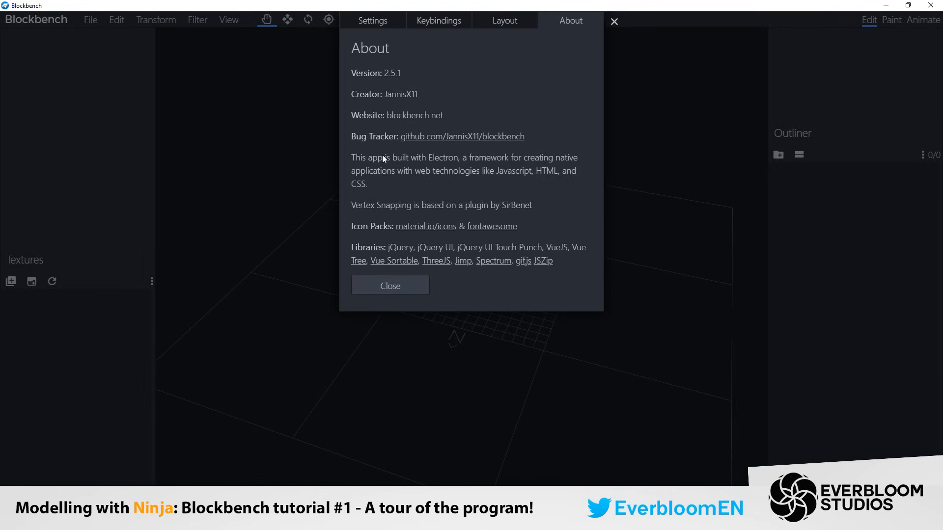
pyautogui.moveTo(395, 89)
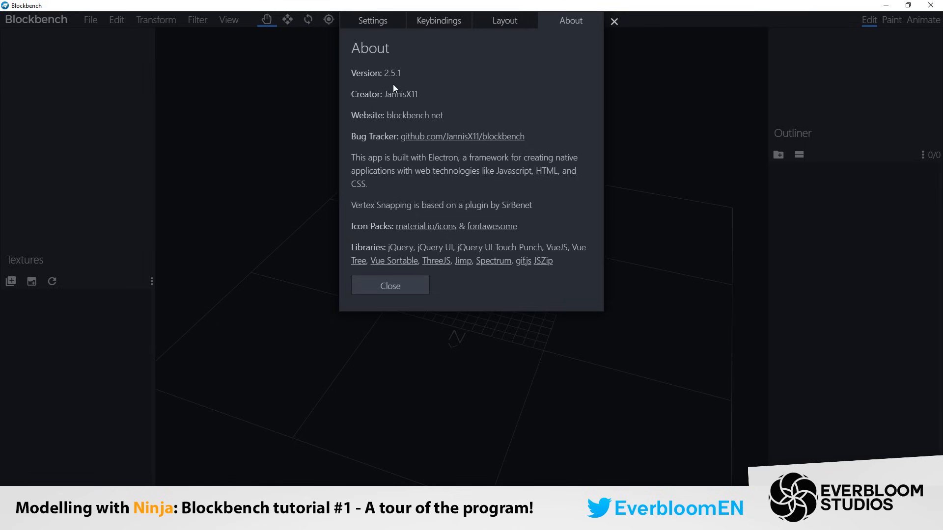
pyautogui.moveTo(399, 83)
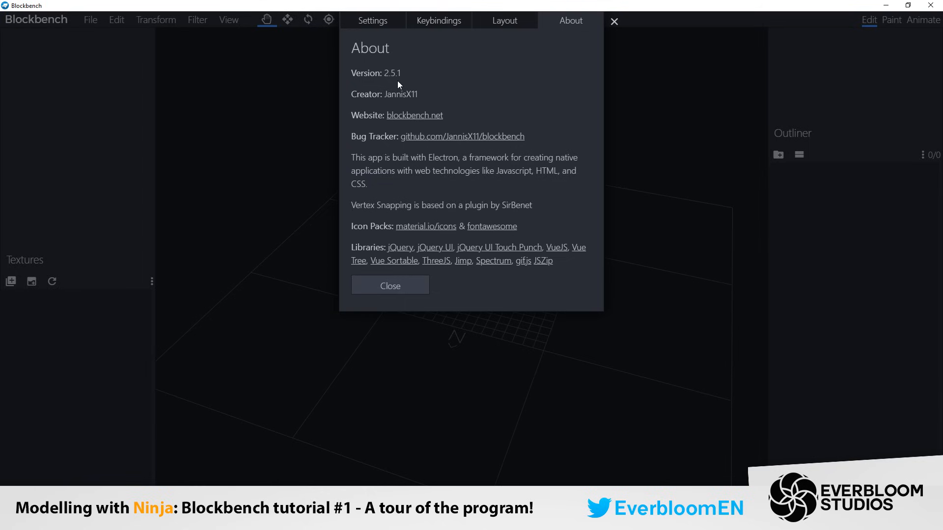
pyautogui.moveTo(380, 211)
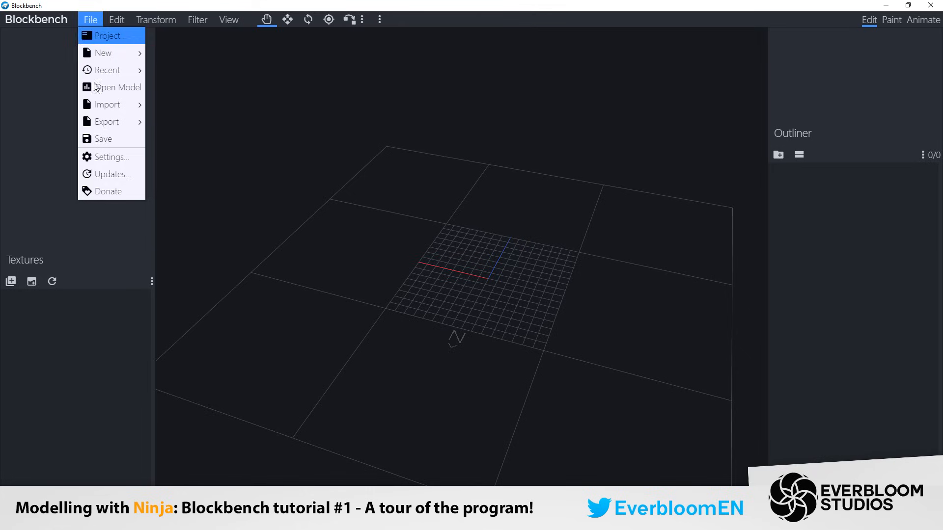
pyautogui.moveTo(114, 183)
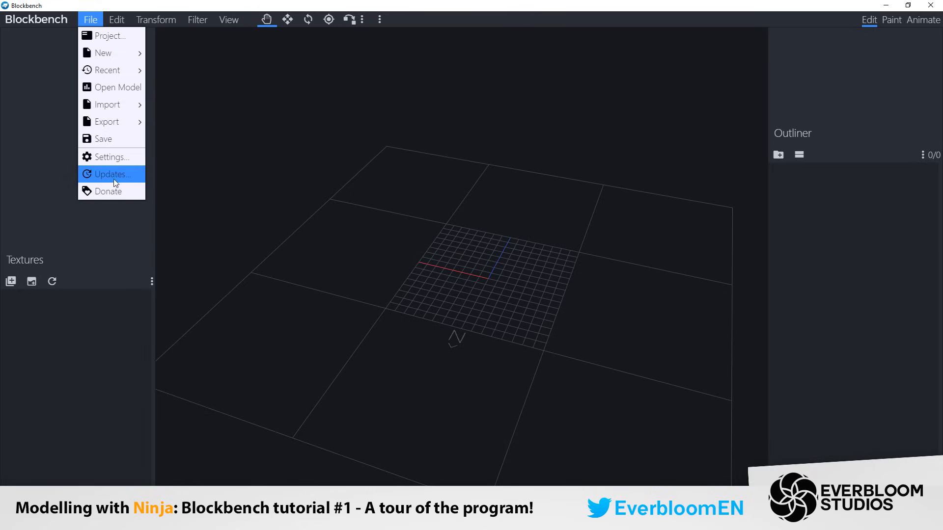
pyautogui.moveTo(113, 192)
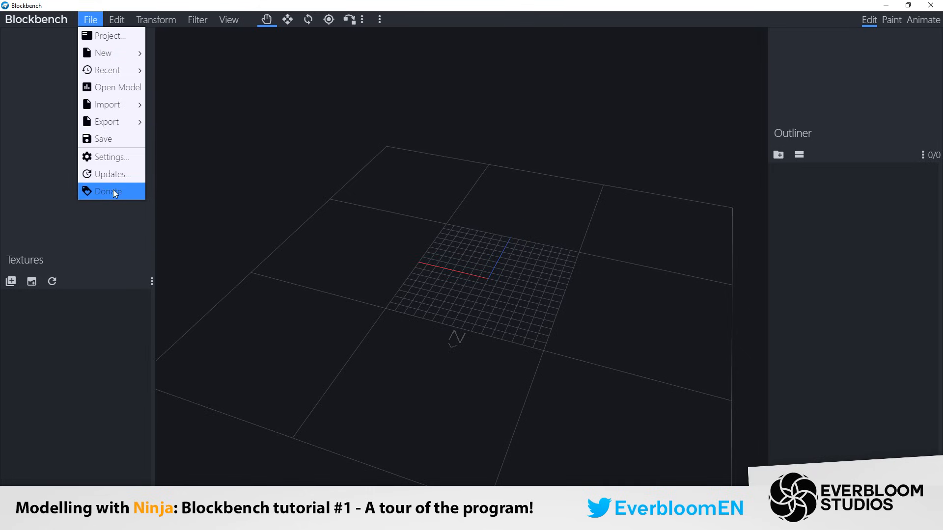
pyautogui.moveTo(98, 178)
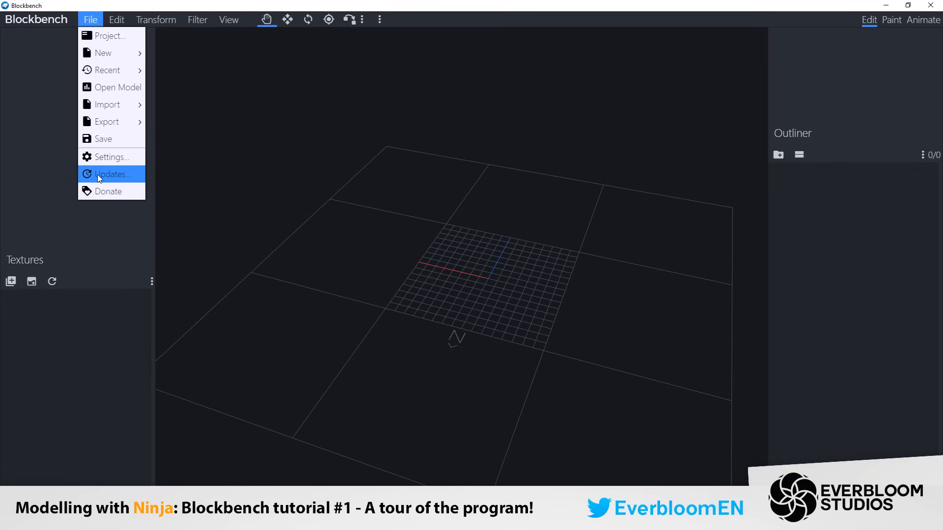
pyautogui.moveTo(117, 20)
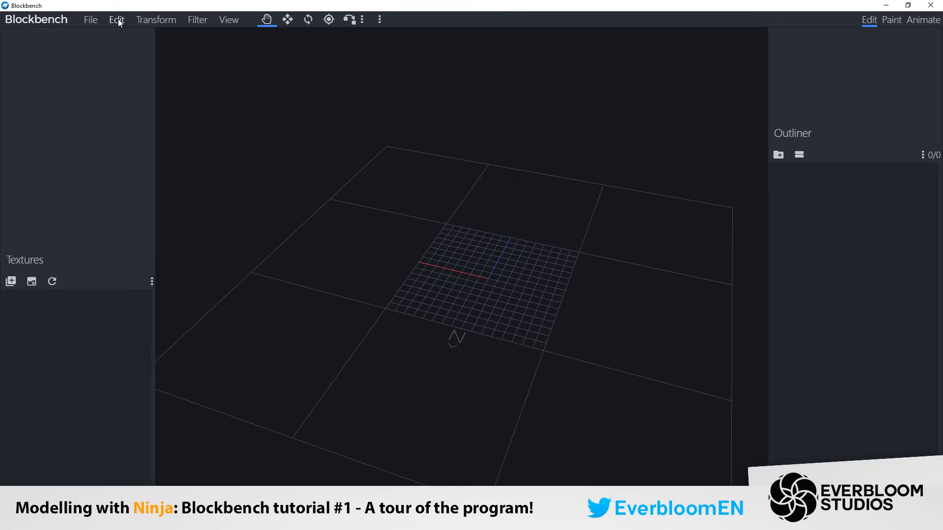
# Step: Browse the Edit menu entries, then show the Transform menu's scale, rotate, flip and center actions
pyautogui.click(116, 19)
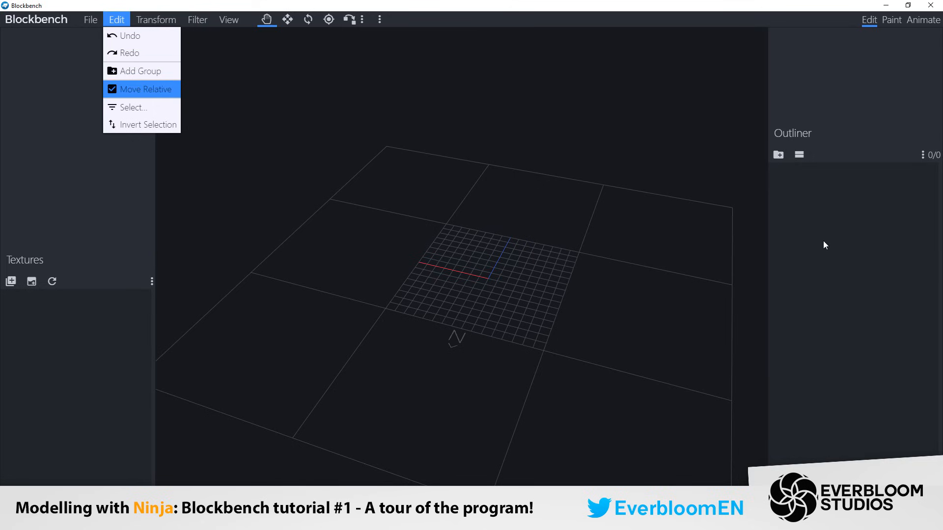
pyautogui.moveTo(865, 194)
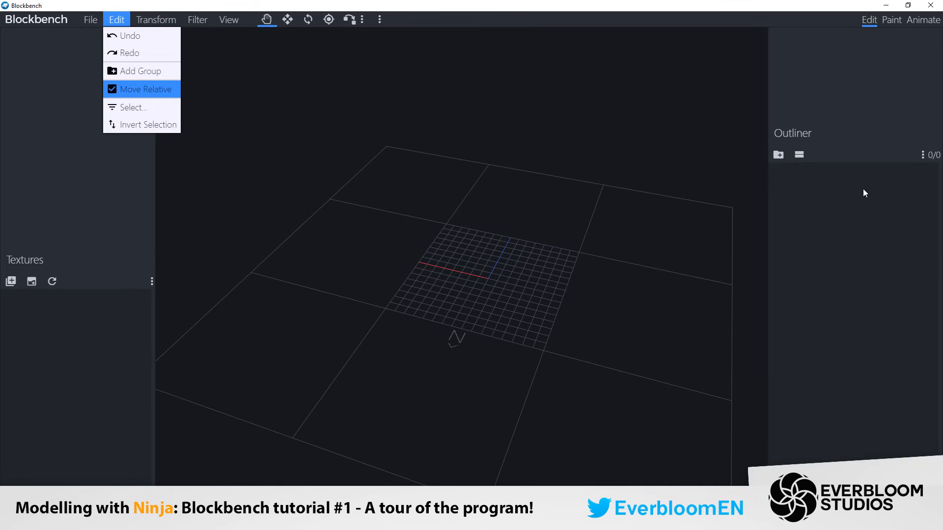
pyautogui.moveTo(126, 112)
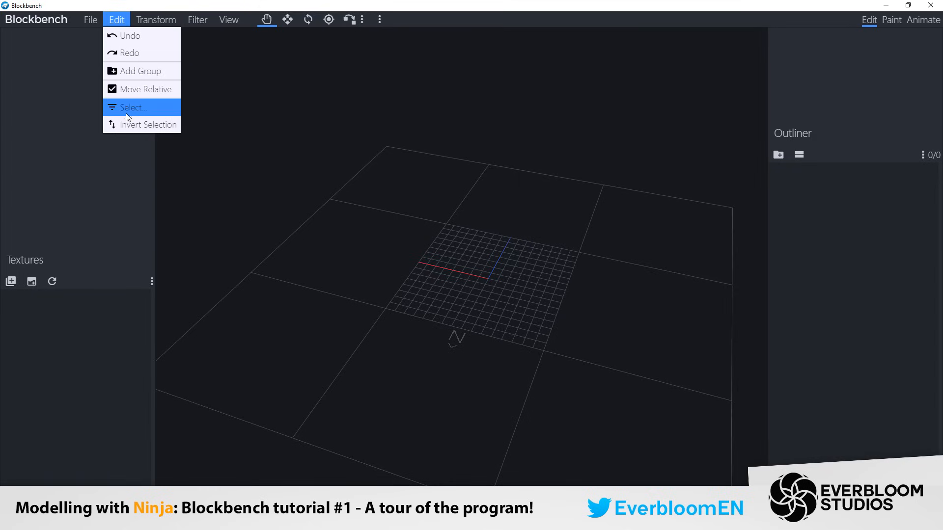
pyautogui.click(155, 20)
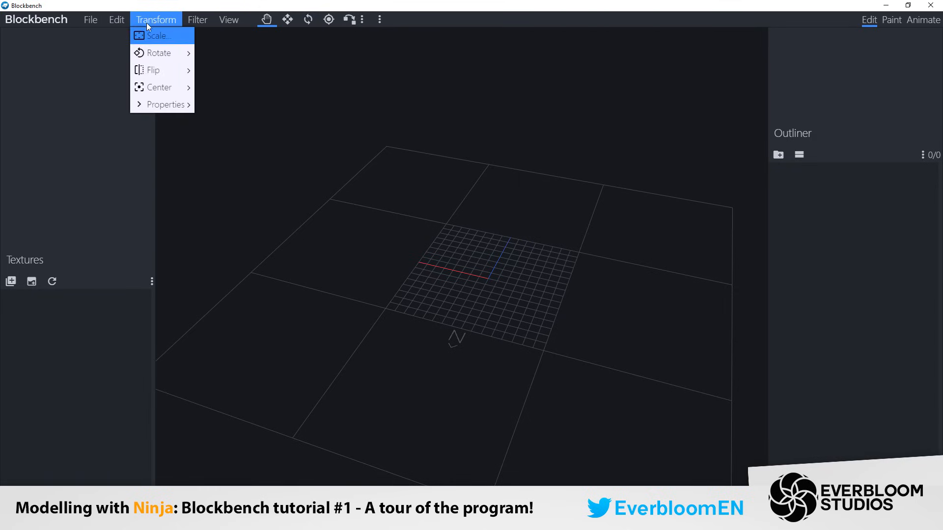
pyautogui.click(117, 20)
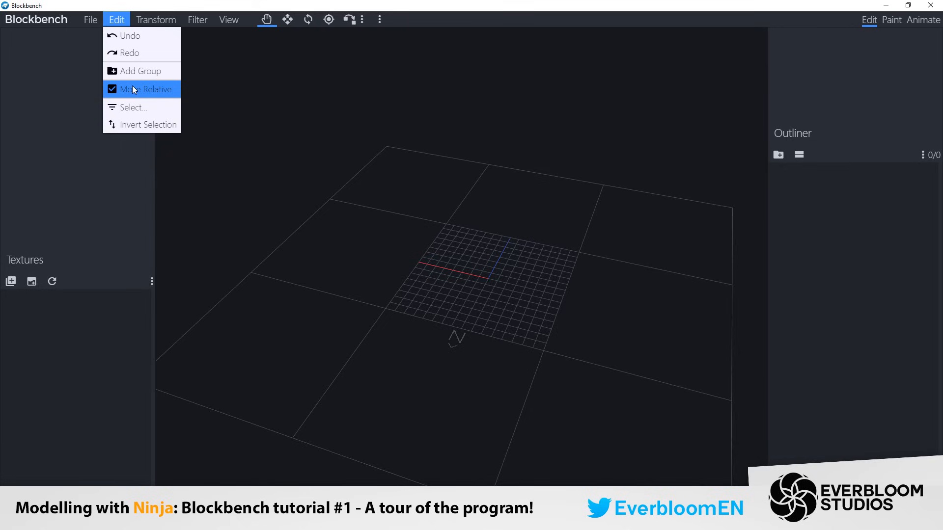
pyautogui.click(155, 19)
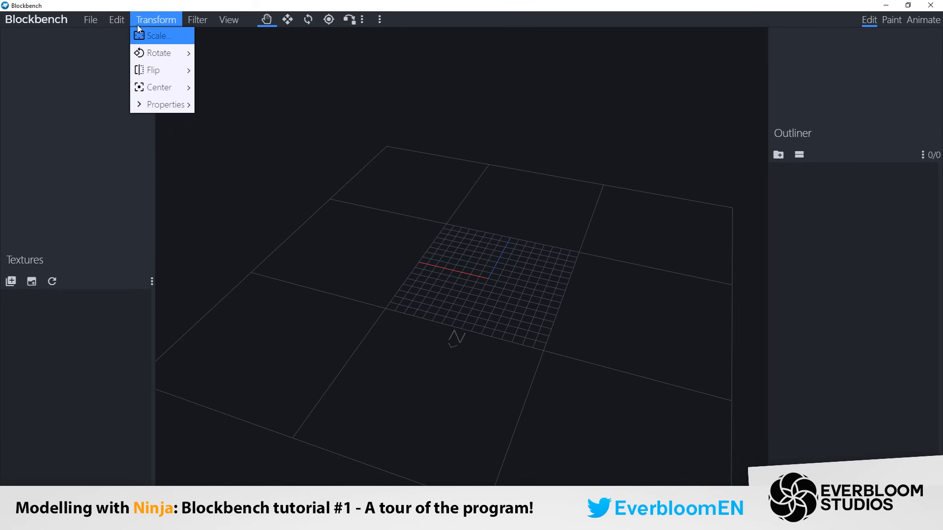
pyautogui.moveTo(154, 38)
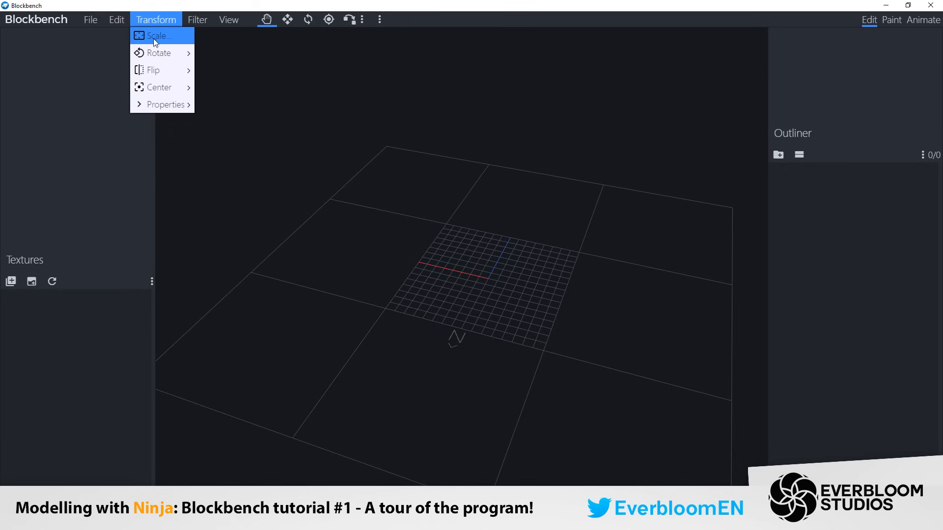
pyautogui.moveTo(173, 87)
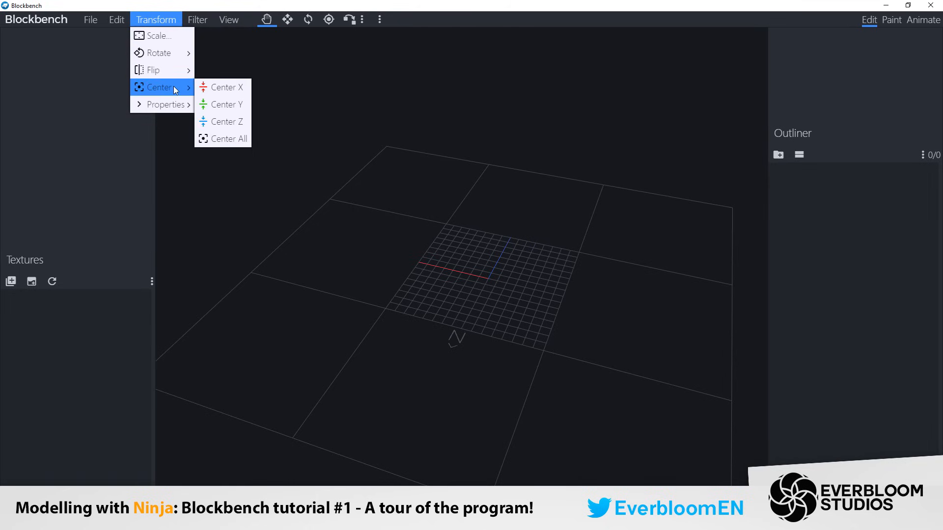
pyautogui.moveTo(172, 104)
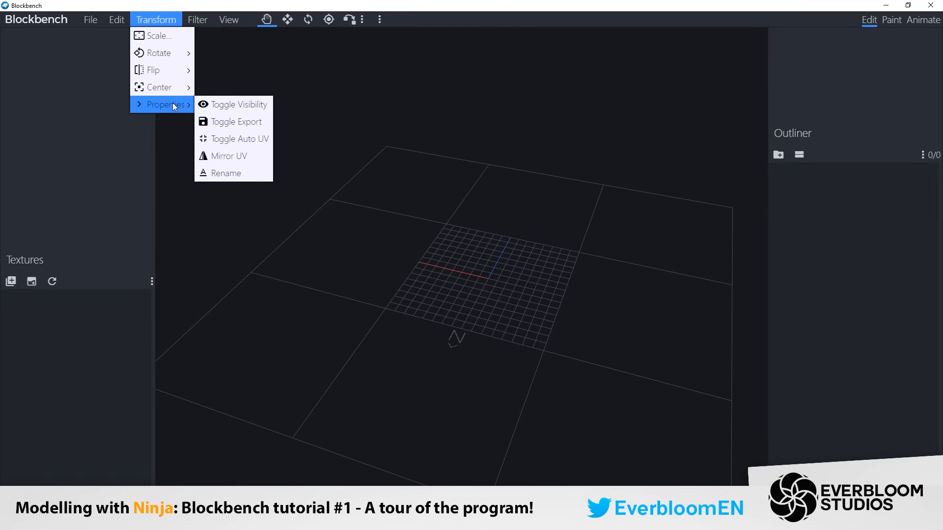
pyautogui.moveTo(167, 54)
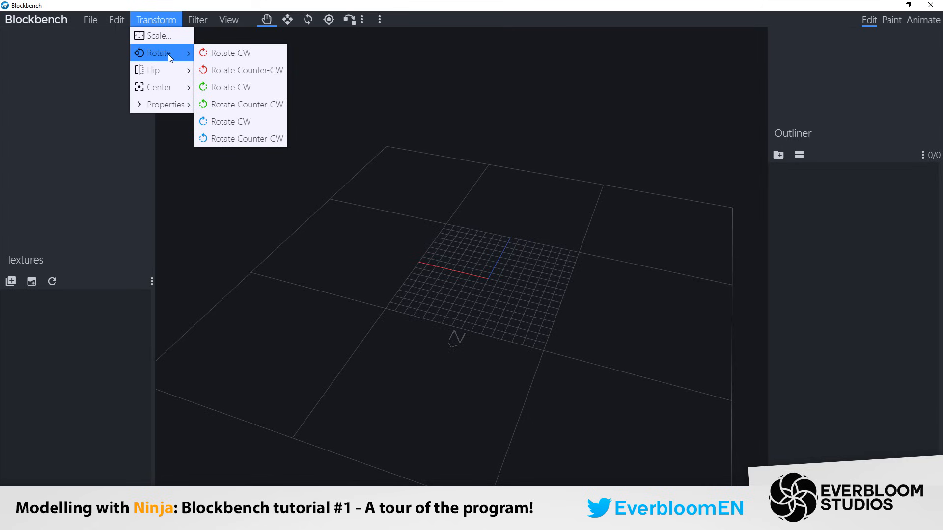
pyautogui.moveTo(254, 139)
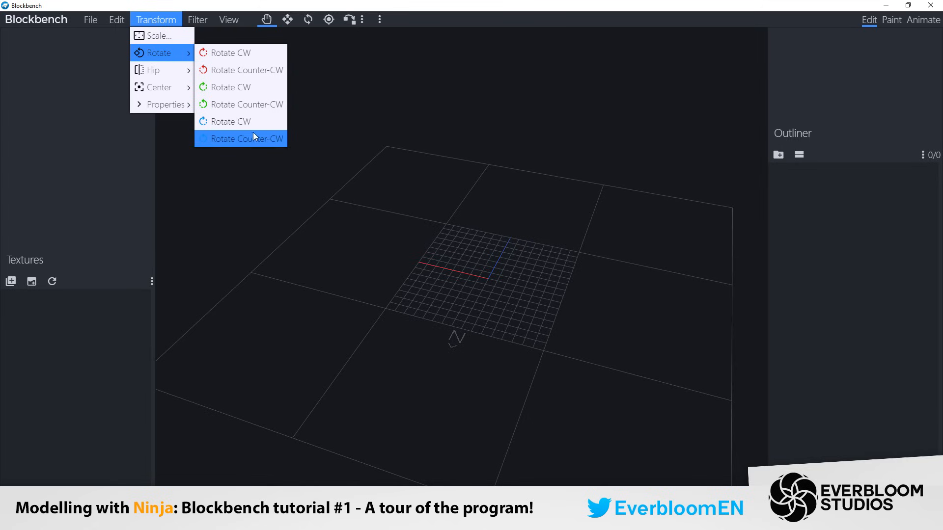
pyautogui.moveTo(186, 72)
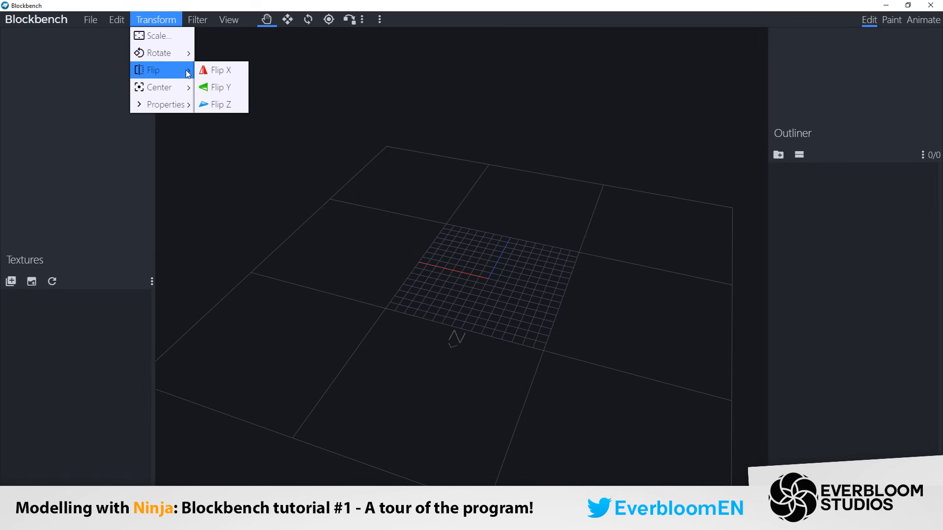
pyautogui.moveTo(159, 87)
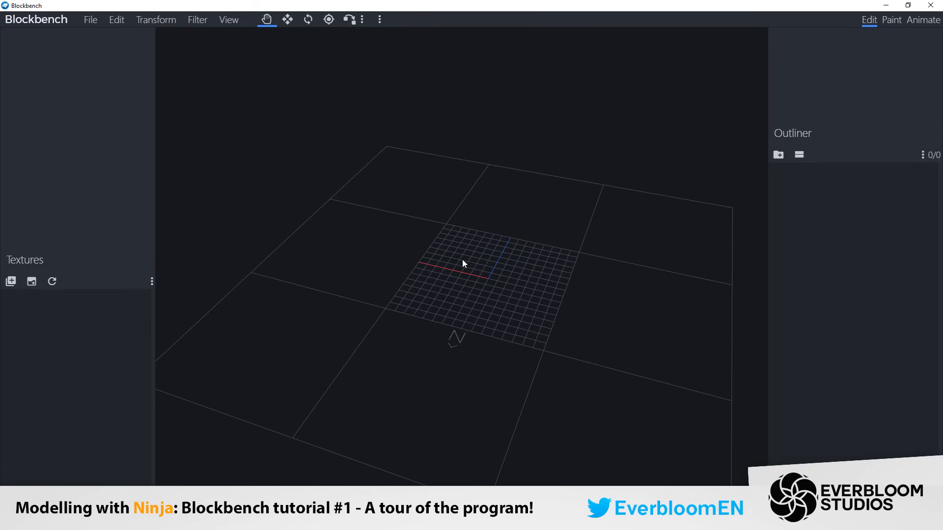
# Step: Review the Transform menu options, then switch to the Filter menu with plugins and shape generation
pyautogui.click(156, 20)
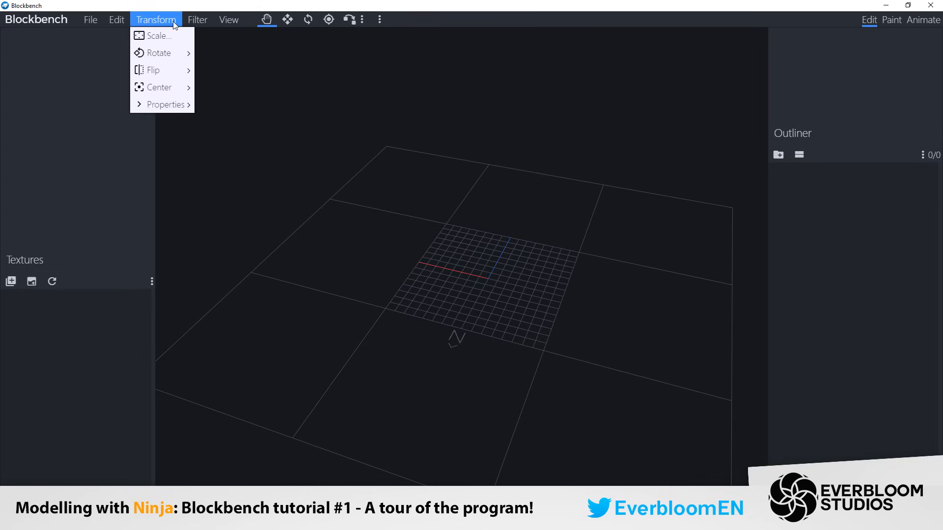
pyautogui.click(197, 19)
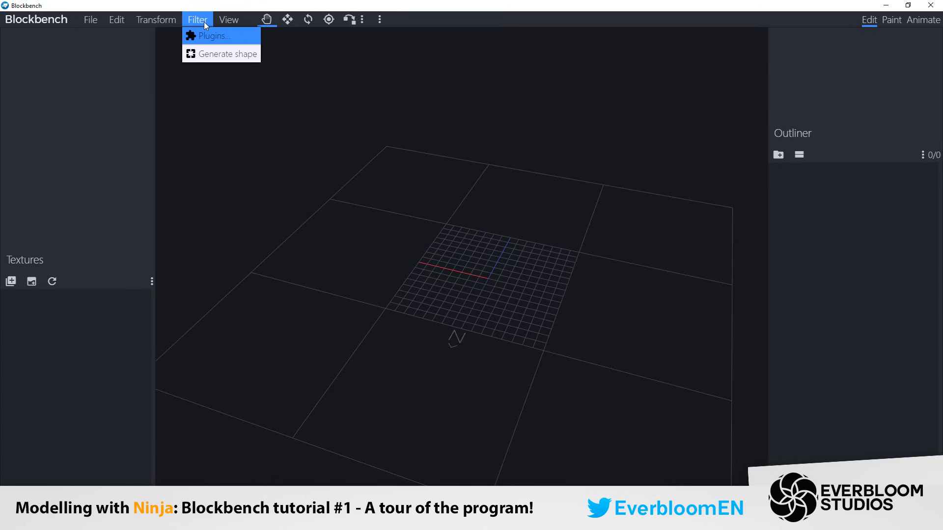
pyautogui.moveTo(207, 39)
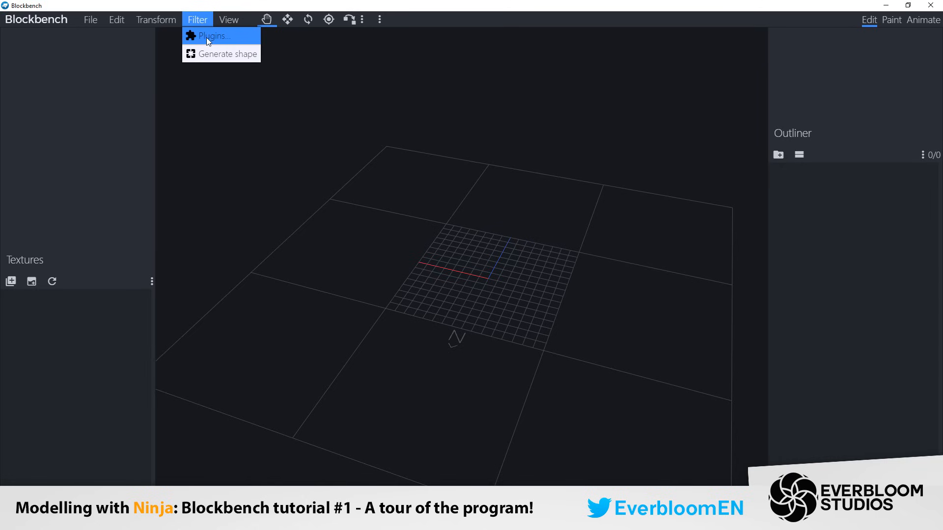
# Step: Open the Plugins manager and check the installed Plaster, Shape Generator and Texture Editor
pyautogui.click(213, 35)
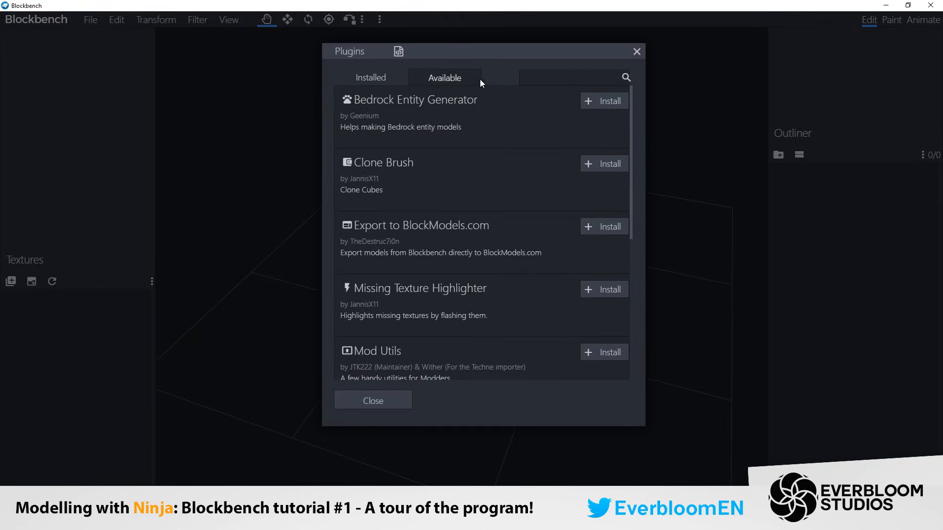
pyautogui.moveTo(513, 276)
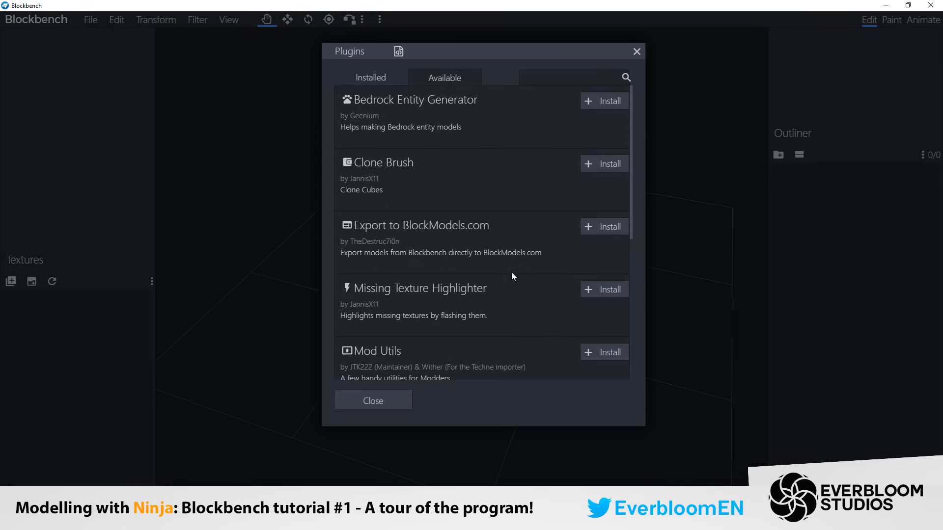
pyautogui.click(370, 77)
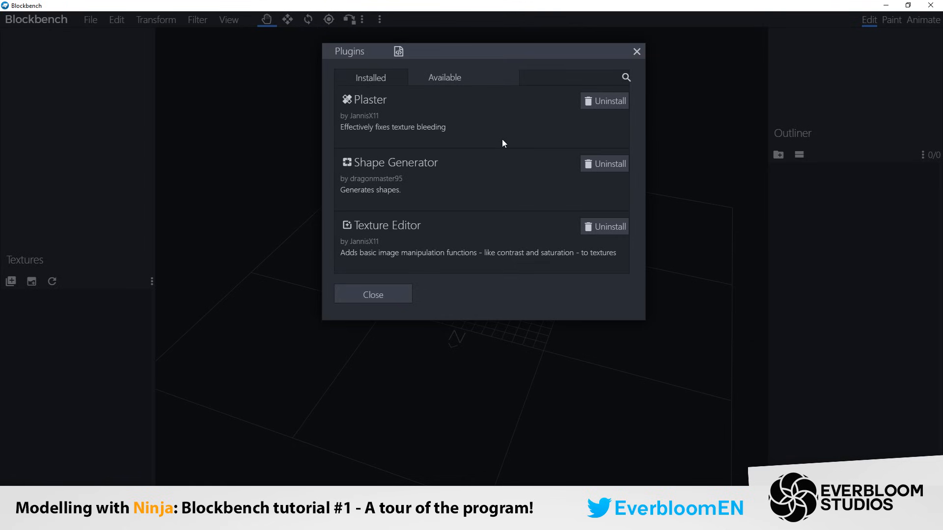
pyautogui.moveTo(352, 92)
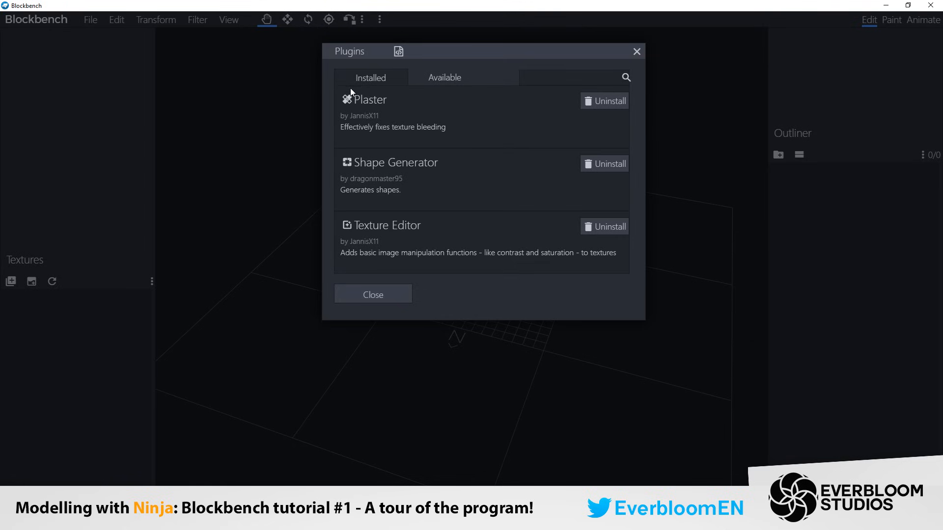
pyautogui.moveTo(412, 127)
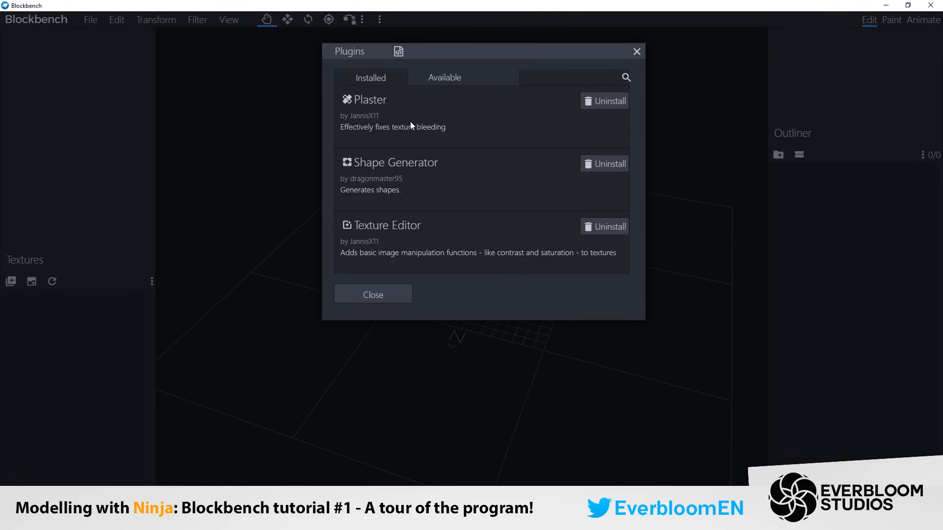
pyautogui.moveTo(429, 124)
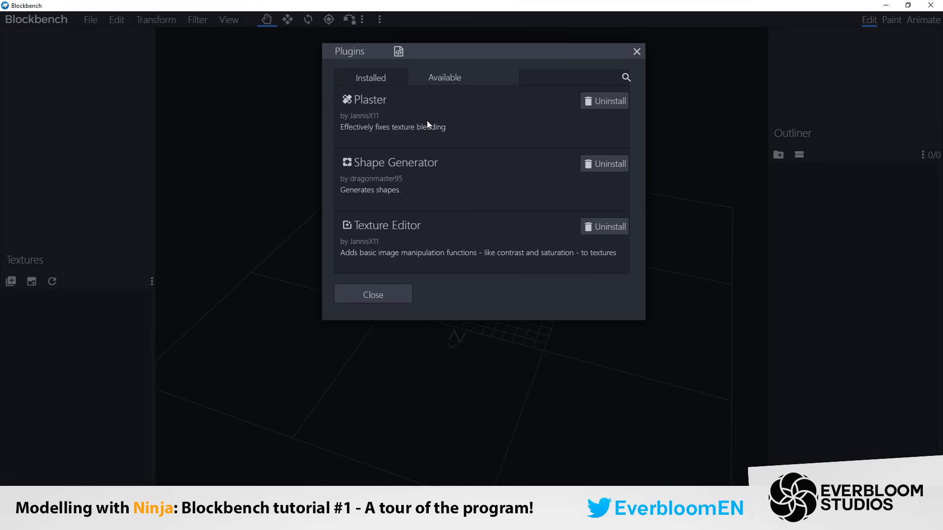
pyautogui.moveTo(492, 237)
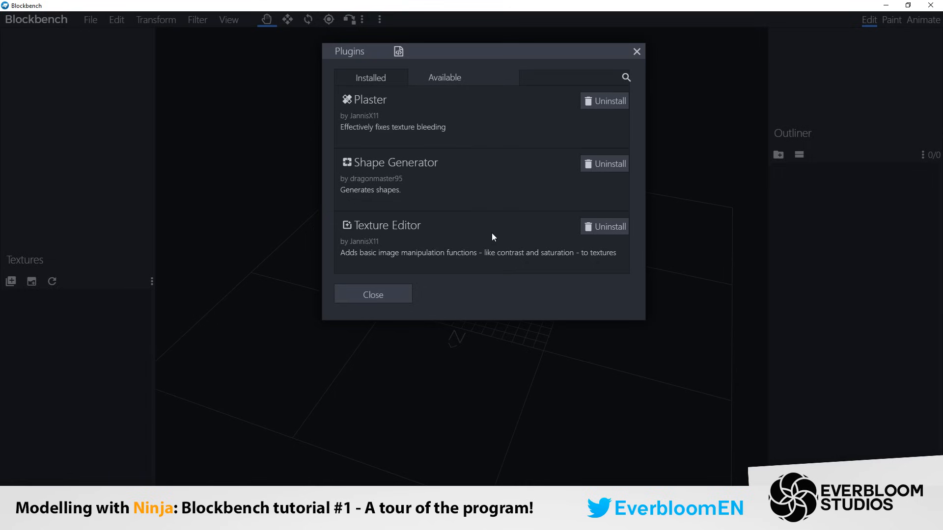
pyautogui.moveTo(315, 162)
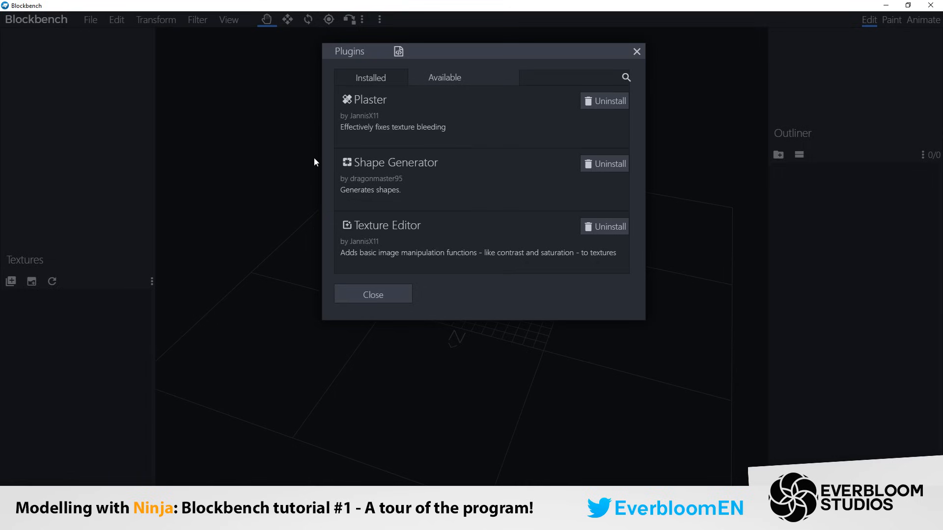
pyautogui.moveTo(423, 185)
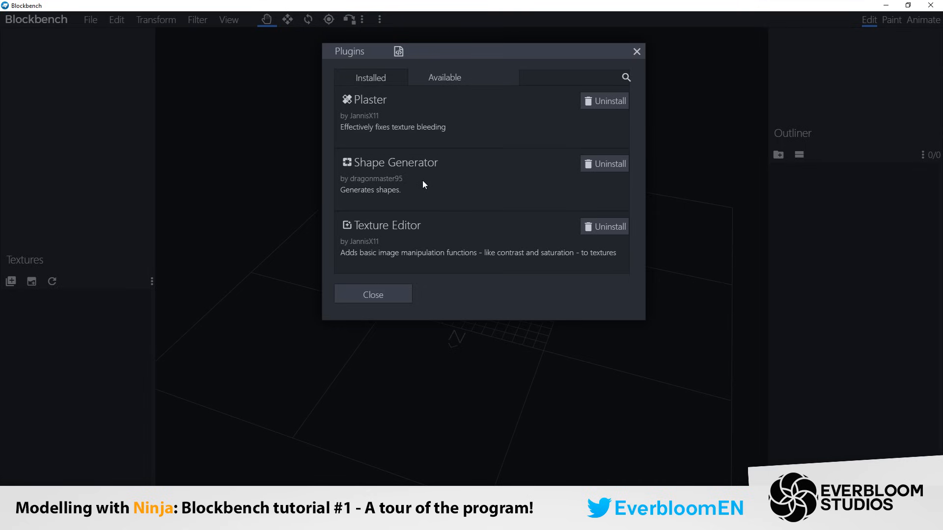
pyautogui.moveTo(426, 172)
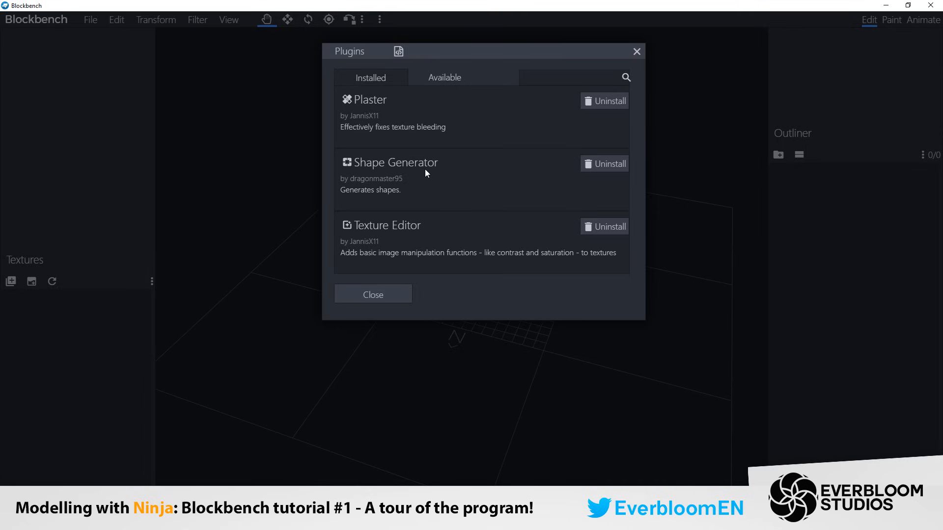
pyautogui.moveTo(636, 52)
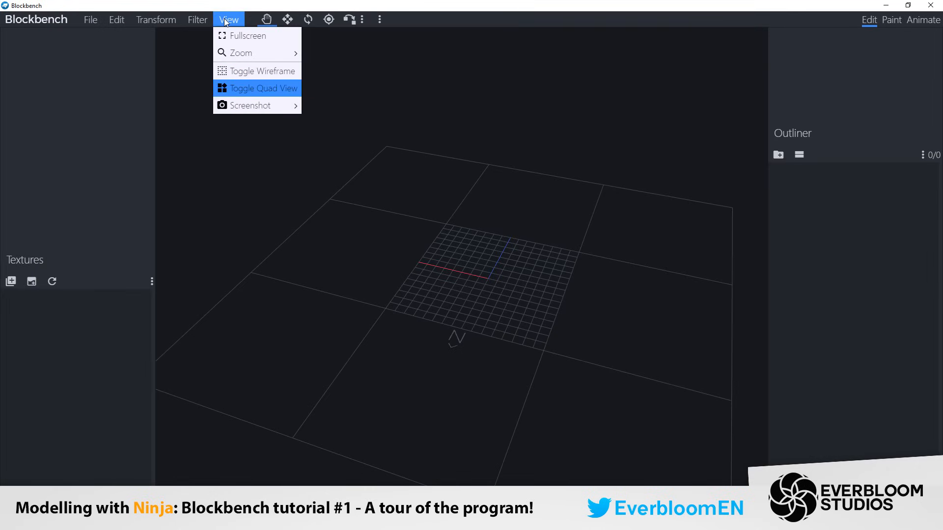
pyautogui.moveTo(242, 53)
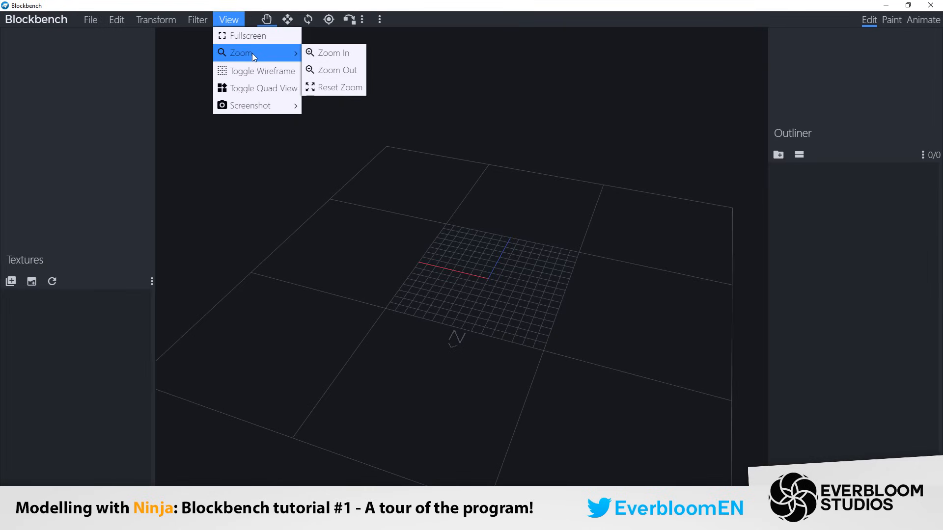
pyautogui.moveTo(268, 55)
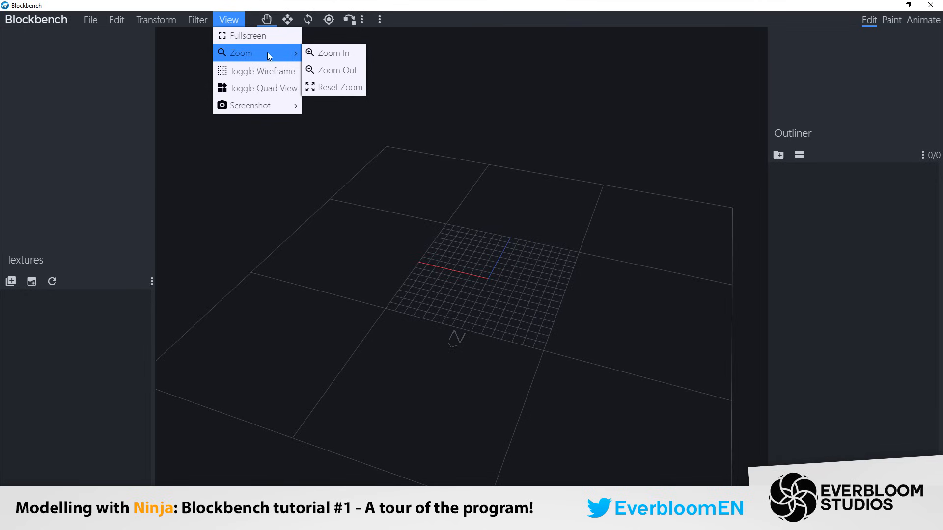
pyautogui.moveTo(351, 71)
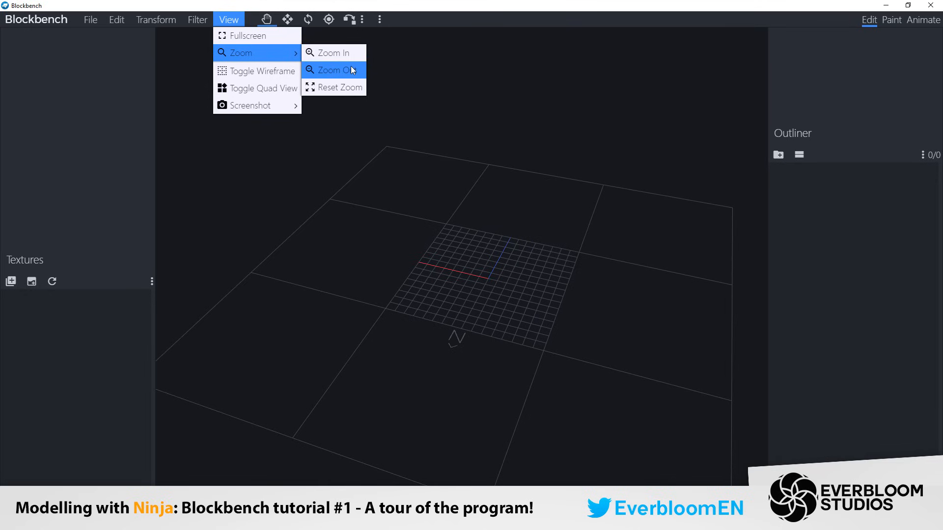
pyautogui.moveTo(262, 44)
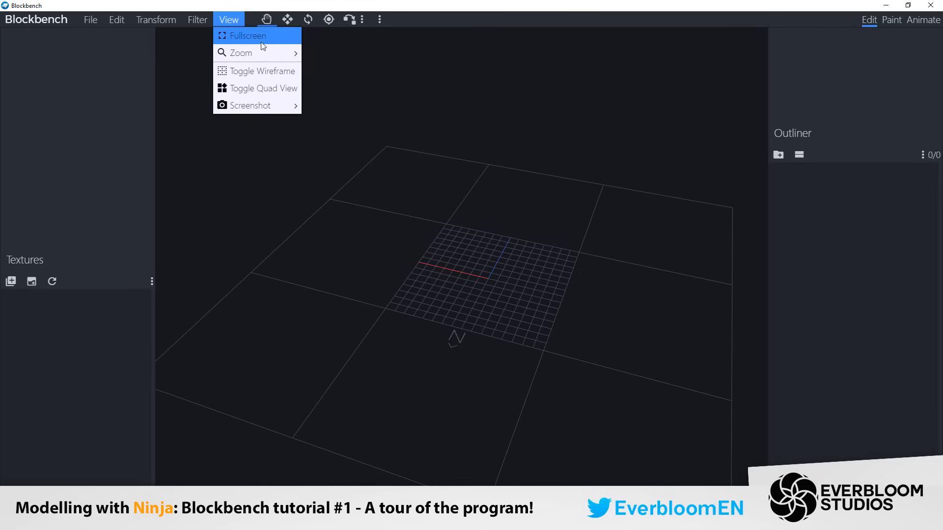
pyautogui.moveTo(280, 77)
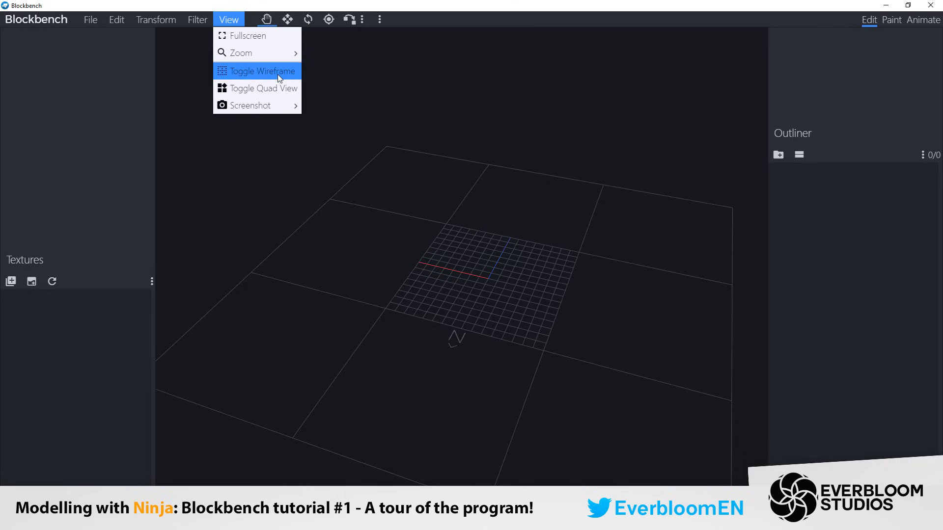
pyautogui.moveTo(278, 96)
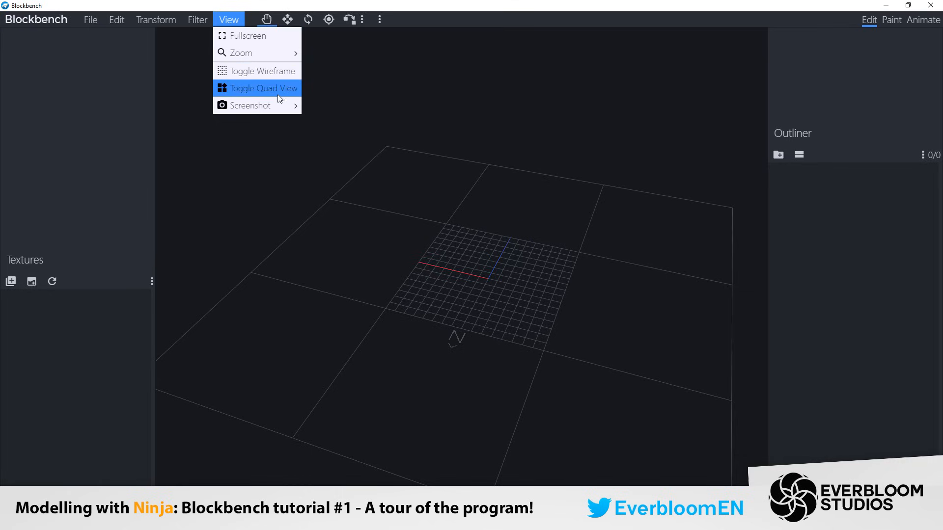
pyautogui.moveTo(273, 78)
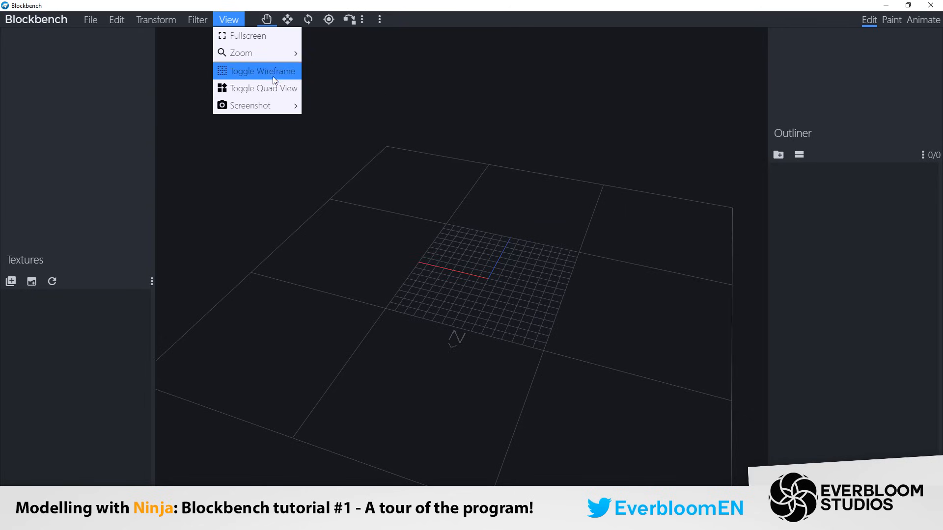
pyautogui.moveTo(266, 82)
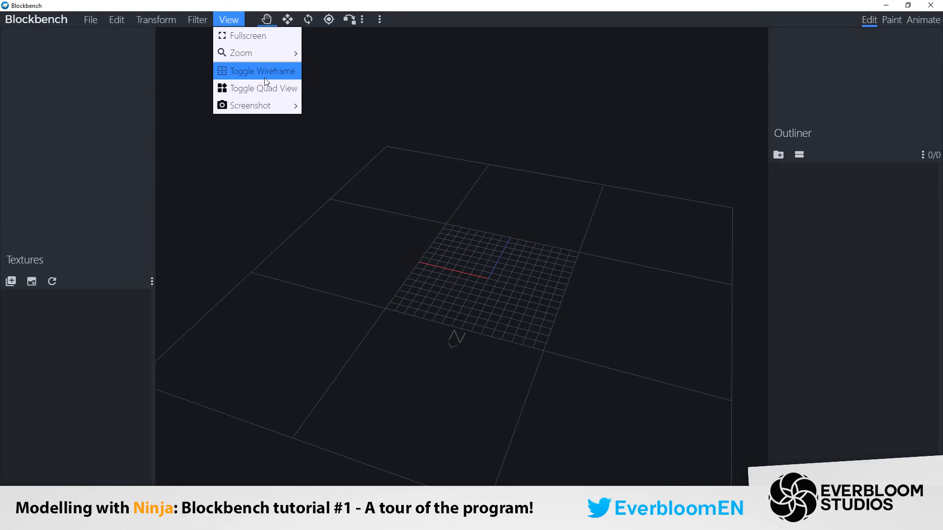
pyautogui.moveTo(265, 91)
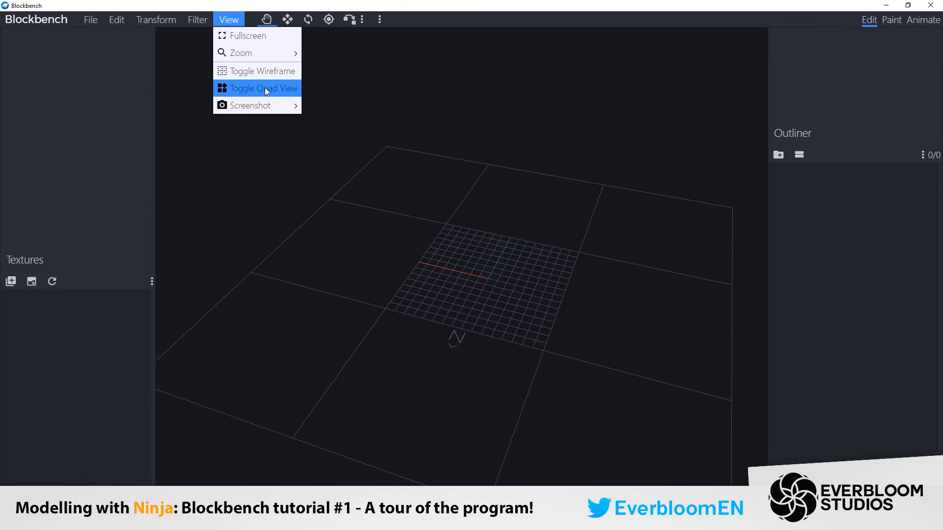
pyautogui.moveTo(255, 82)
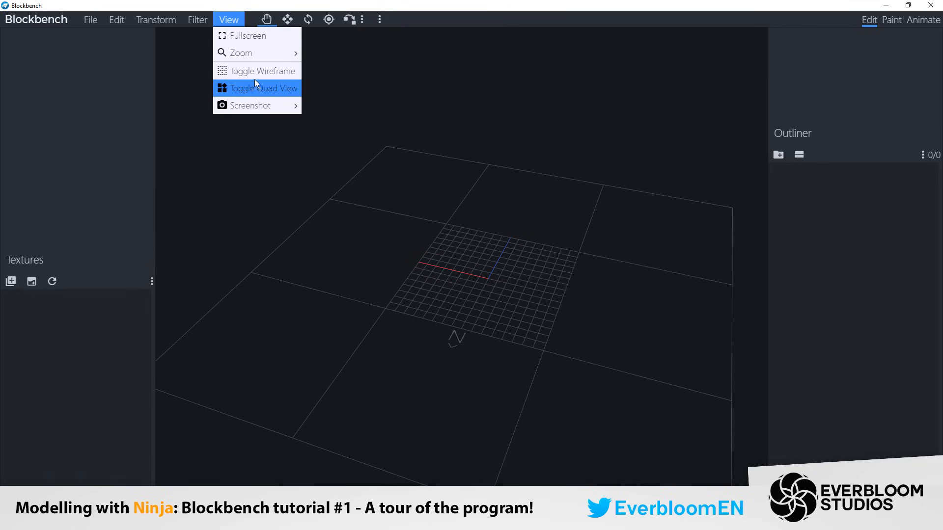
pyautogui.moveTo(256, 89)
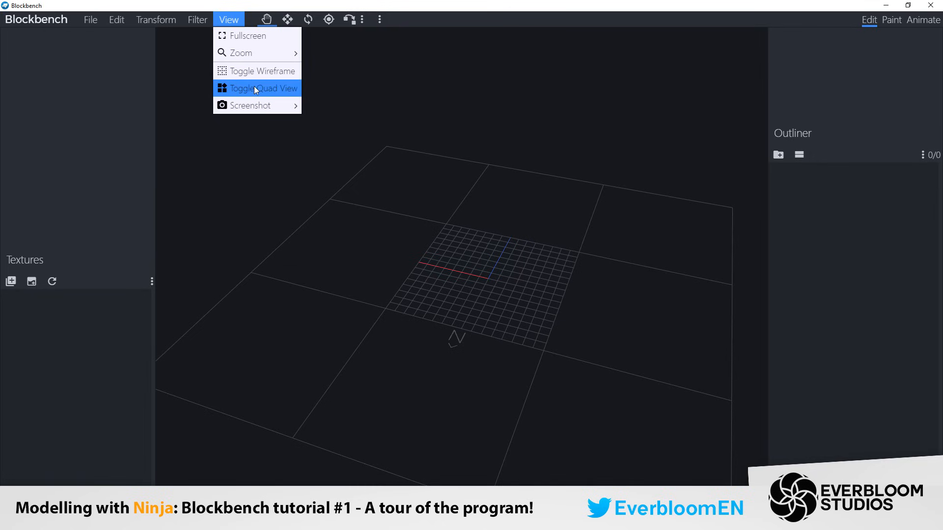
# Step: Toggle Quad View into four viewports, then bring up the View menu again
pyautogui.click(257, 89)
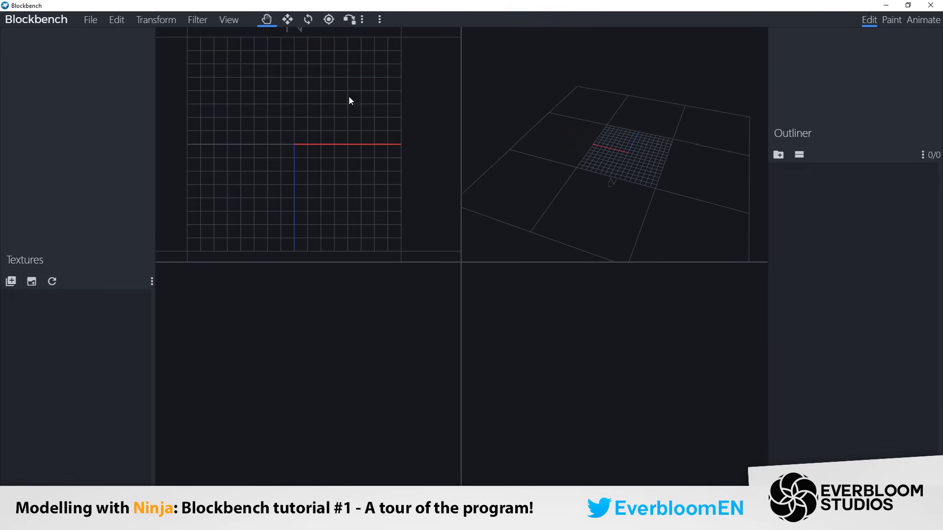
pyautogui.moveTo(642, 131)
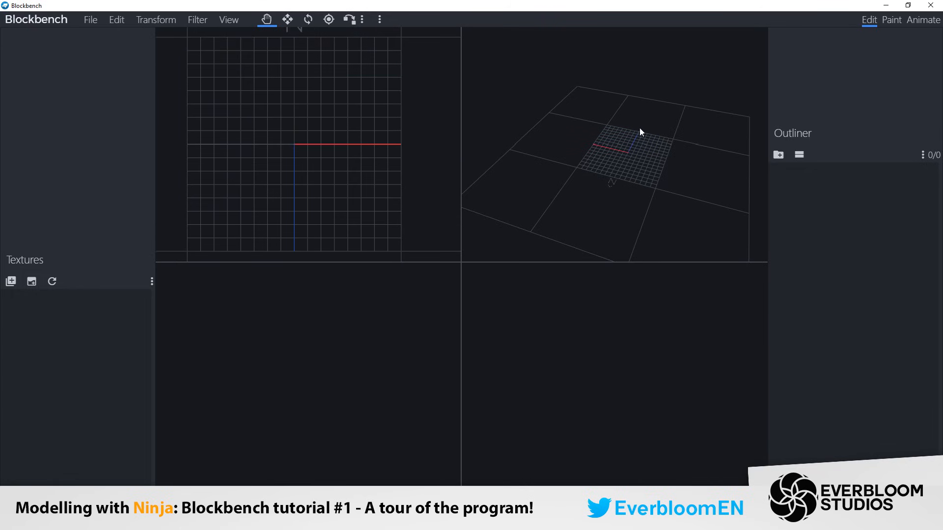
pyautogui.moveTo(247, 424)
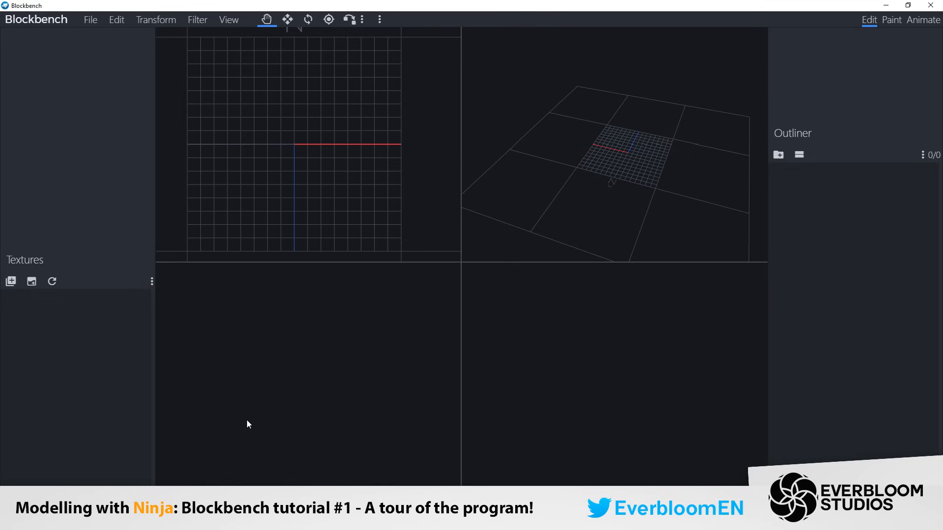
pyautogui.moveTo(251, 363)
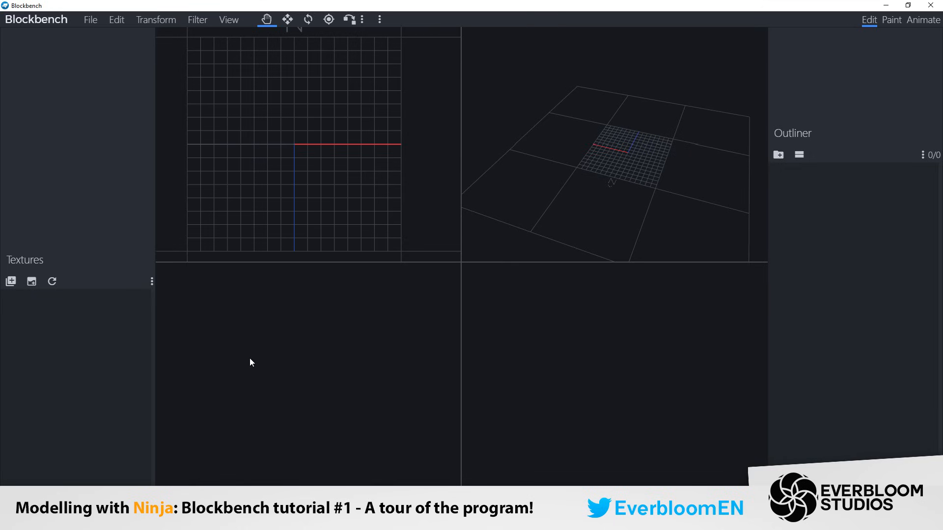
pyautogui.moveTo(603, 270)
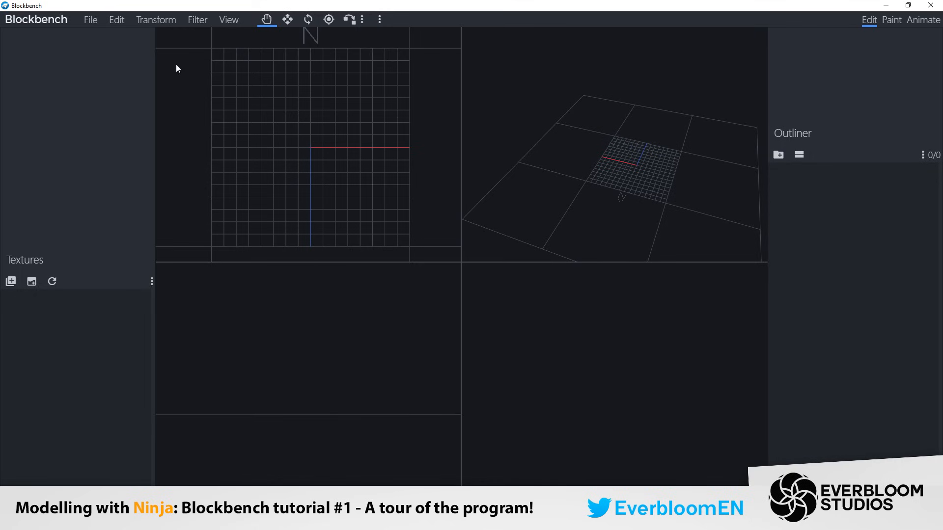
pyautogui.click(228, 19)
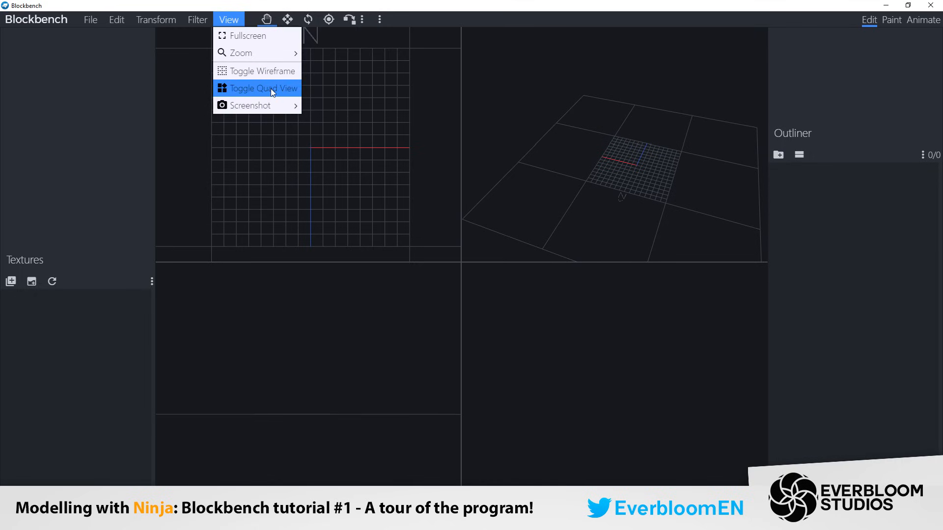
# Step: Return to a single perspective viewport and orbit to see the empty grid from above
pyautogui.click(263, 88)
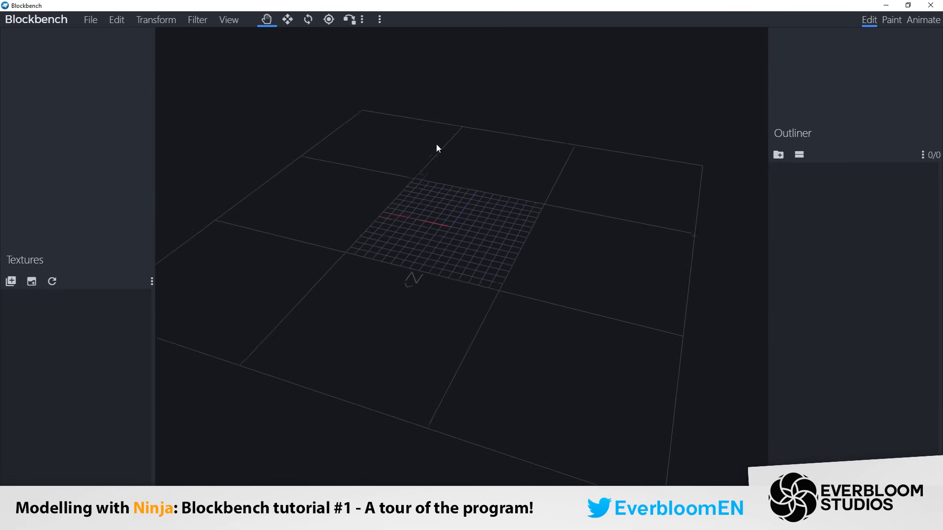
pyautogui.moveTo(437, 148); pyautogui.dragTo(424, 192)
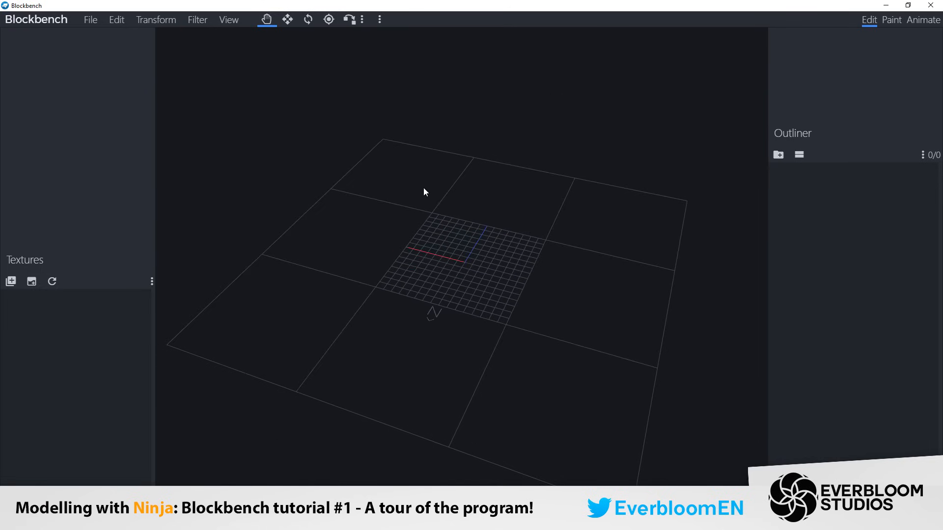
pyautogui.moveTo(424, 192); pyautogui.dragTo(463, 138)
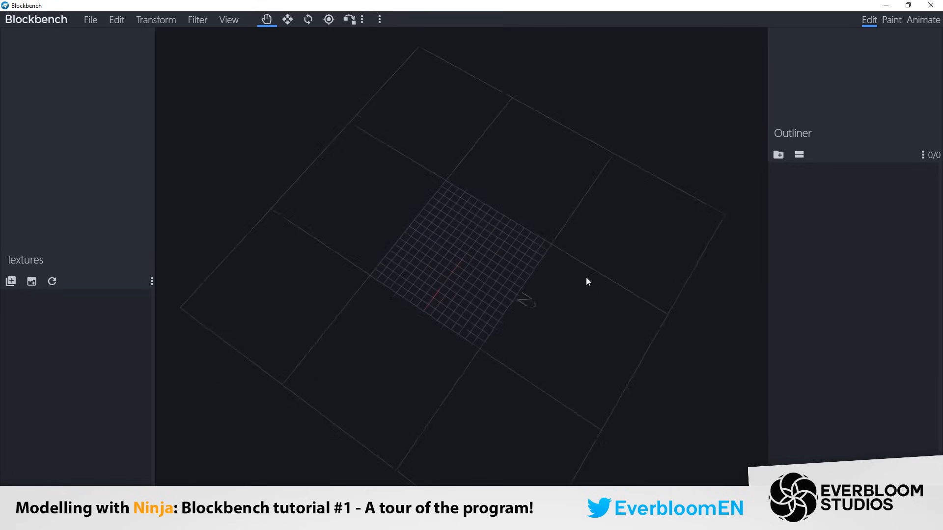
pyautogui.moveTo(587, 281); pyautogui.dragTo(278, 181)
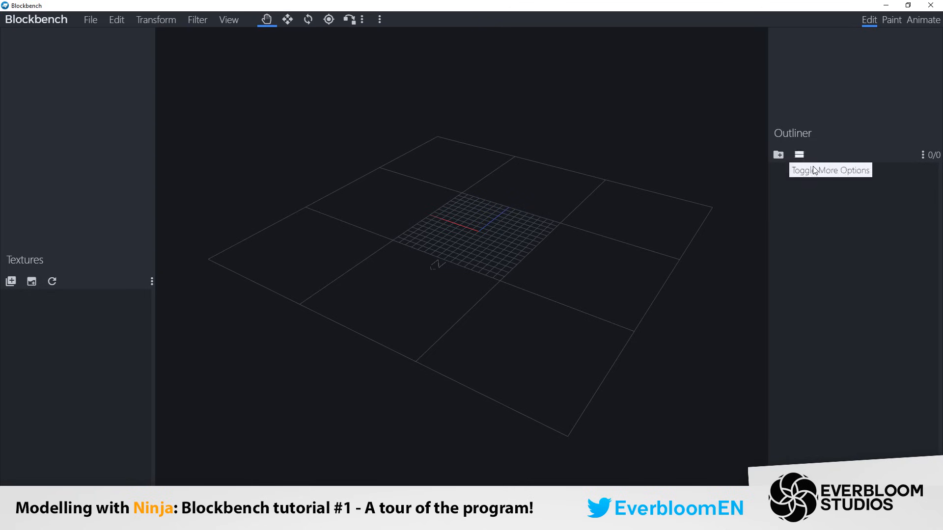
# Step: Add a 'main' group containing a 'main' cube, and drag the cube up above the grid
pyautogui.click(778, 155)
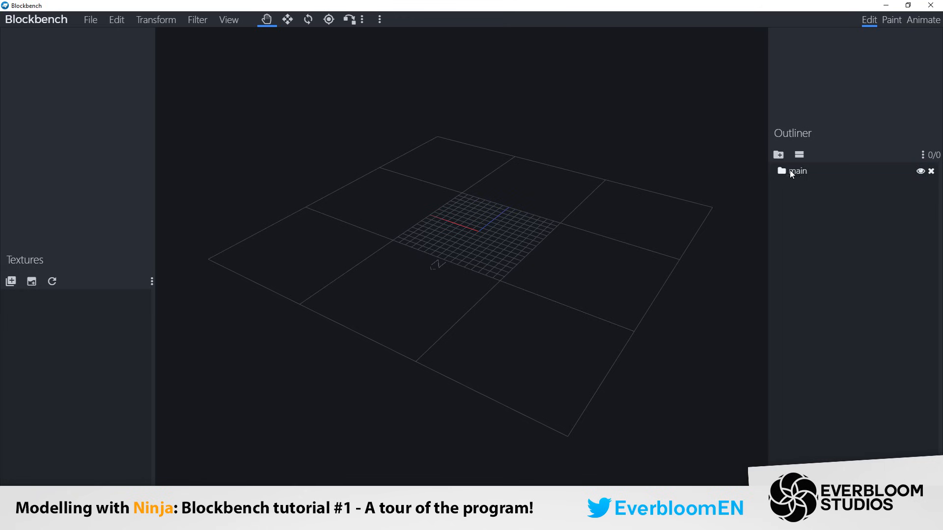
pyautogui.click(778, 155)
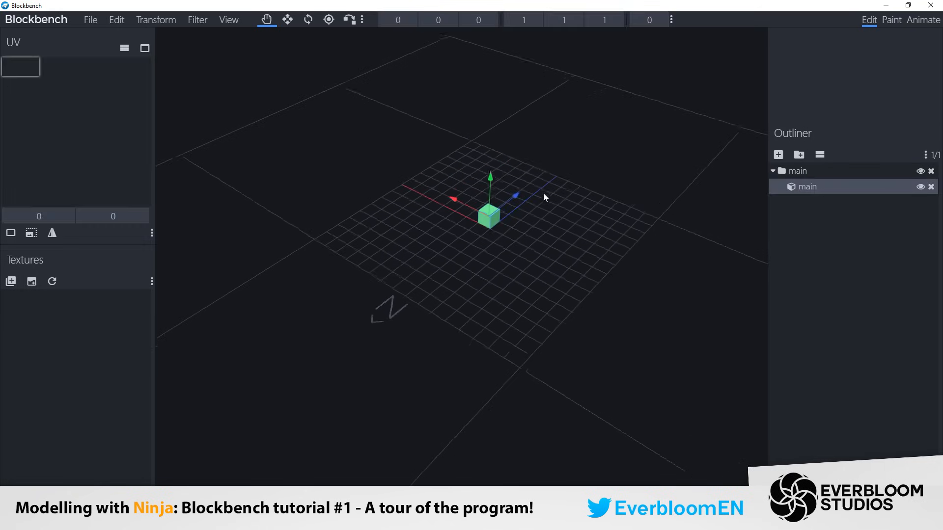
pyautogui.moveTo(490, 213); pyautogui.dragTo(547, 174)
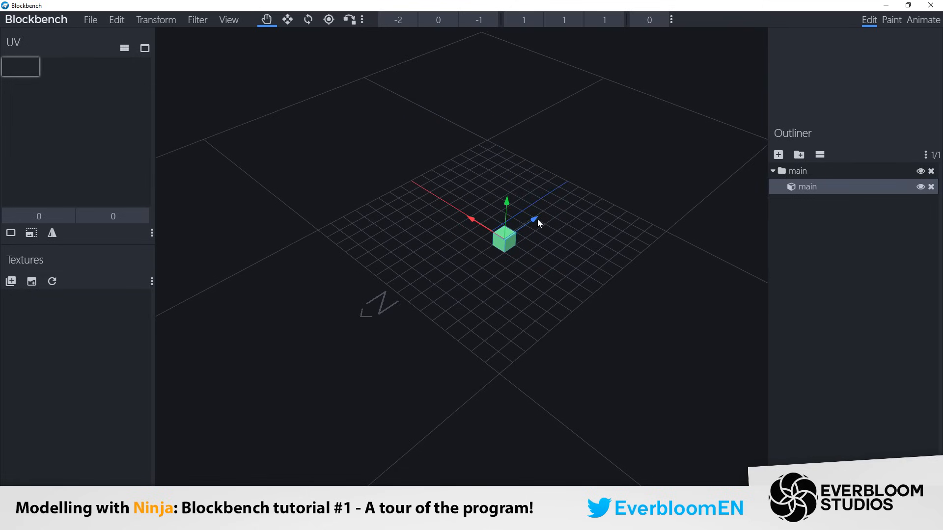
pyautogui.moveTo(534, 220); pyautogui.dragTo(526, 229)
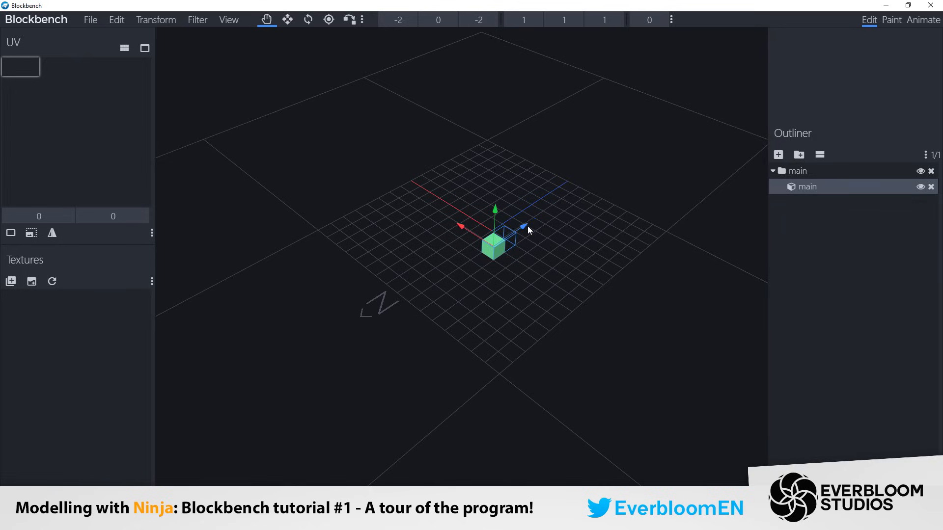
pyautogui.moveTo(525, 227); pyautogui.dragTo(509, 237)
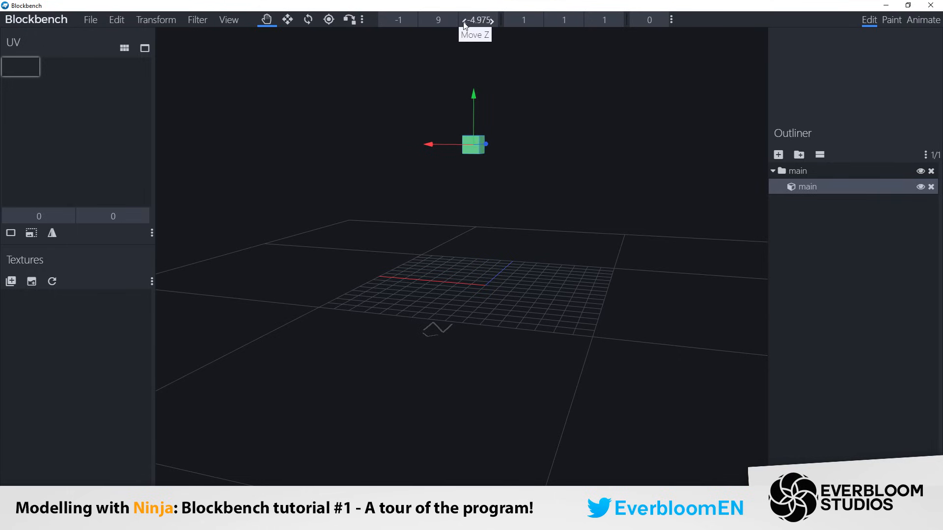
# Step: Resize the cube to 7×7×7 at position -7, 3, -5.975, resting on the grid
pyautogui.click(287, 19)
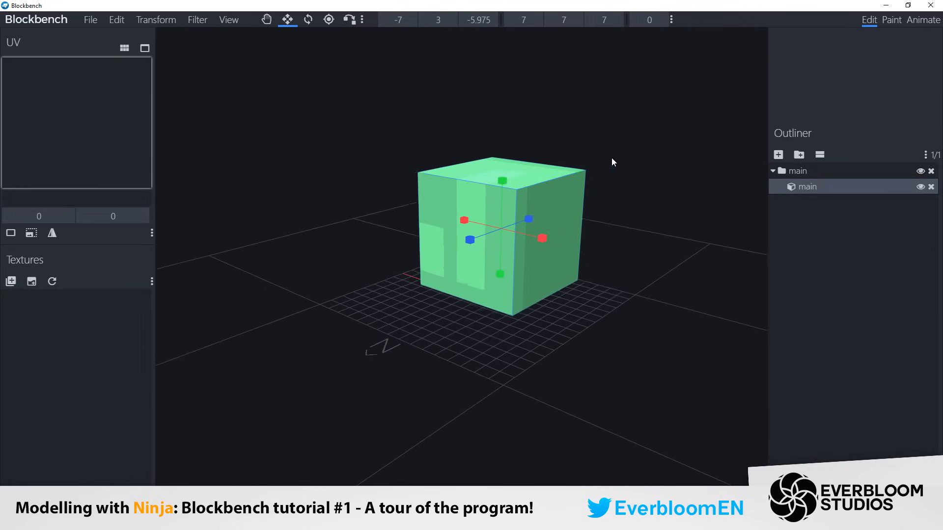
pyautogui.moveTo(523, 20)
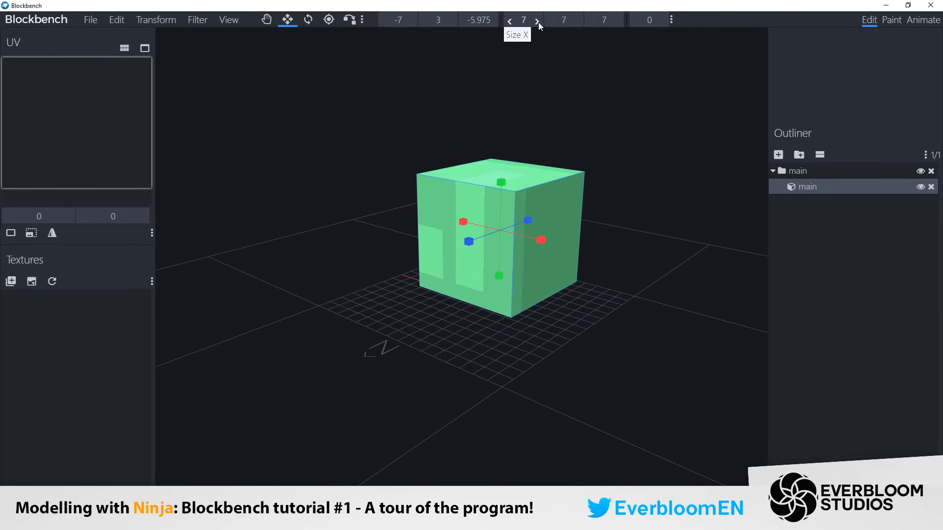
pyautogui.click(576, 19)
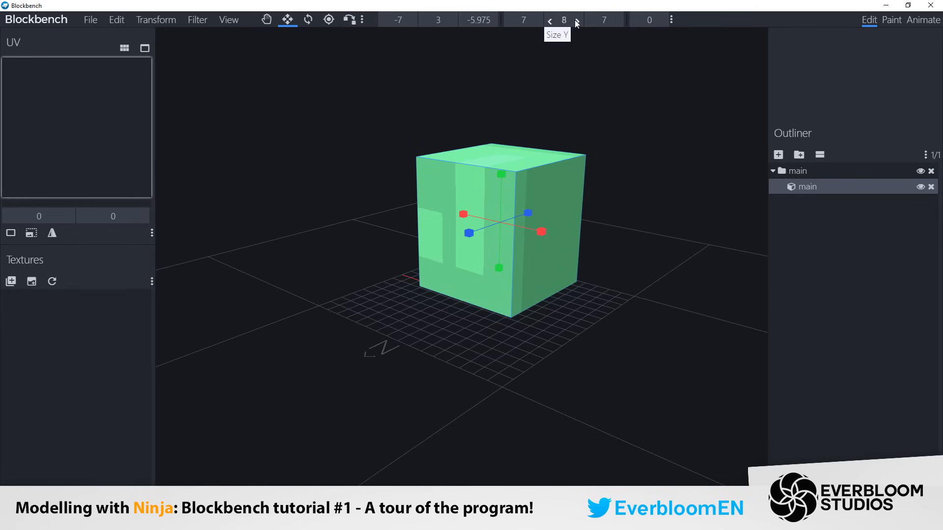
pyautogui.click(550, 20)
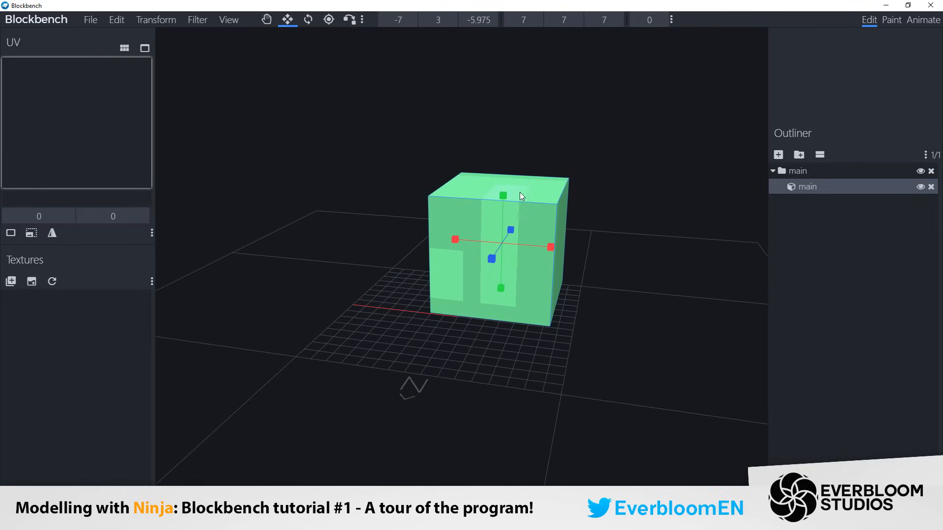
pyautogui.moveTo(555, 63)
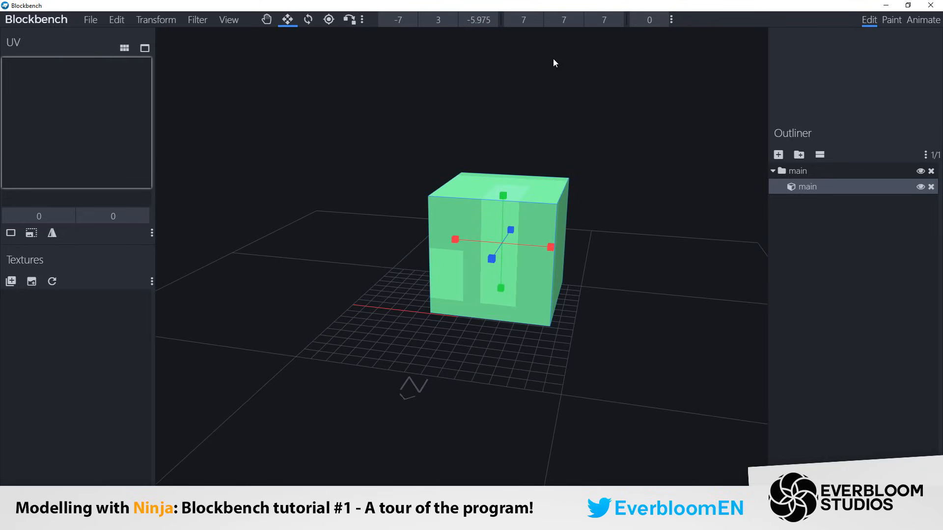
pyautogui.moveTo(504, 198)
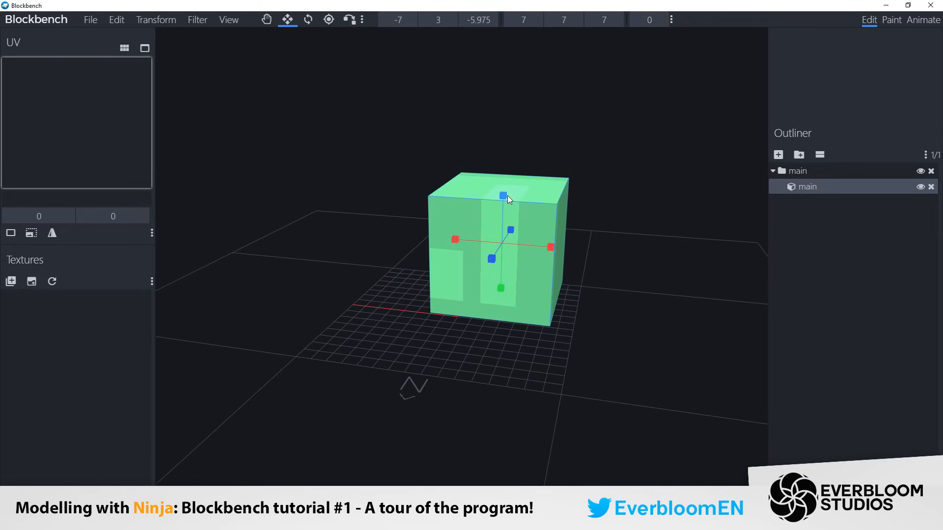
pyautogui.moveTo(508, 200); pyautogui.dragTo(555, 190)
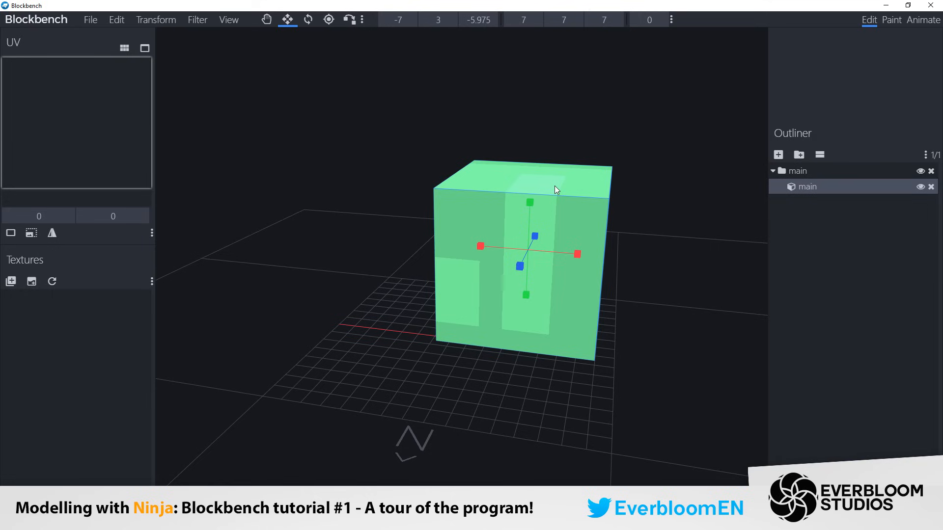
pyautogui.moveTo(529, 206)
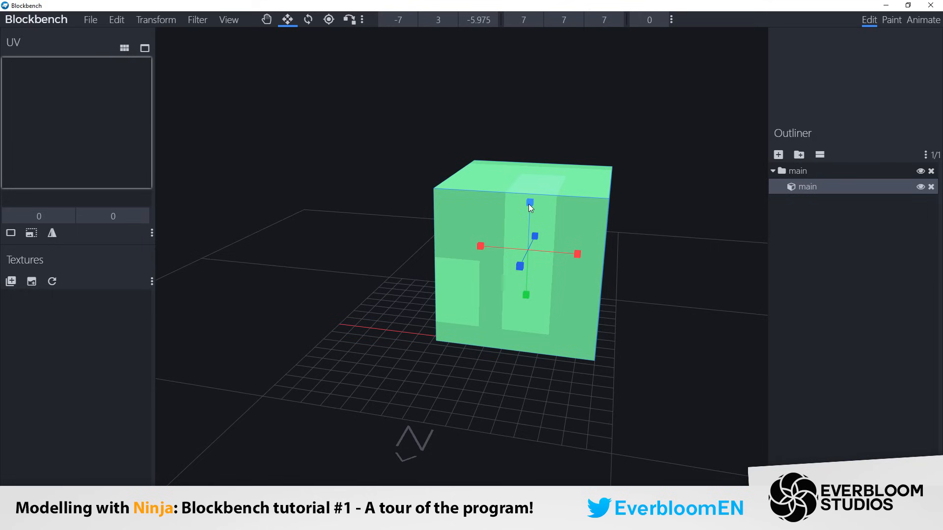
pyautogui.moveTo(529, 202); pyautogui.dragTo(533, 211)
pyautogui.write('-0.1')
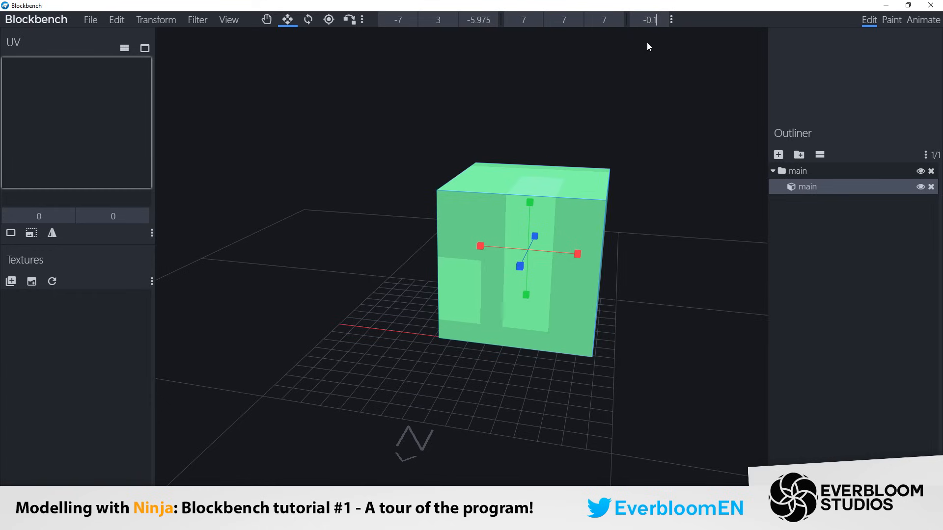
pyautogui.moveTo(670, 55)
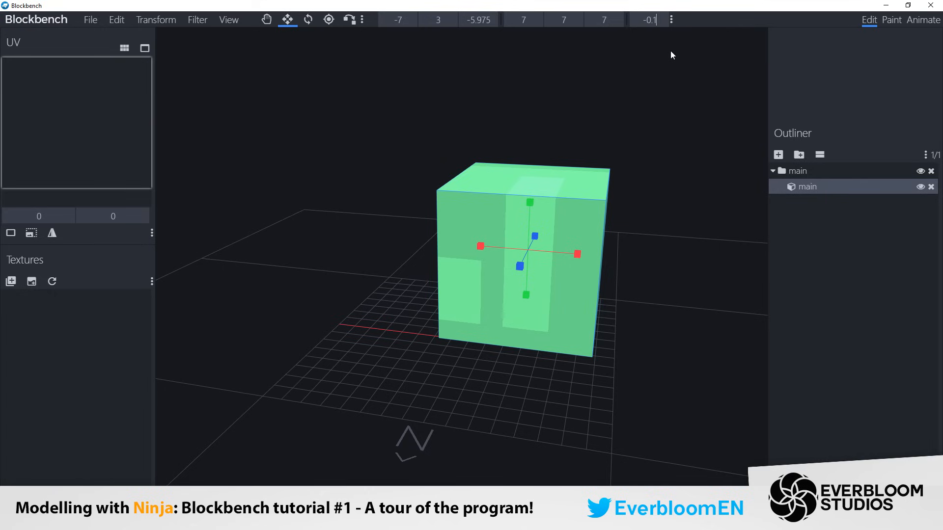
pyautogui.moveTo(661, 40)
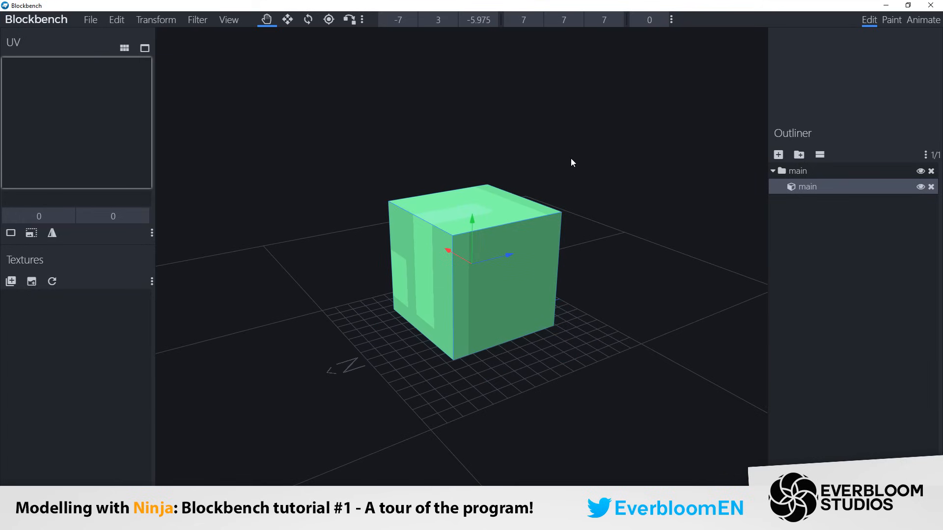
pyautogui.moveTo(497, 132)
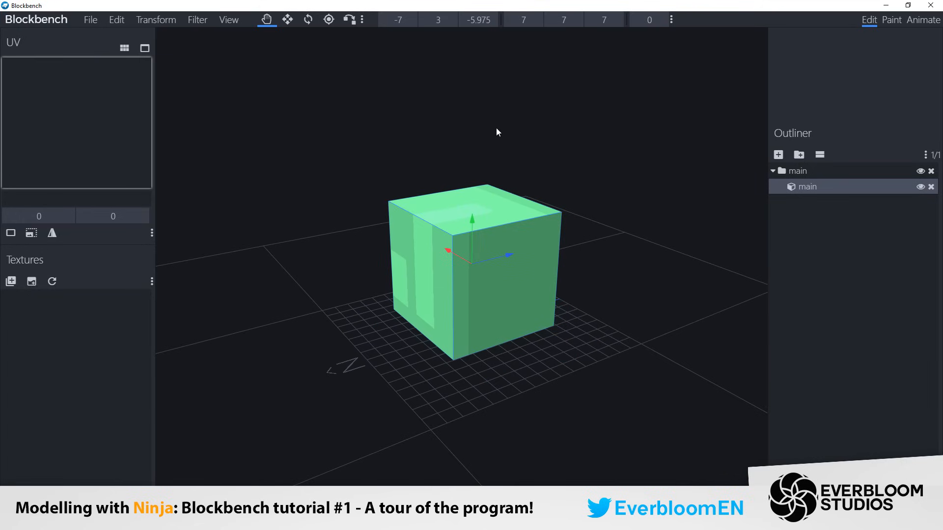
# Step: Select the main group in the Outliner and add a new cube element to it
pyautogui.click(308, 19)
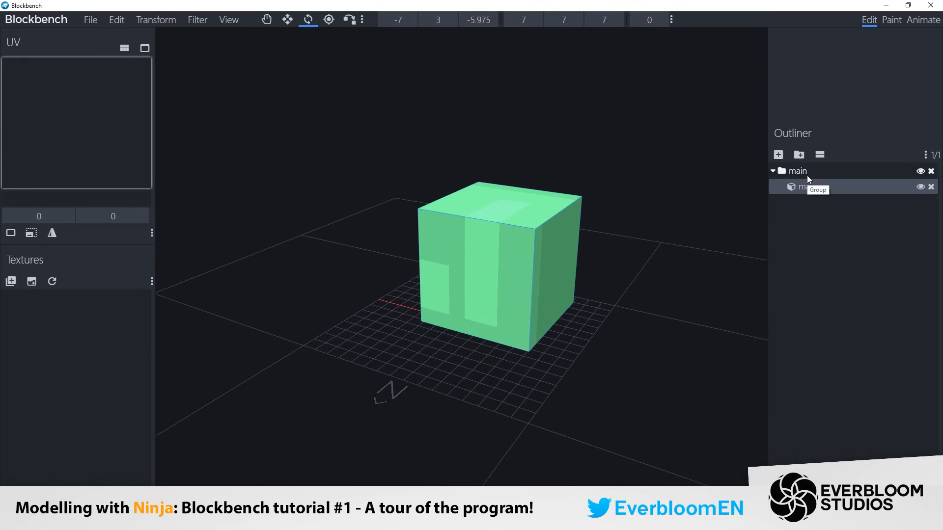
pyautogui.click(806, 186)
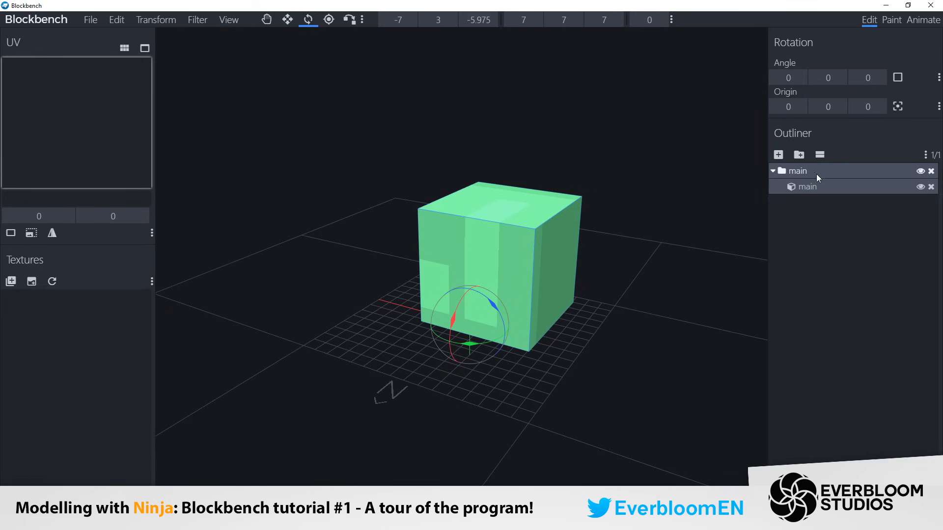
pyautogui.moveTo(816, 177)
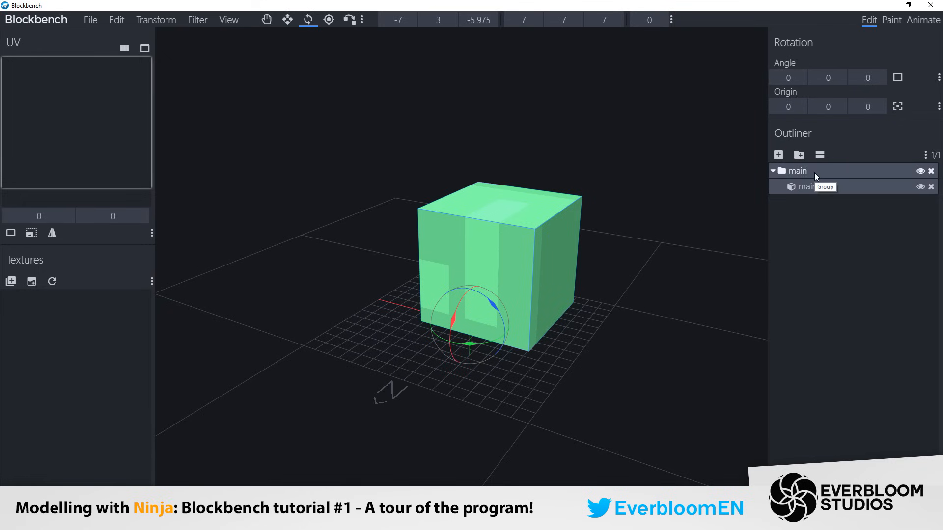
pyautogui.click(806, 187)
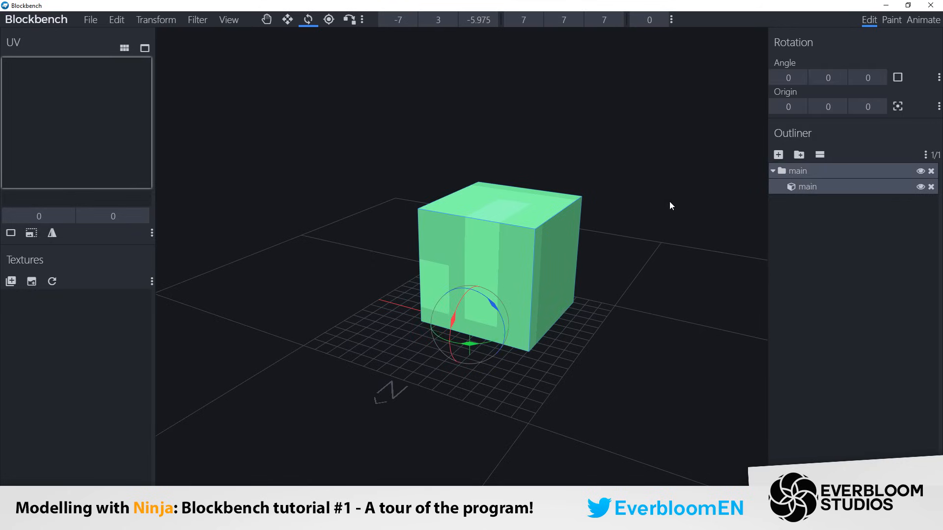
pyautogui.moveTo(493, 301); pyautogui.dragTo(481, 342)
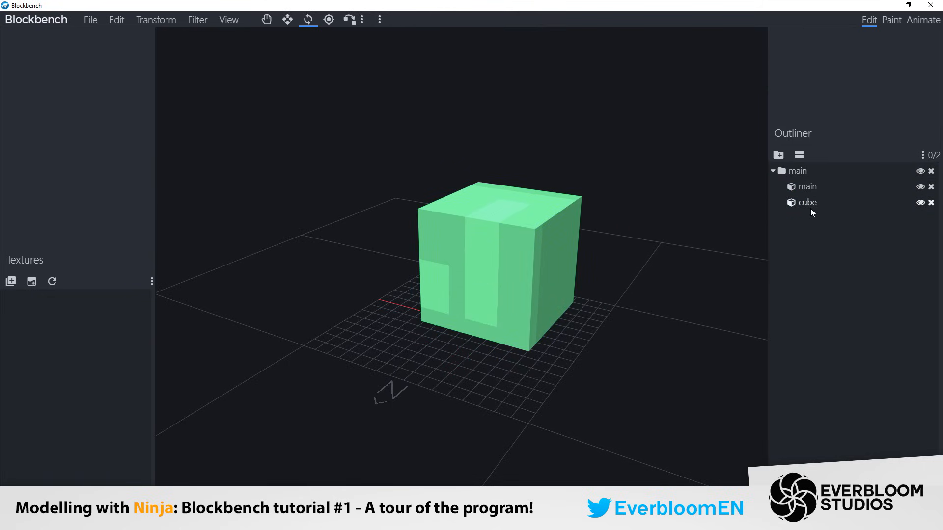
# Step: Group the new cube as main2 and rotate the main group 89 degrees on Y
pyautogui.click(807, 202)
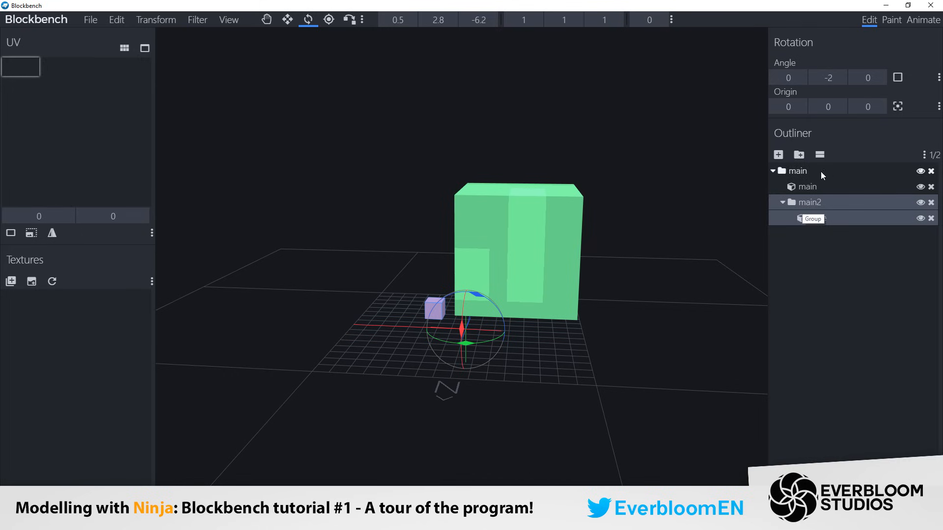
pyautogui.write('cube')
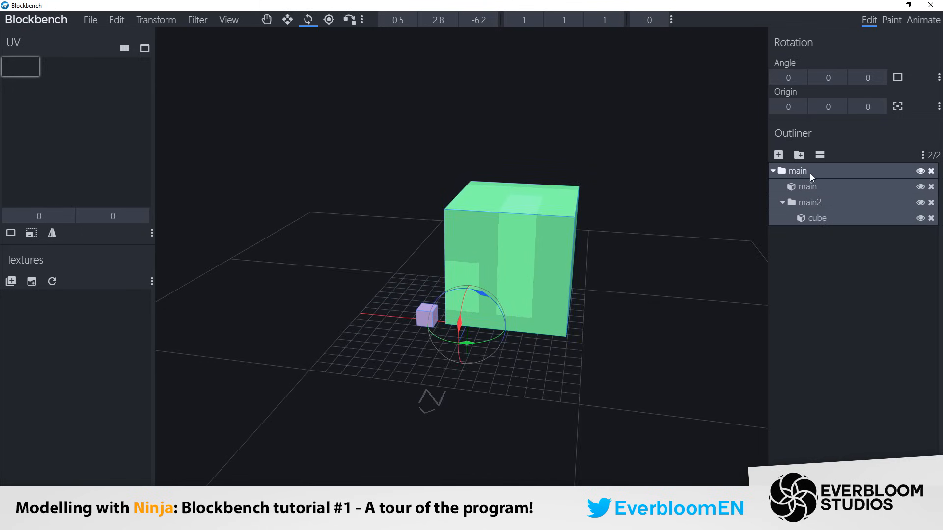
pyautogui.moveTo(804, 173)
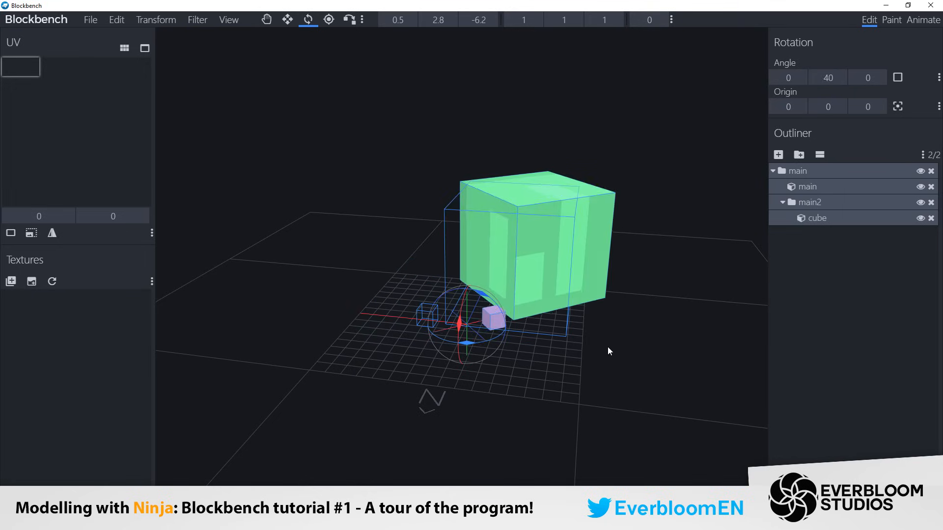
pyautogui.moveTo(609, 351); pyautogui.dragTo(574, 345)
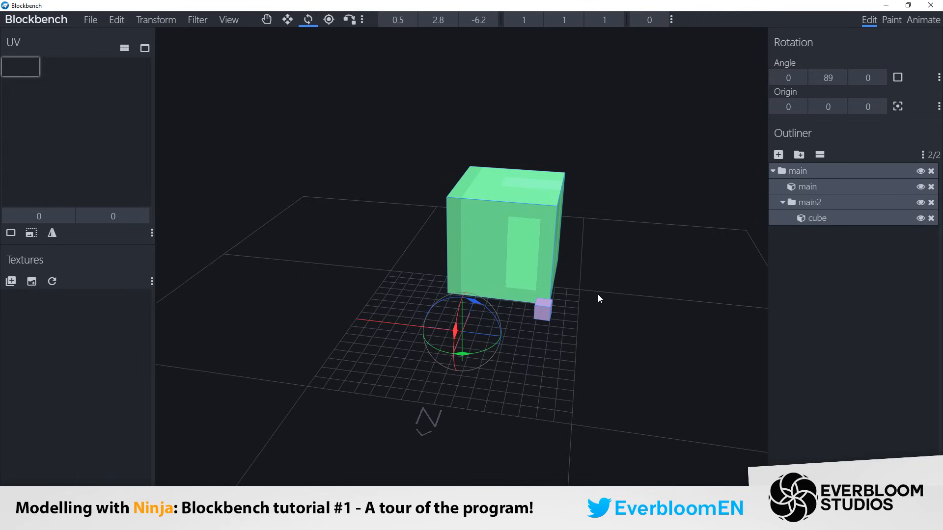
pyautogui.click(329, 19)
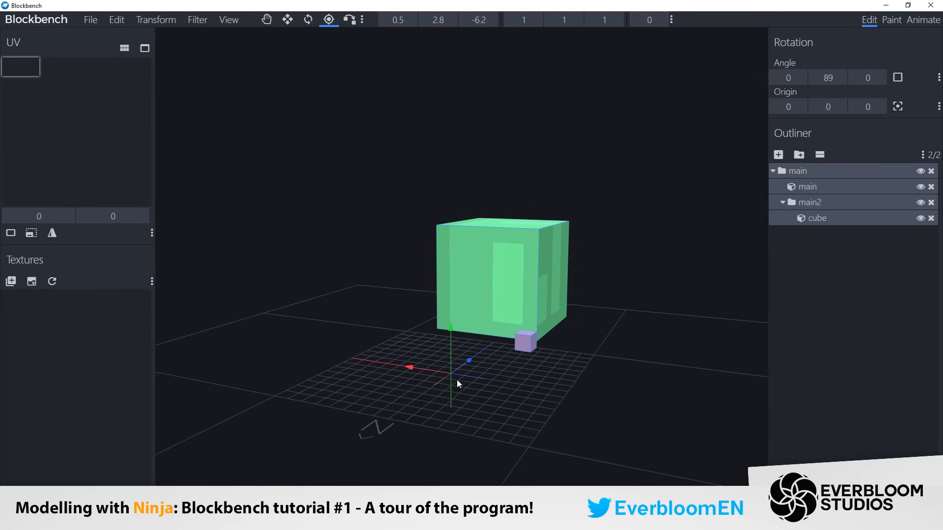
pyautogui.moveTo(463, 383)
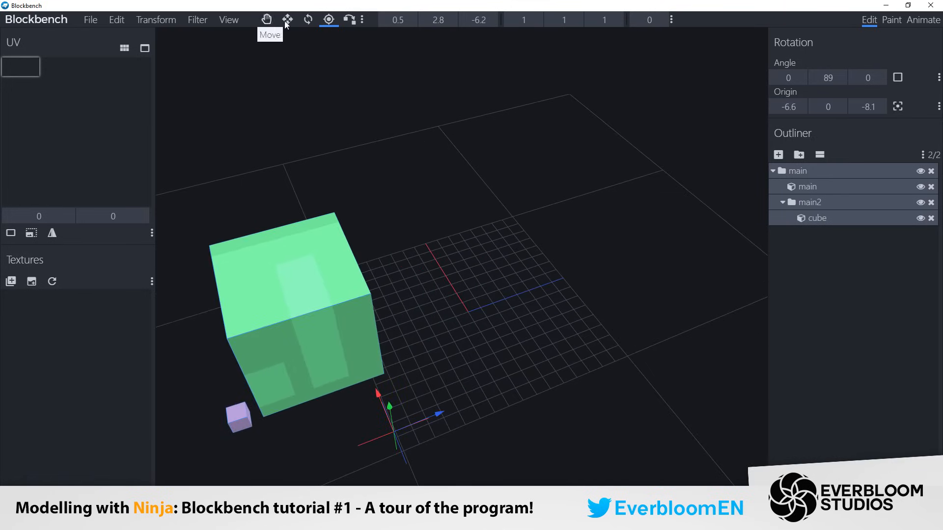
# Step: Move the main group's pivot to -0.8, 0, -0.8 and rotate the group 89 degrees around it
pyautogui.click(309, 19)
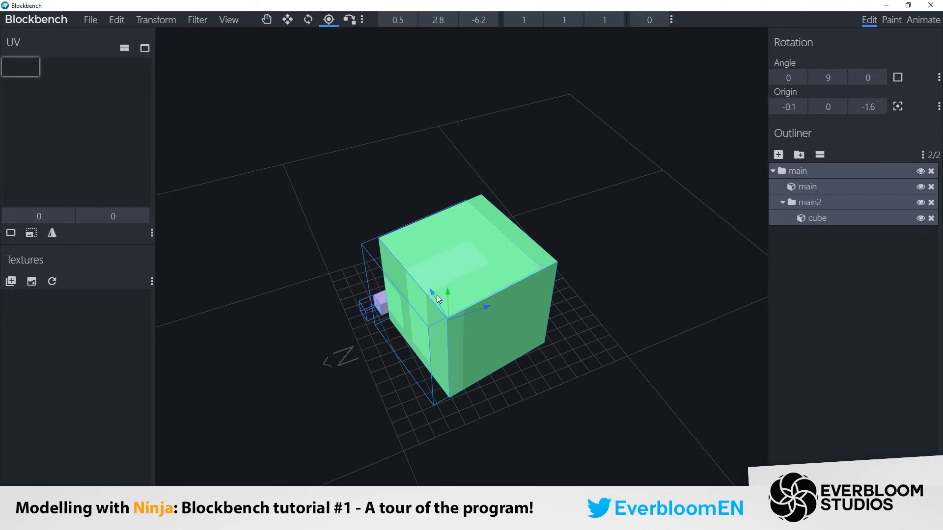
pyautogui.click(307, 19)
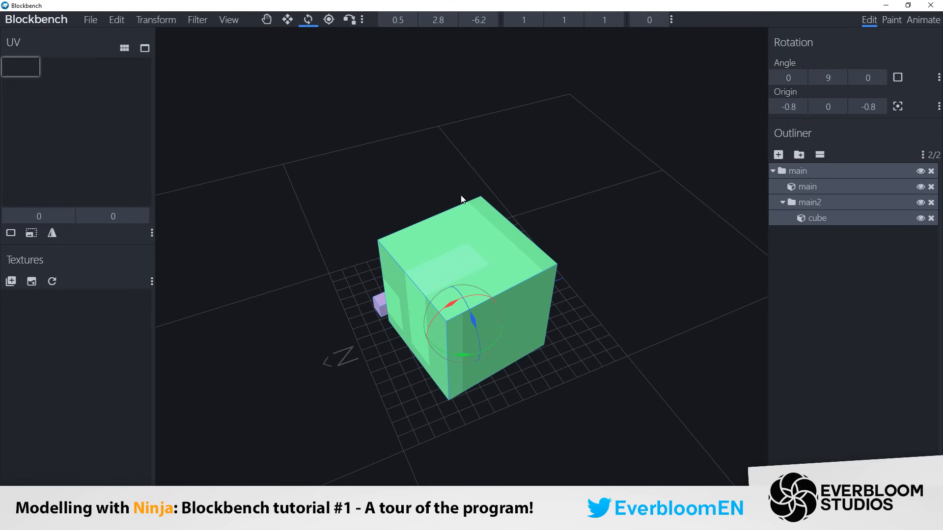
pyautogui.moveTo(459, 318); pyautogui.dragTo(493, 351)
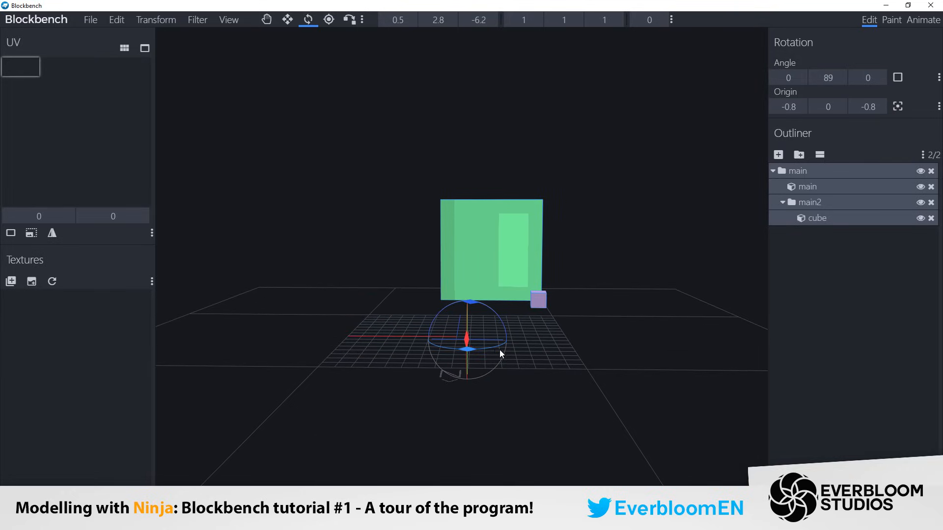
pyautogui.moveTo(350, 20)
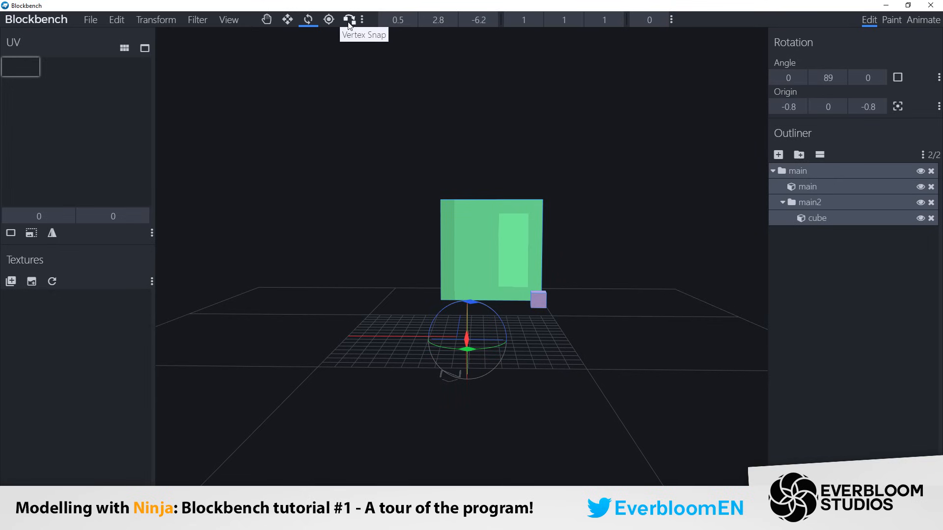
# Step: Vertex-snap the small purple cube against a top corner of the large green cube
pyautogui.click(351, 20)
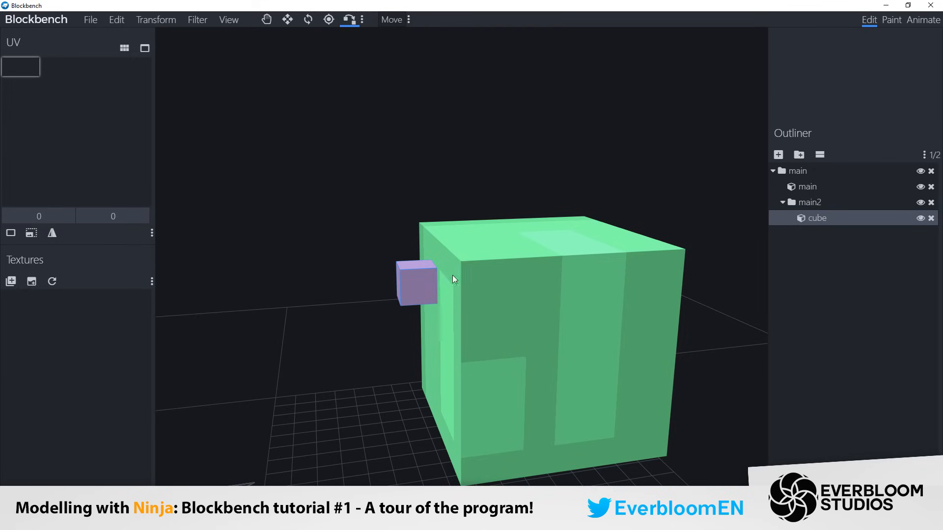
pyautogui.click(807, 187)
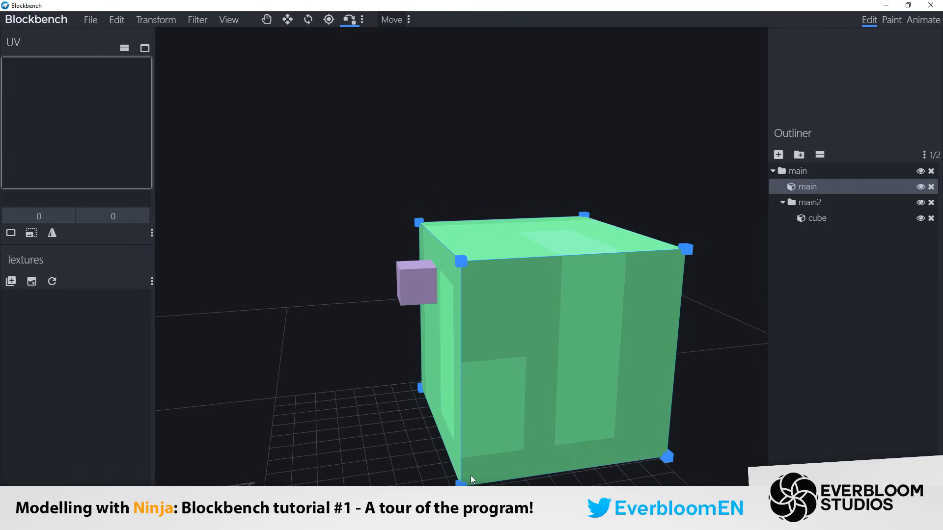
pyautogui.moveTo(438, 273)
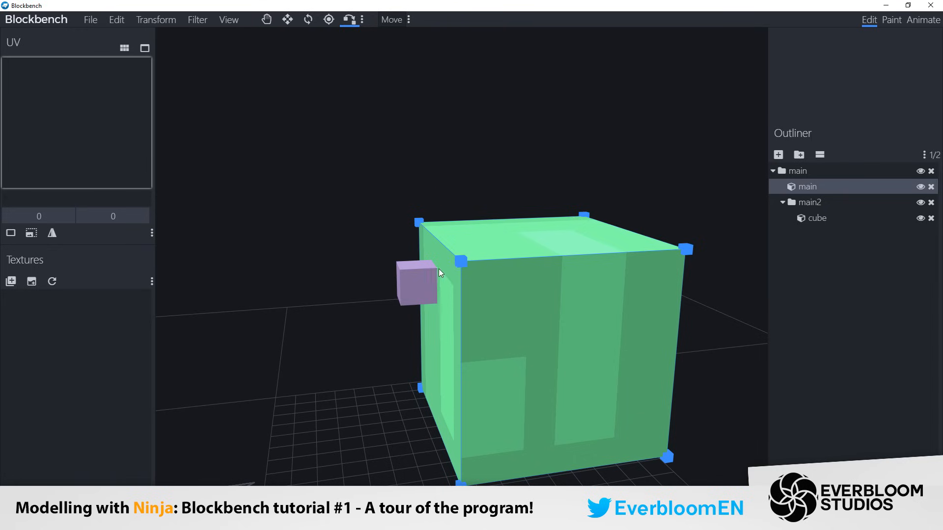
pyautogui.moveTo(459, 262)
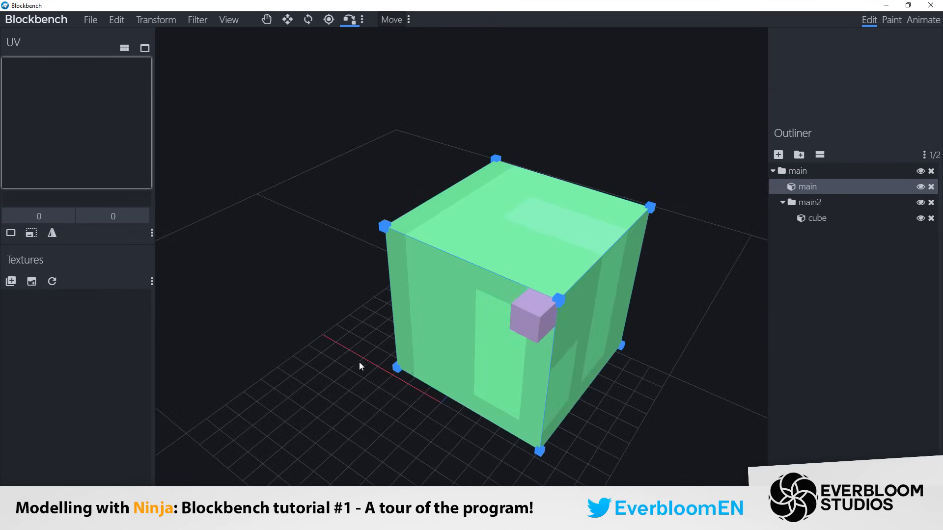
pyautogui.moveTo(361, 366); pyautogui.dragTo(607, 195)
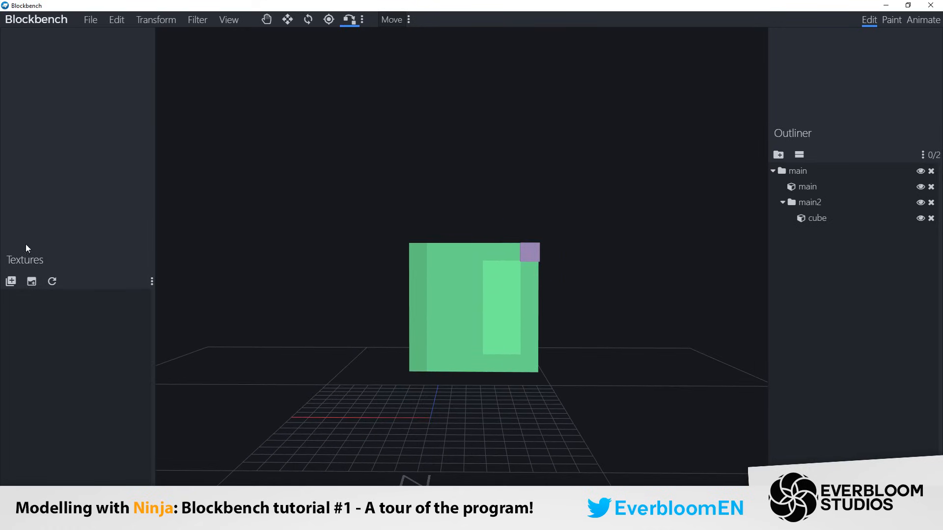
pyautogui.moveTo(12, 282)
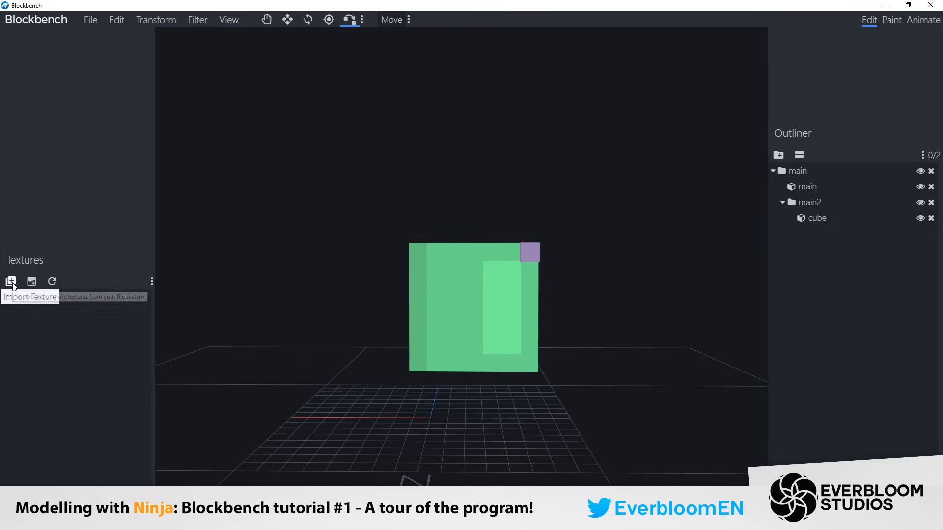
pyautogui.moveTo(31, 283)
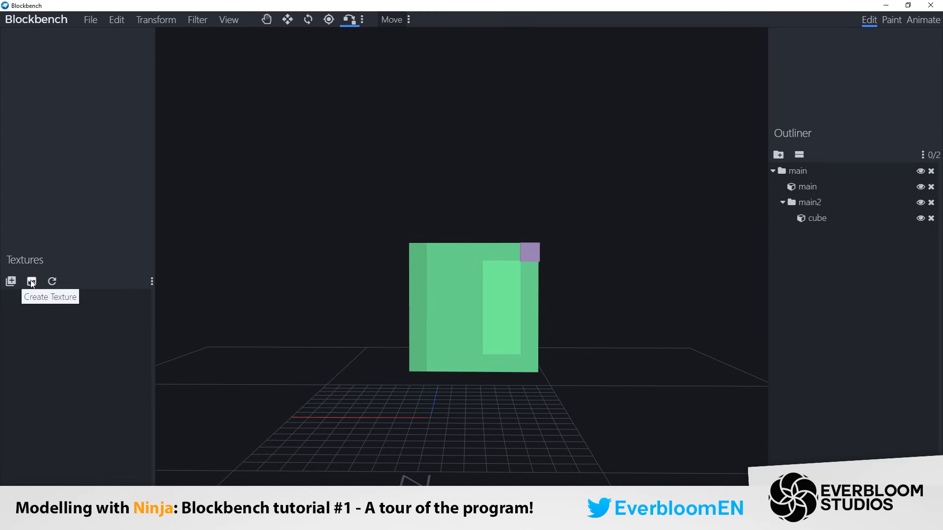
# Step: Start a new texture named 'dog' with the Template option enabled
pyautogui.click(31, 281)
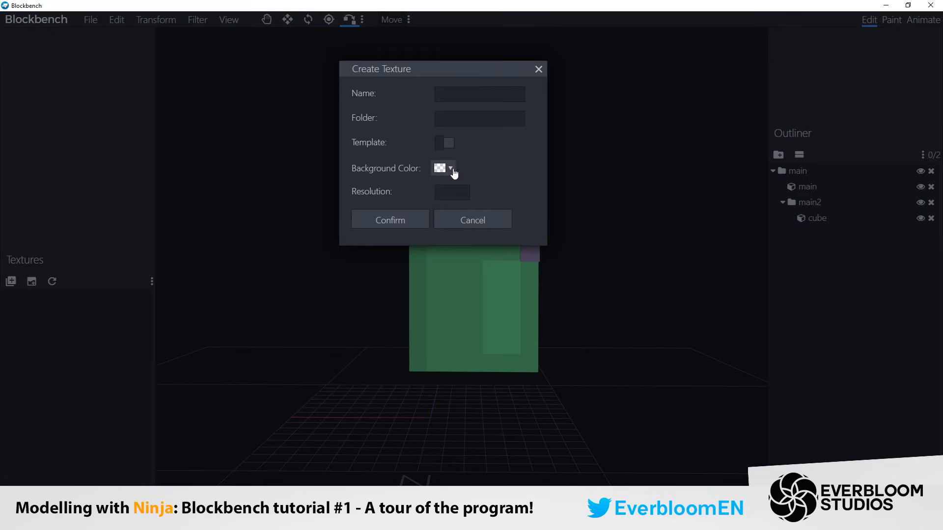
pyautogui.click(479, 94)
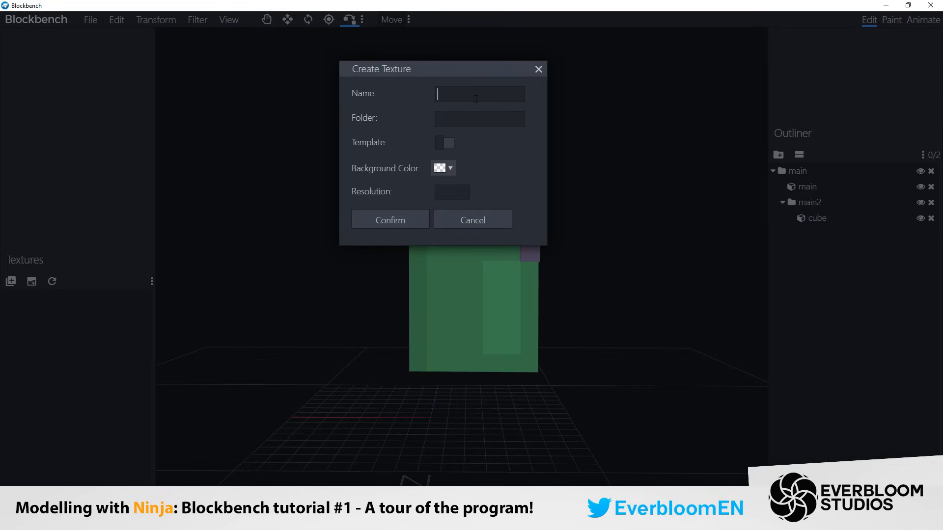
pyautogui.write('dog')
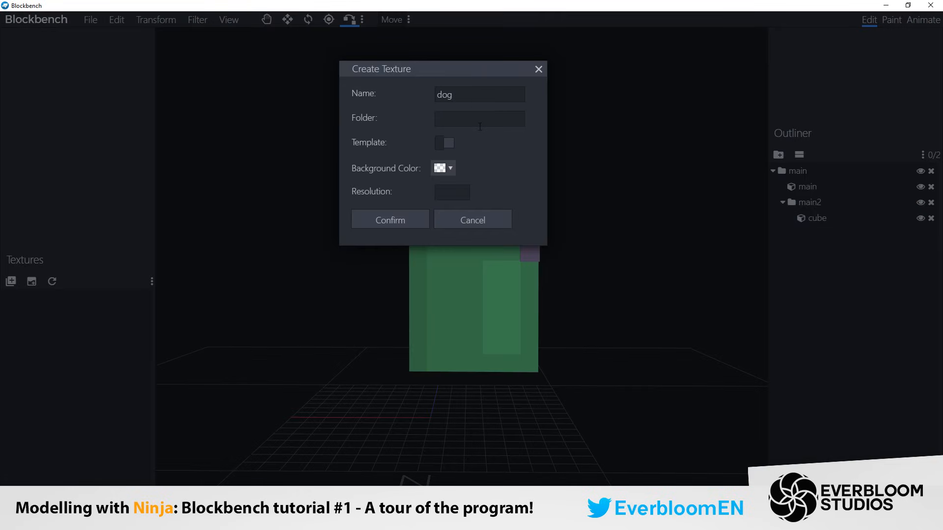
pyautogui.moveTo(449, 150)
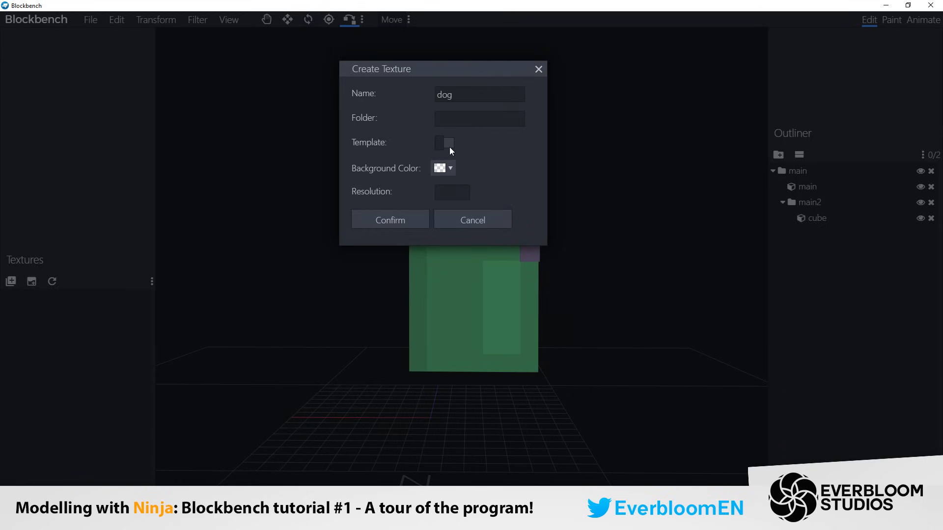
pyautogui.click(443, 143)
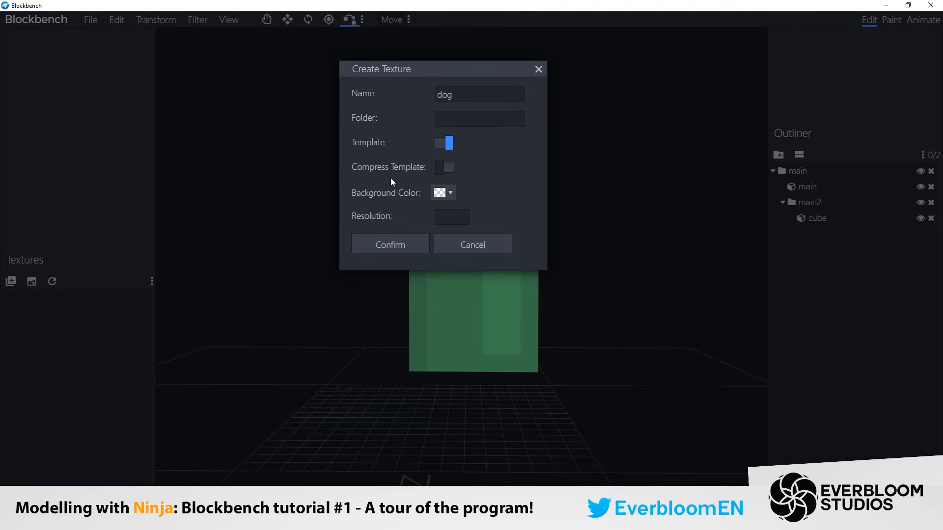
pyautogui.moveTo(415, 182)
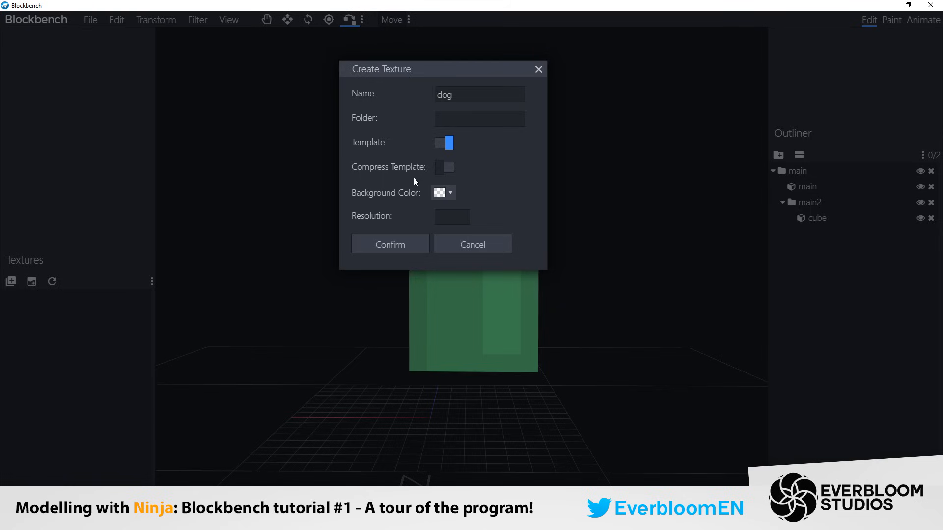
pyautogui.moveTo(437, 166)
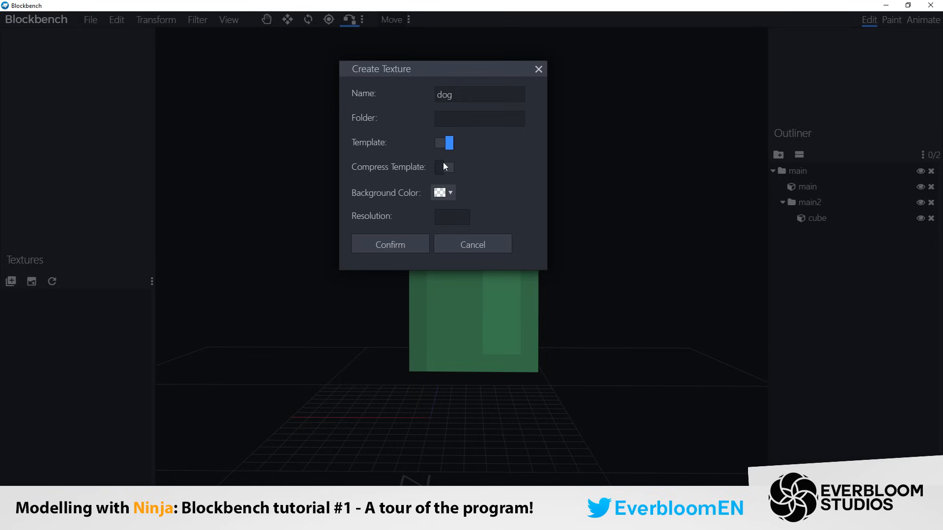
pyautogui.moveTo(392, 250)
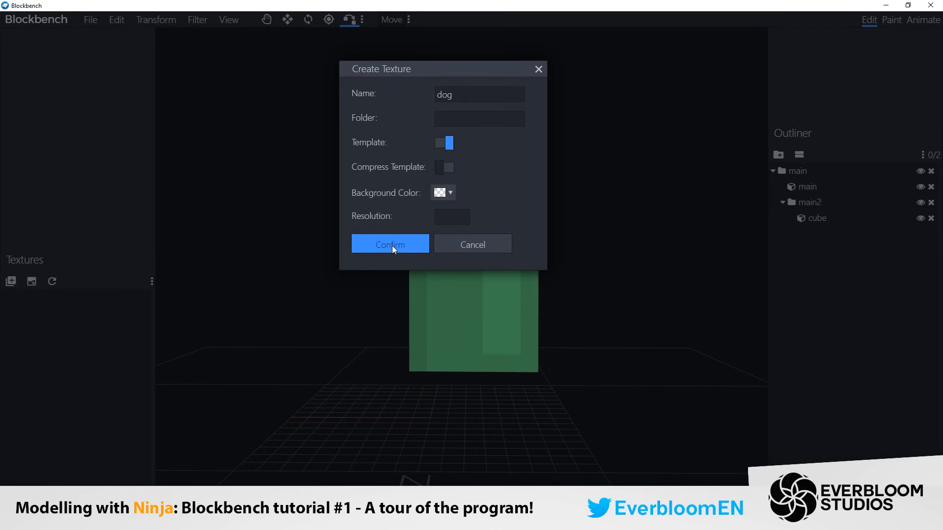
# Step: Confirm the 32×32 dog template texture, then select the main and small cubes to inspect UVs
pyautogui.click(390, 244)
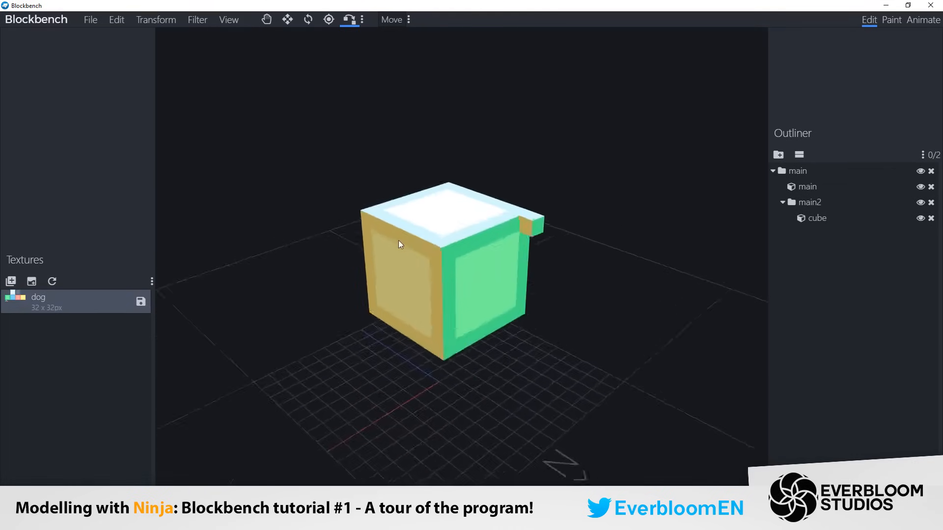
pyautogui.click(807, 186)
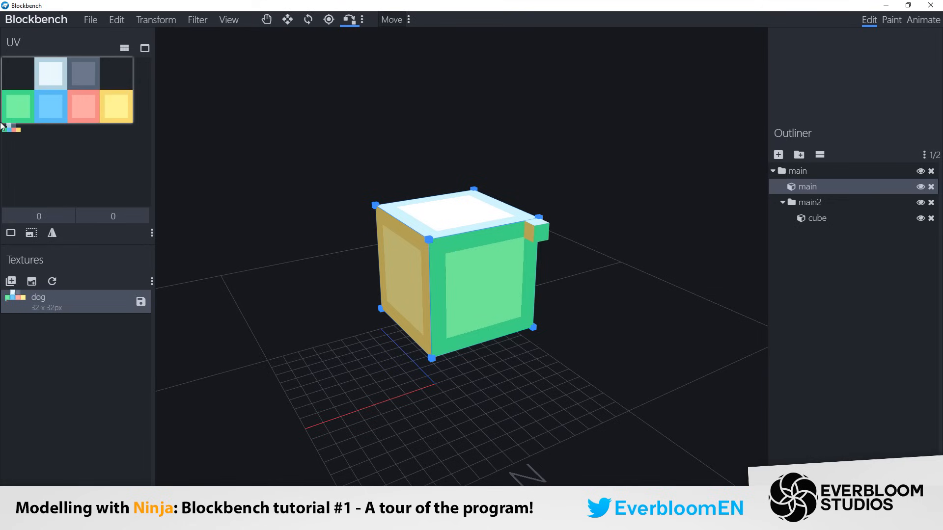
pyautogui.moveTo(101, 60)
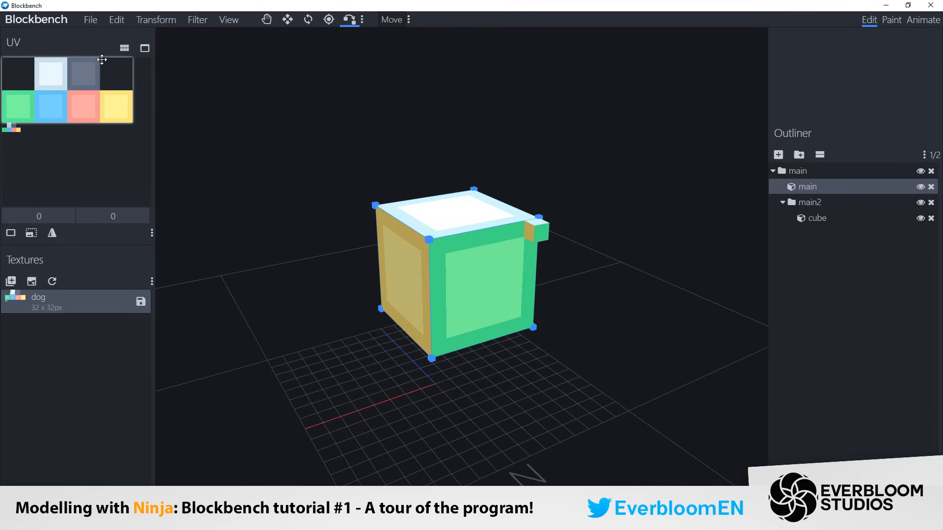
pyautogui.click(817, 218)
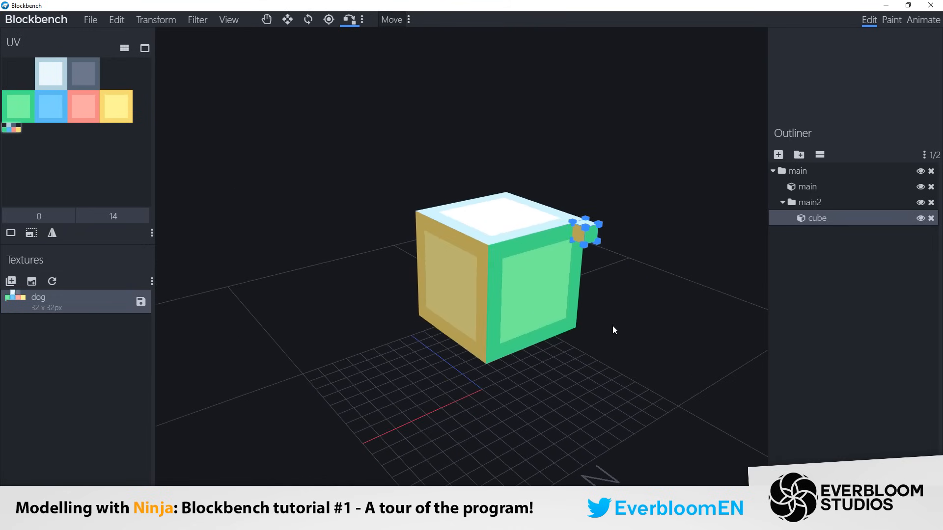
pyautogui.moveTo(678, 263)
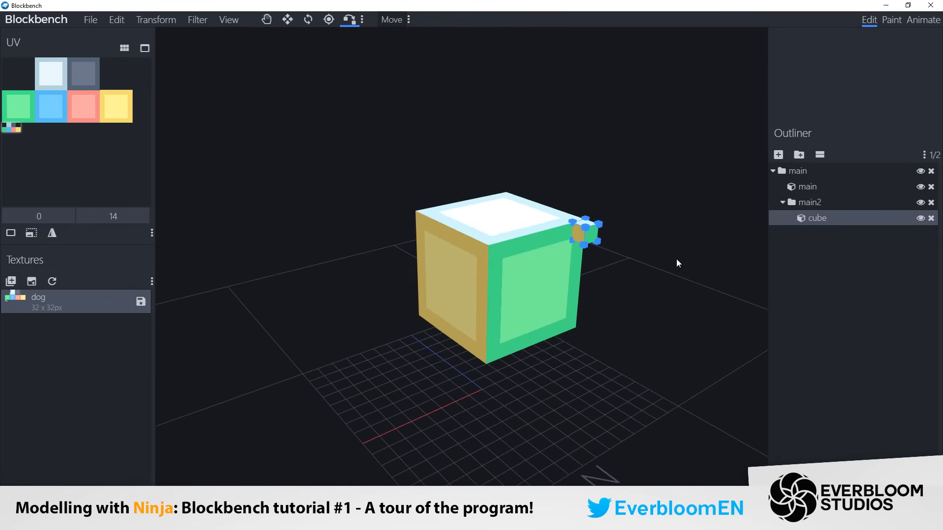
pyautogui.moveTo(629, 280)
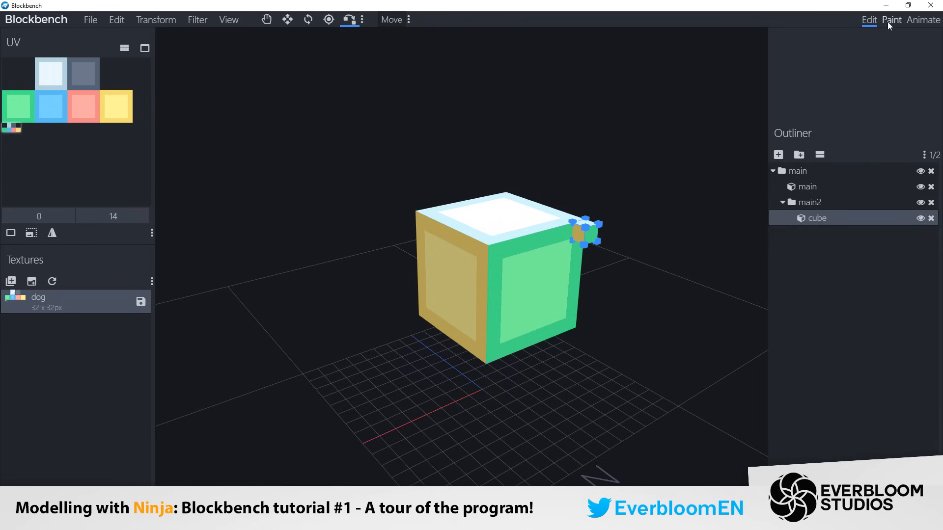
# Step: Enter Paint mode with the Paint Brush in Round mode and open its colour picker
pyautogui.click(266, 20)
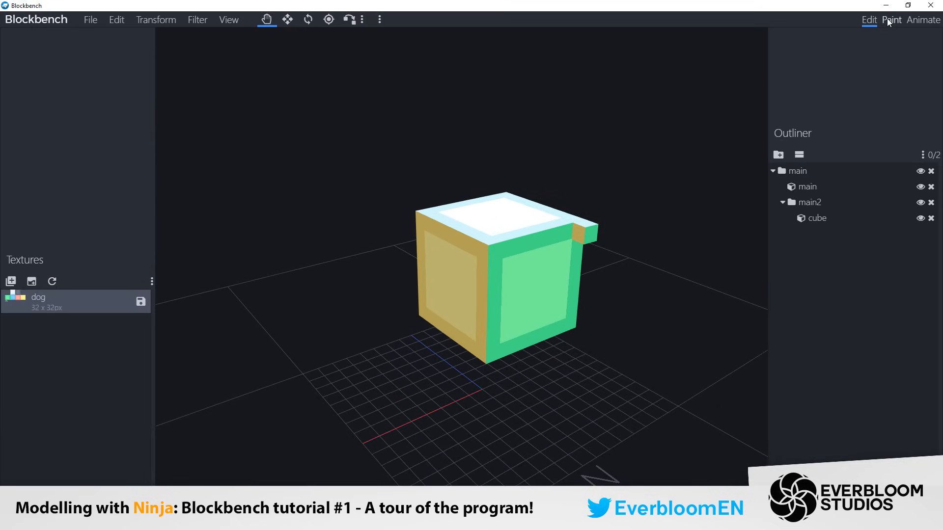
pyautogui.click(890, 20)
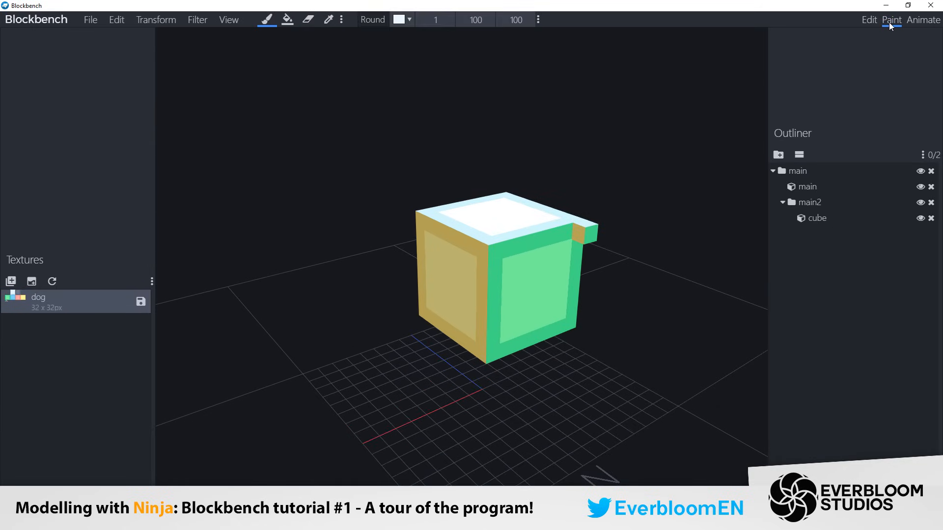
pyautogui.moveTo(266, 19)
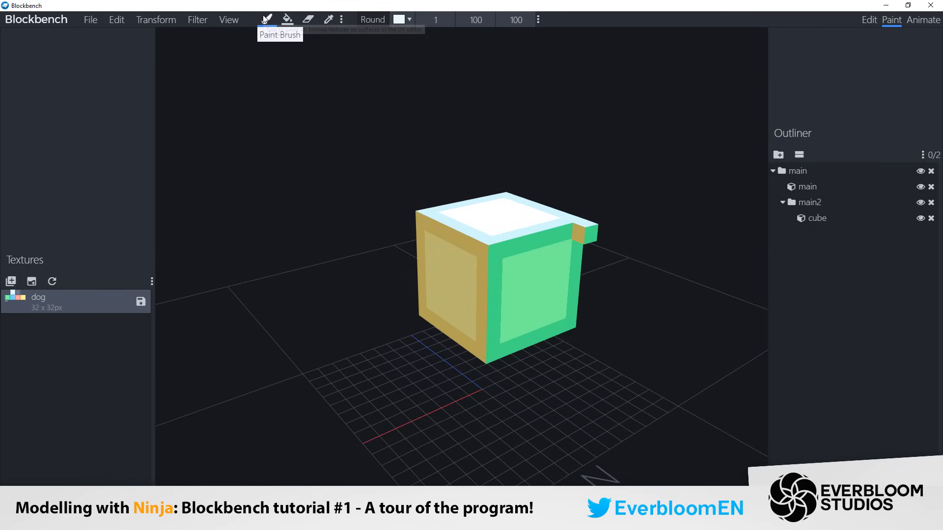
pyautogui.click(372, 19)
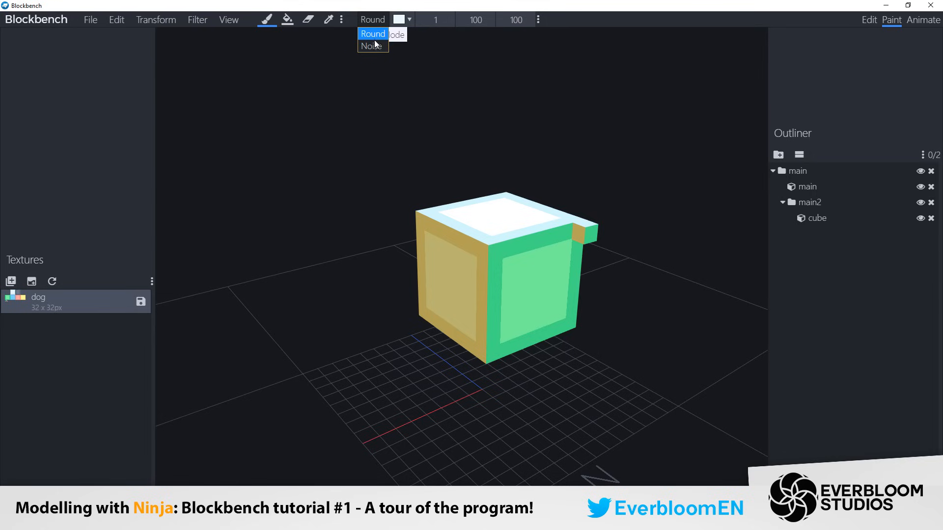
pyautogui.click(399, 20)
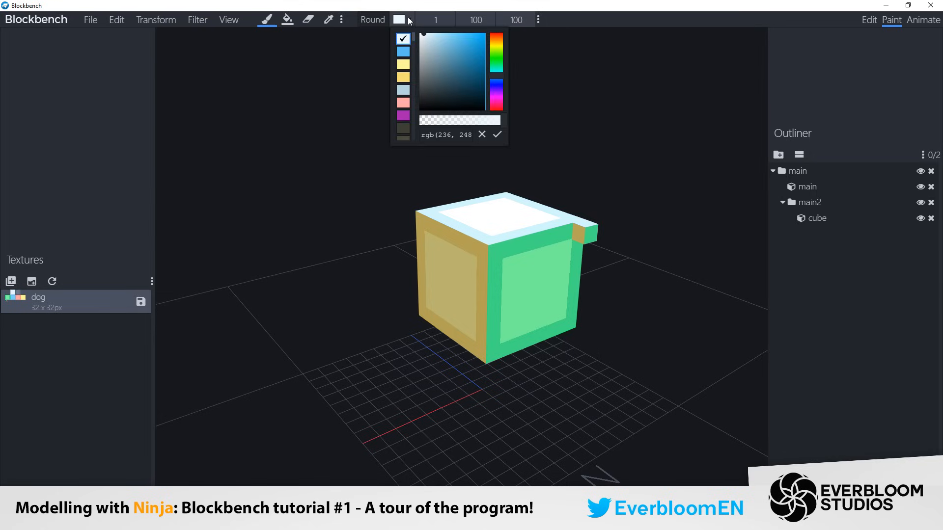
# Step: Test brush colours in the picker: grey, blues, pale grey, light blue, black and dark blue
pyautogui.click(420, 70)
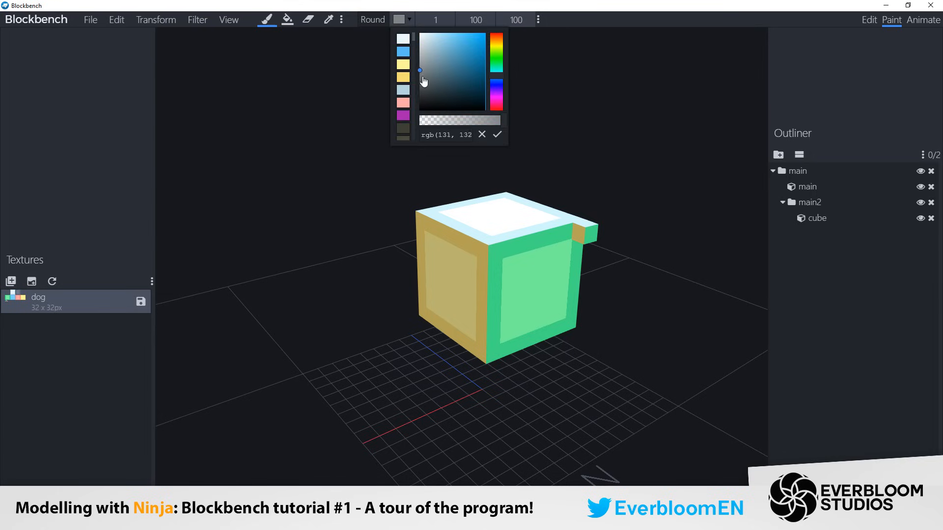
pyautogui.click(463, 49)
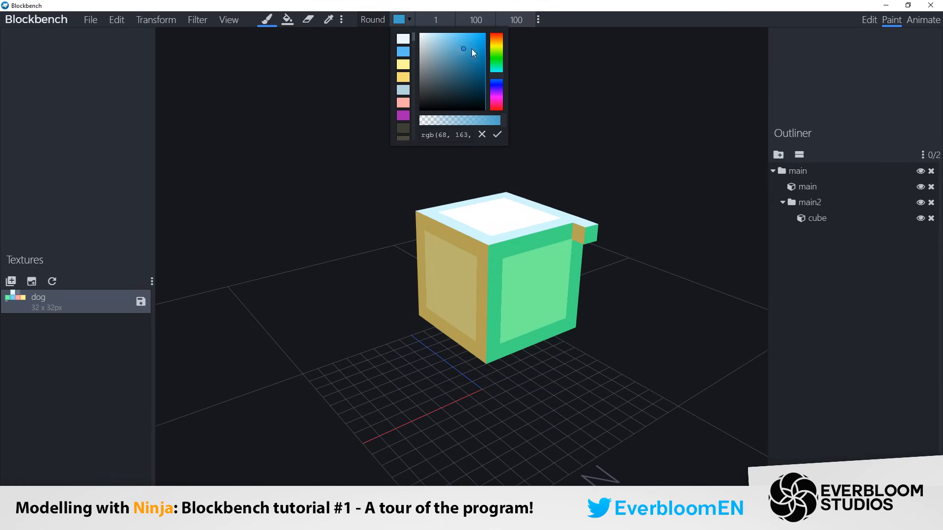
pyautogui.click(422, 49)
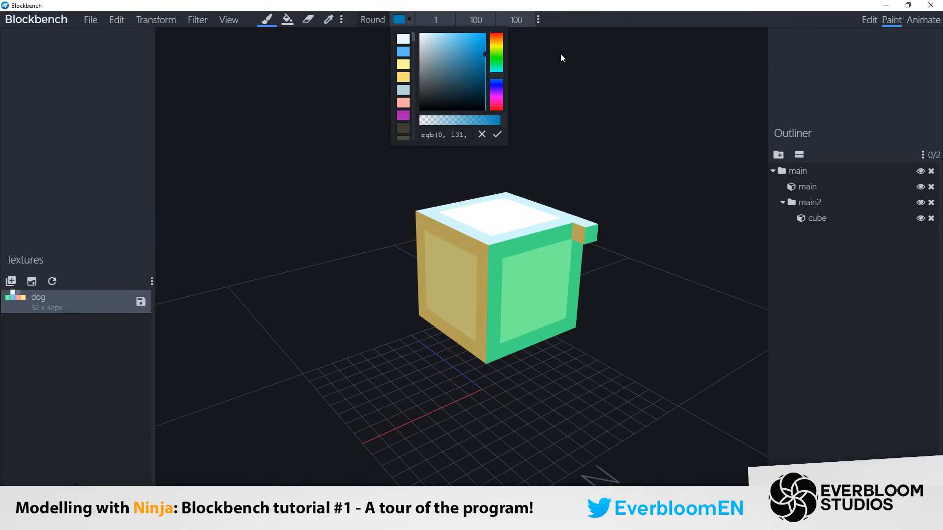
pyautogui.click(420, 51)
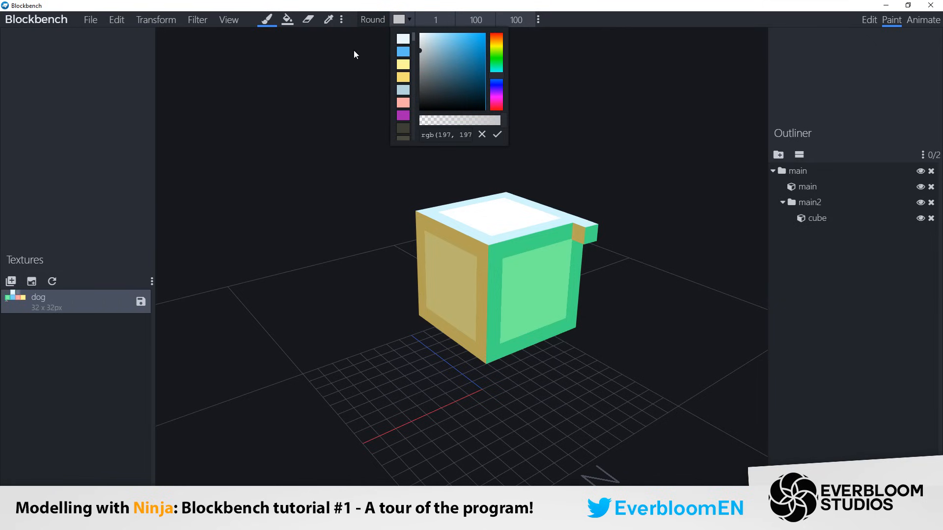
pyautogui.click(427, 51)
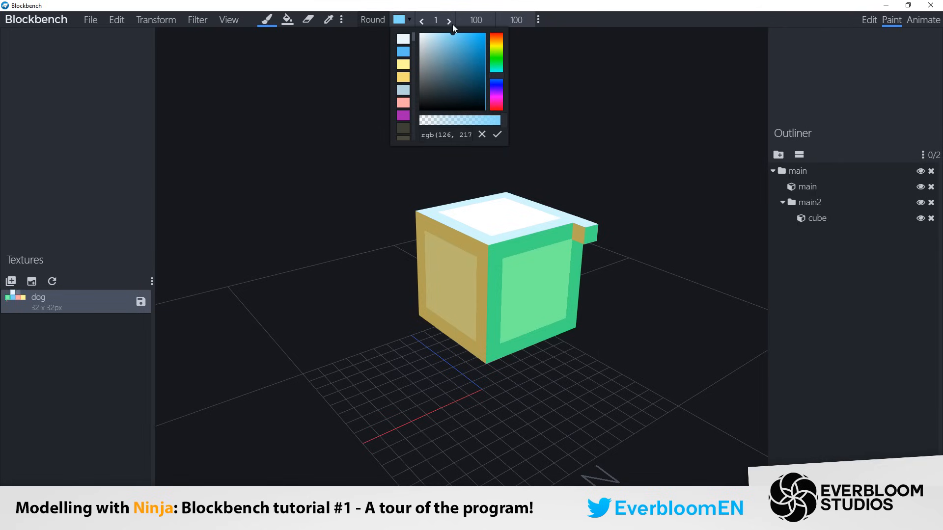
pyautogui.click(422, 37)
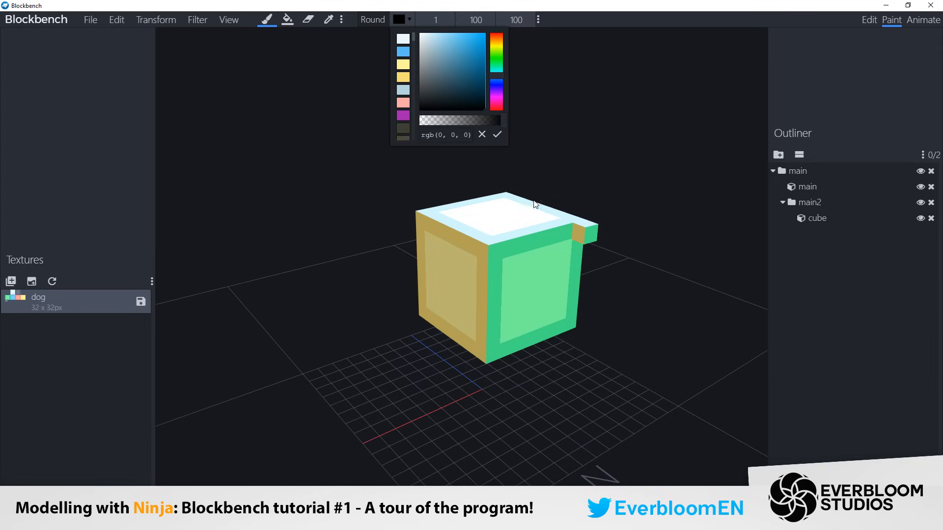
pyautogui.click(465, 73)
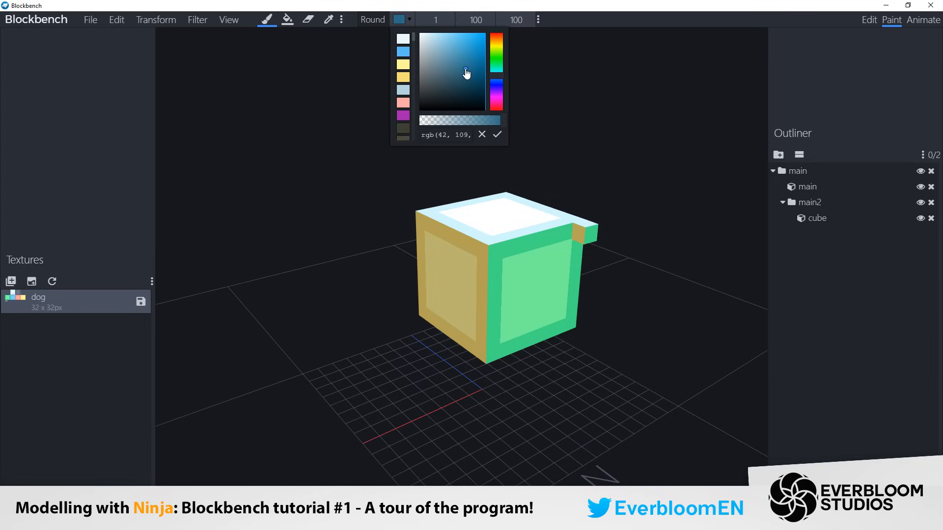
pyautogui.click(496, 57)
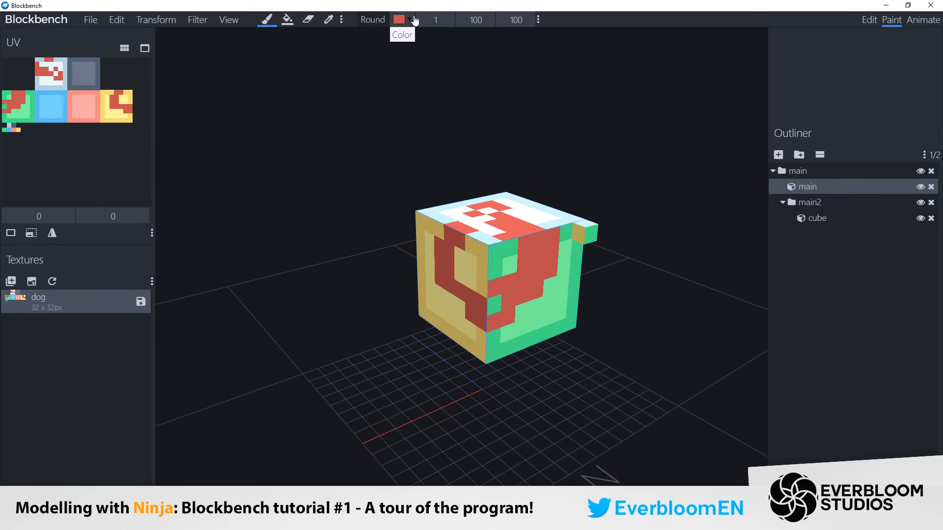
pyautogui.moveTo(449, 20)
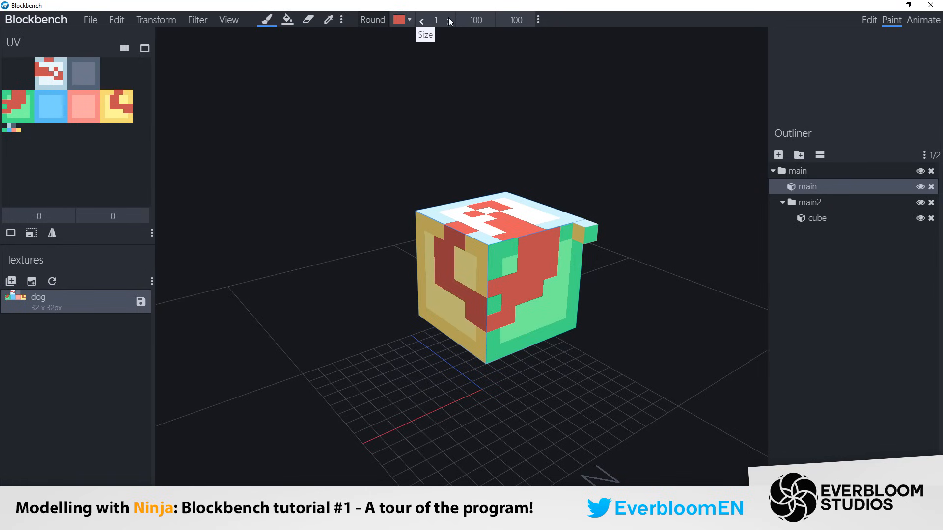
# Step: Increase the brush size to 2
pyautogui.click(448, 20)
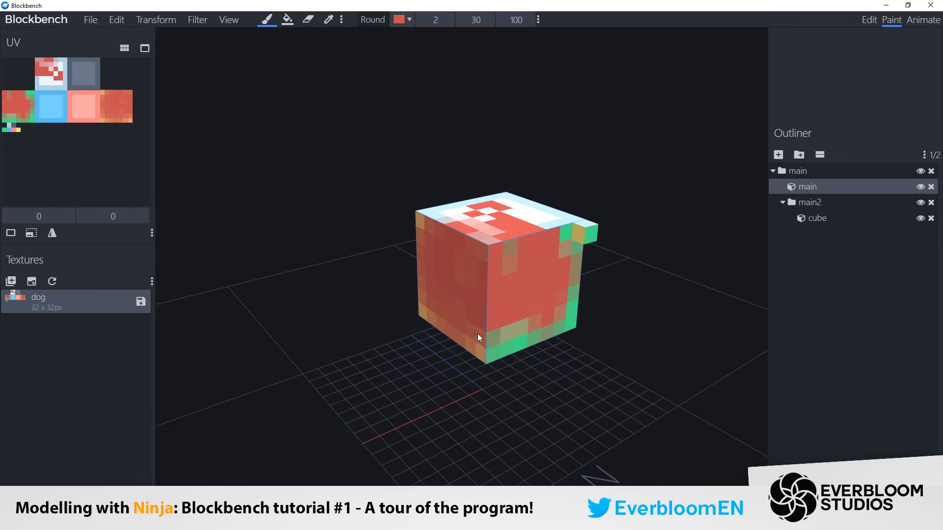
pyautogui.moveTo(674, 151)
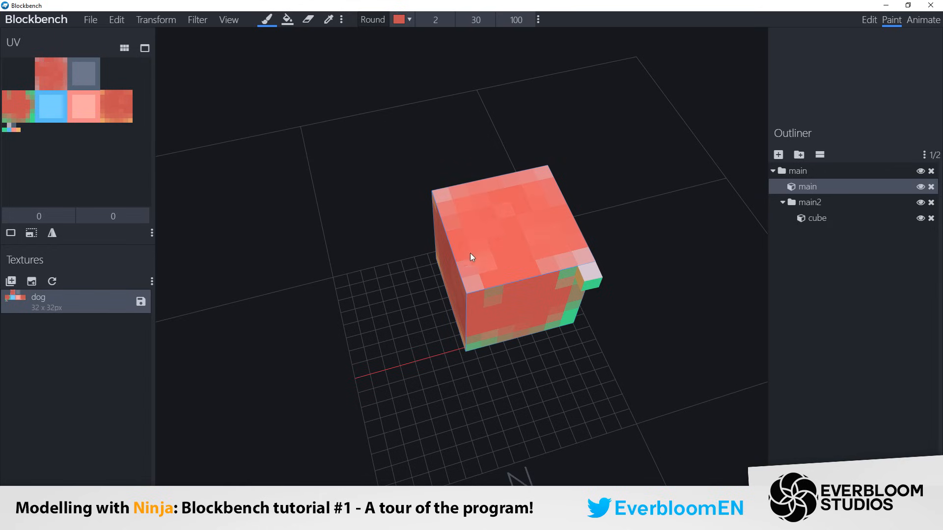
pyautogui.moveTo(517, 270)
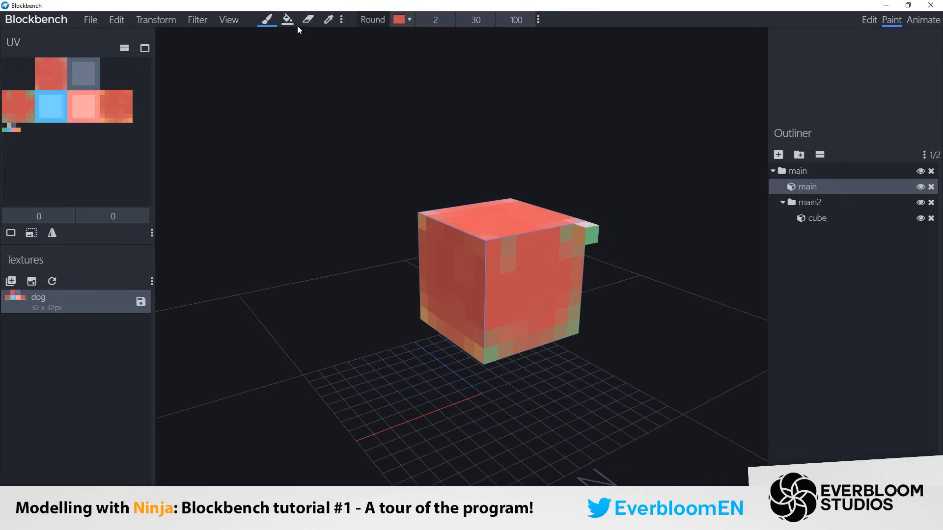
# Step: Fill the main cube's entire texture with solid red using Cube fill mode
pyautogui.click(288, 19)
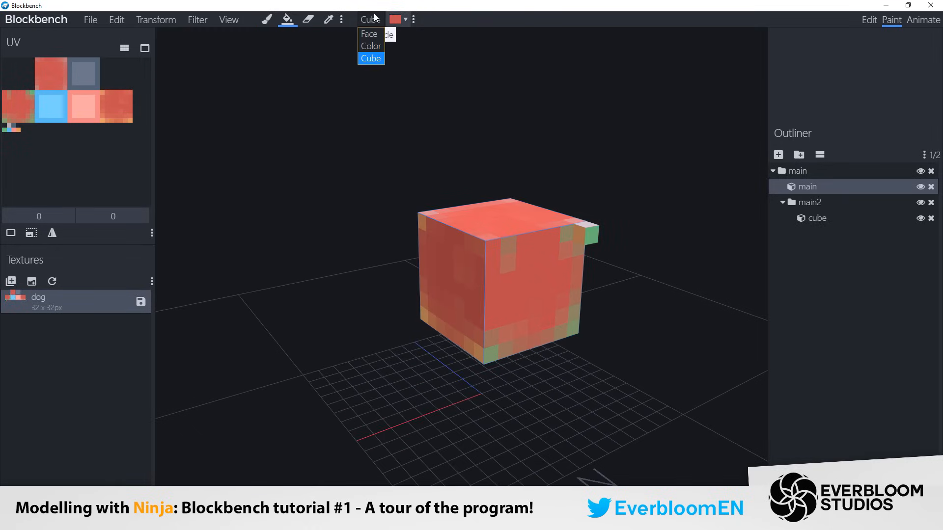
pyautogui.moveTo(369, 38)
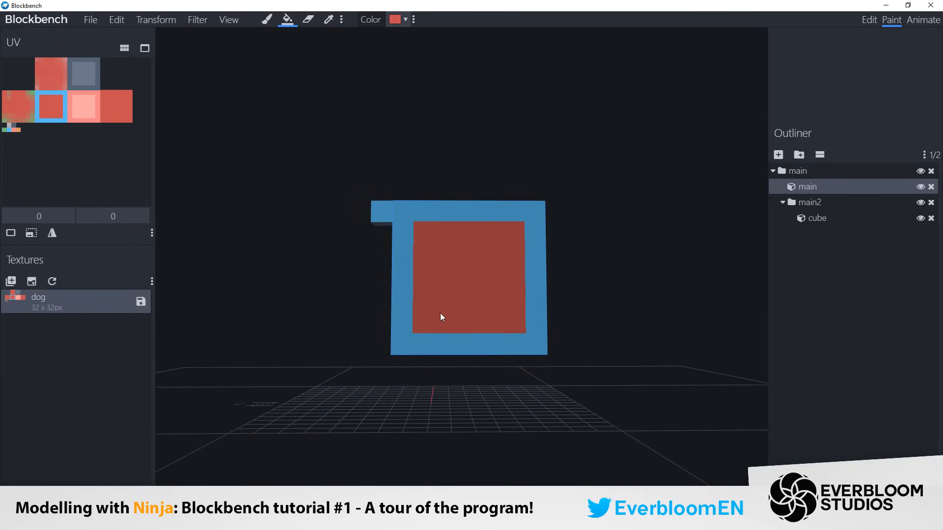
pyautogui.moveTo(441, 317); pyautogui.dragTo(418, 225)
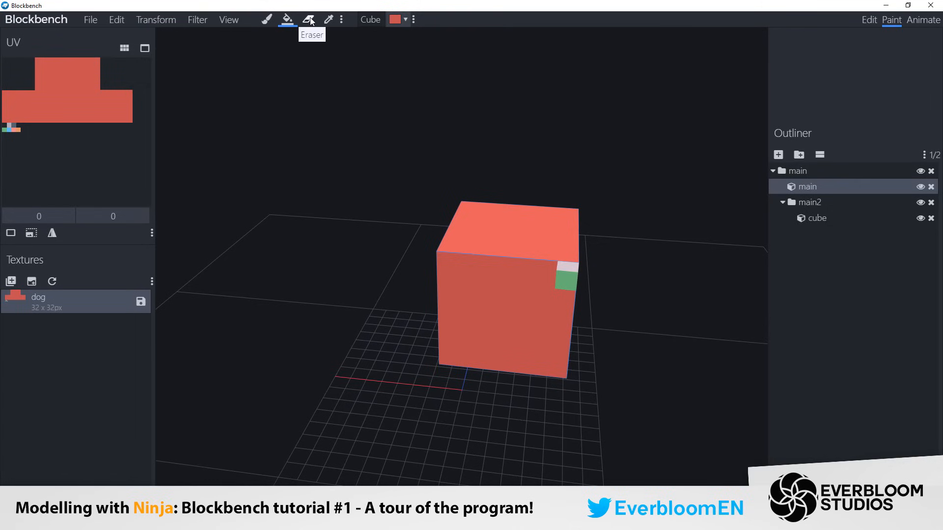
# Step: Erase transparent eye-like holes from the red paint on the cube with the Eraser
pyautogui.click(307, 20)
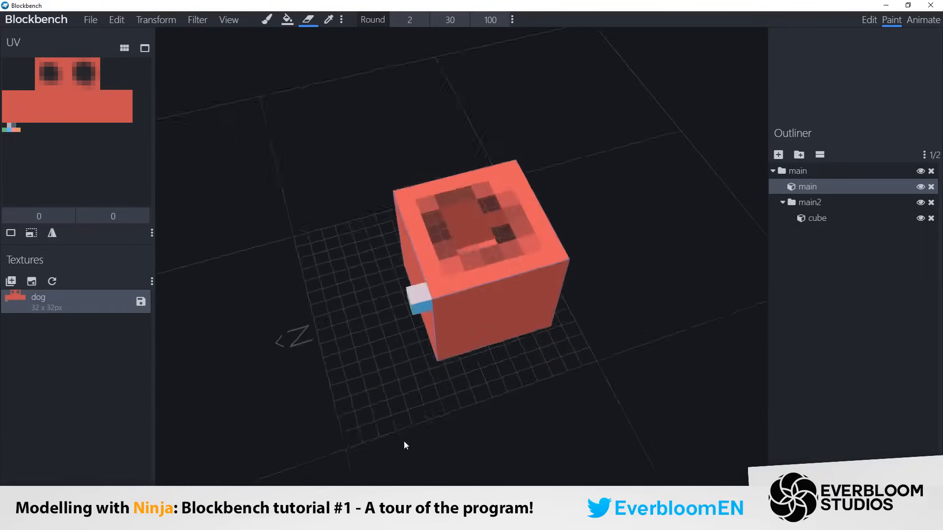
pyautogui.moveTo(406, 445); pyautogui.dragTo(649, 298)
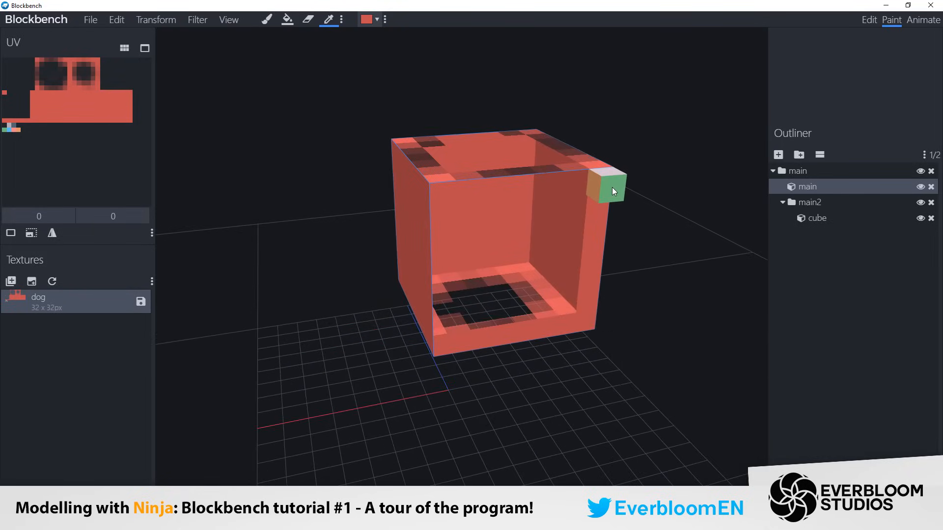
pyautogui.moveTo(633, 215)
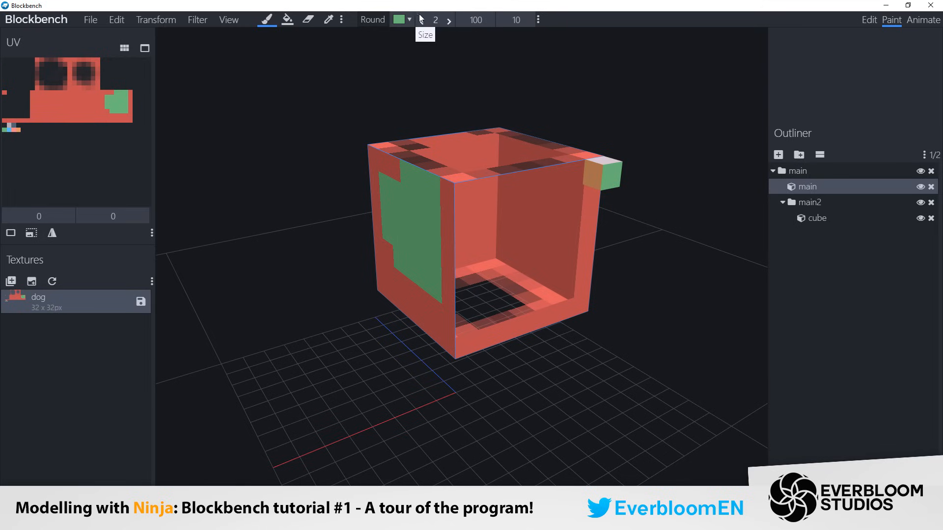
# Step: Set the brush size to 1 pixel and pick orange as the paint colour
pyautogui.click(422, 20)
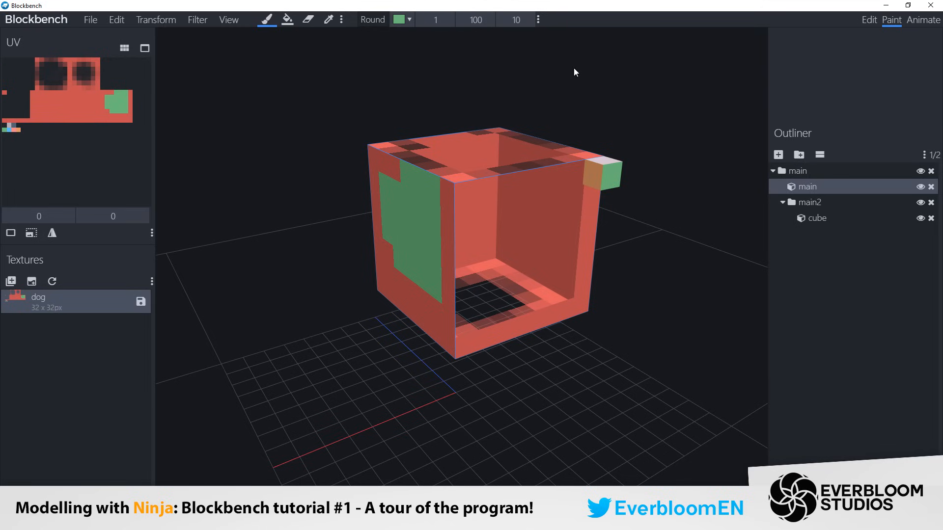
pyautogui.moveTo(586, 100)
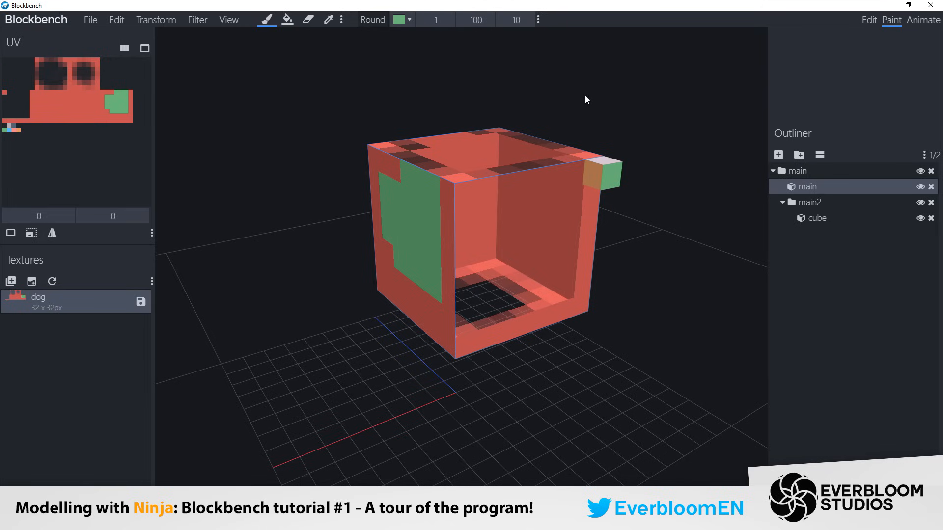
pyautogui.click(433, 246)
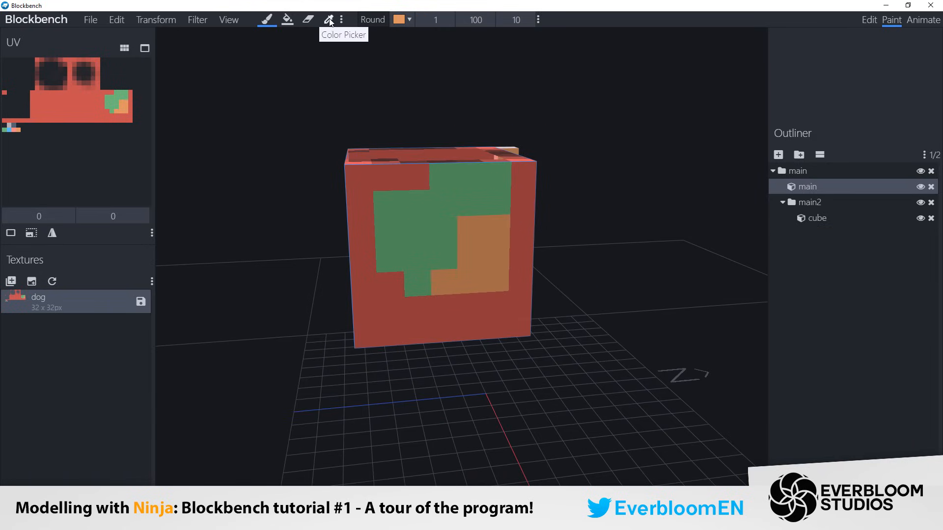
pyautogui.moveTo(299, 49)
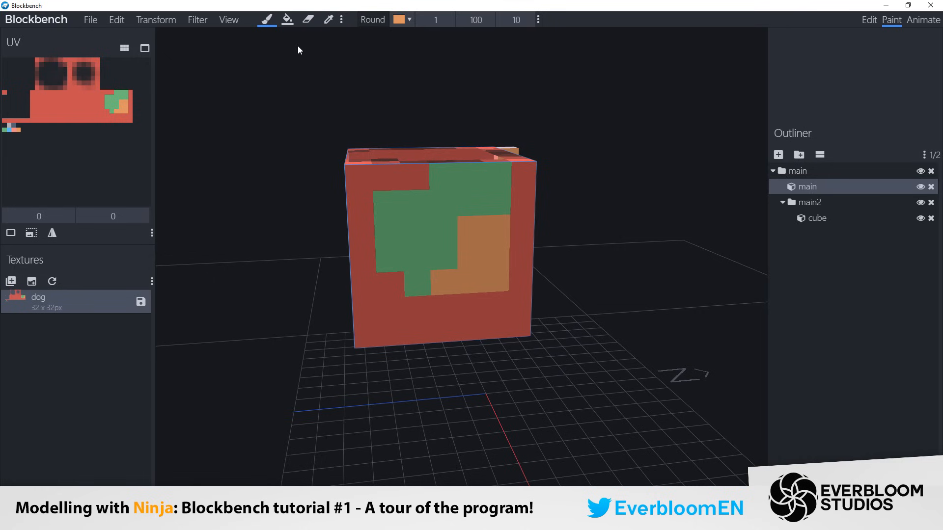
pyautogui.moveTo(291, 53)
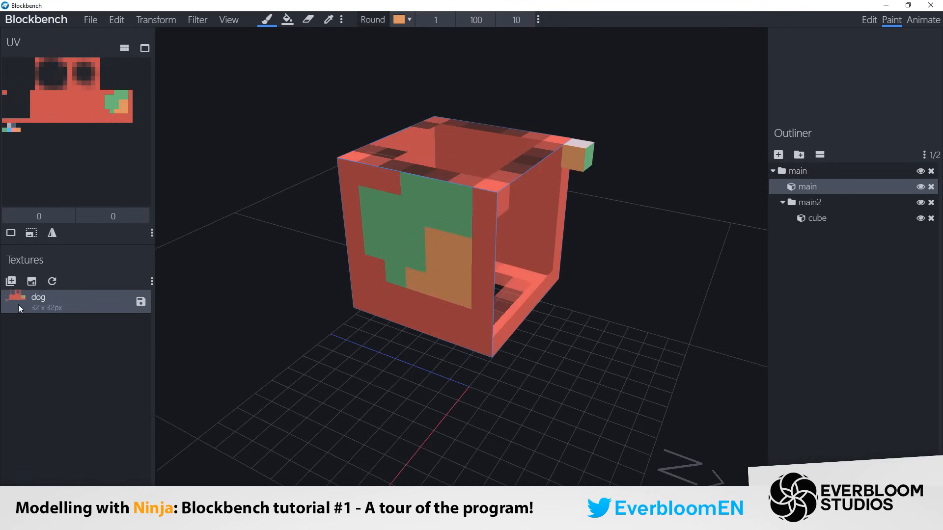
# Step: Save the dog texture as dog.png in PNG Texture format
pyautogui.rightClick(38, 301)
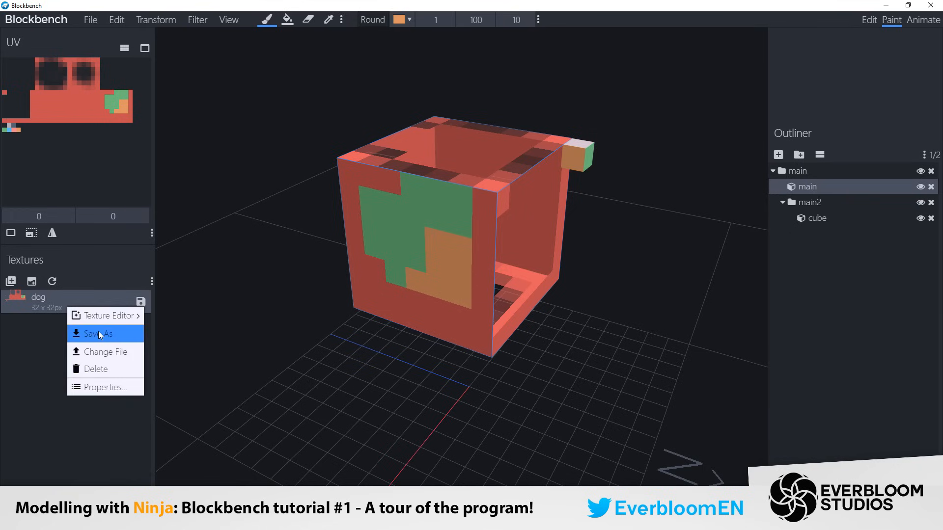
pyautogui.click(98, 334)
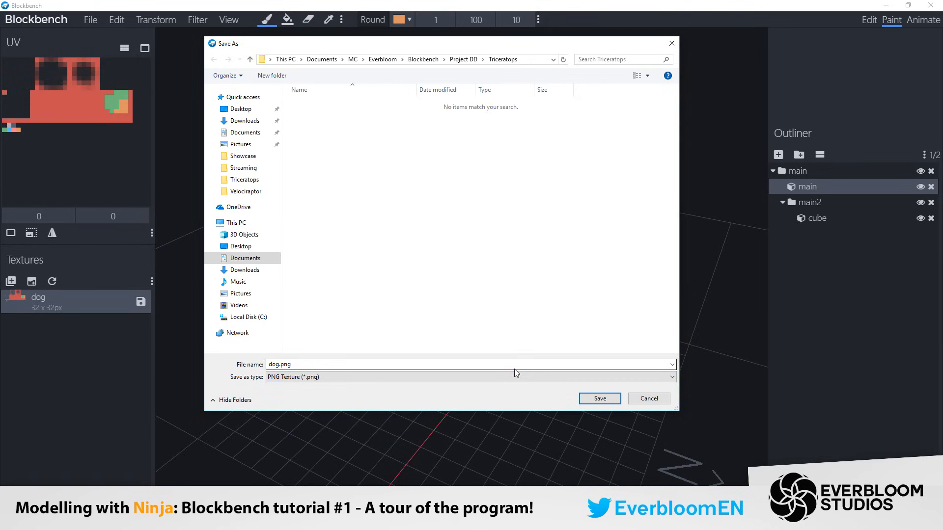
pyautogui.moveTo(641, 386)
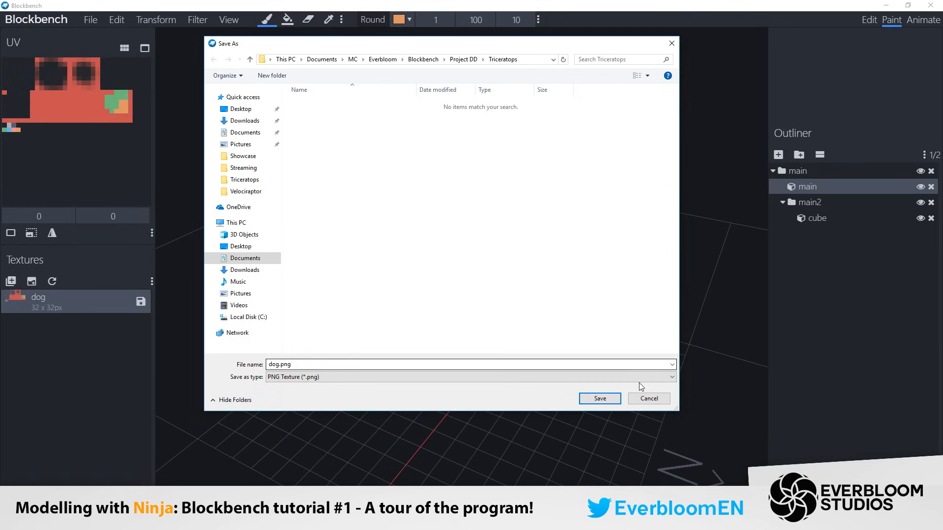
pyautogui.click(600, 399)
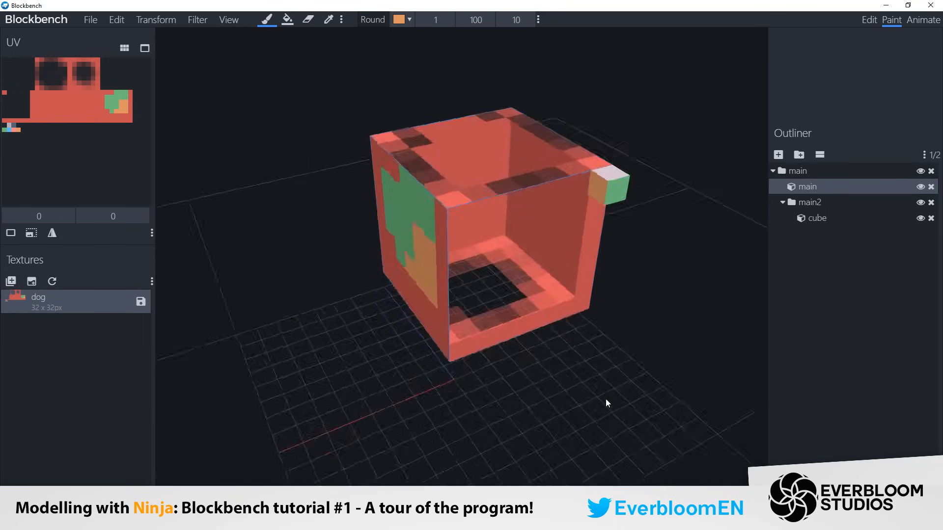
# Step: Orbit around the cube back to the painted front face
pyautogui.moveTo(607, 403); pyautogui.dragTo(673, 384)
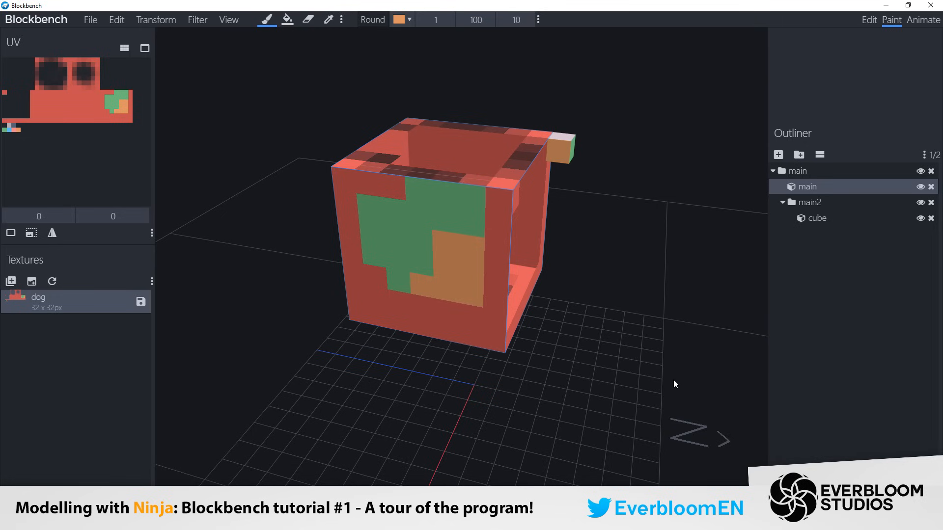
pyautogui.moveTo(675, 384); pyautogui.dragTo(599, 359)
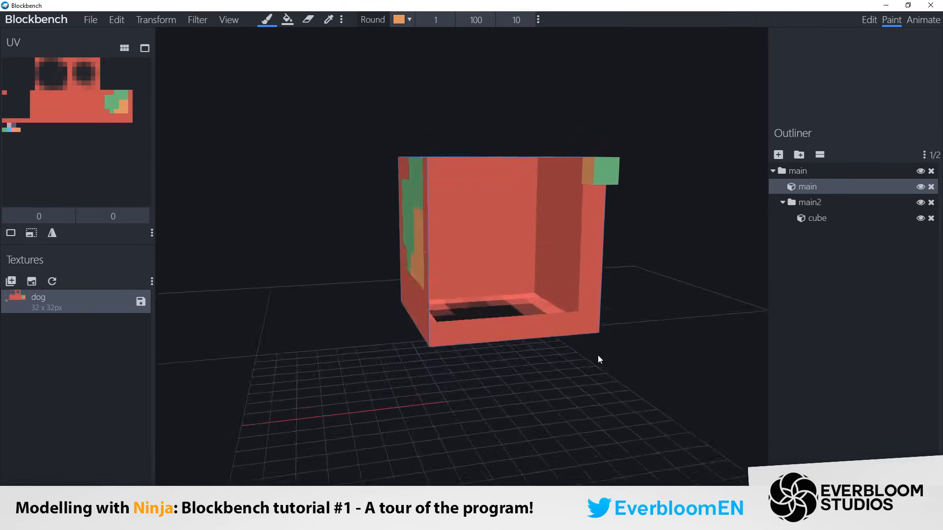
pyautogui.moveTo(598, 360); pyautogui.dragTo(606, 196)
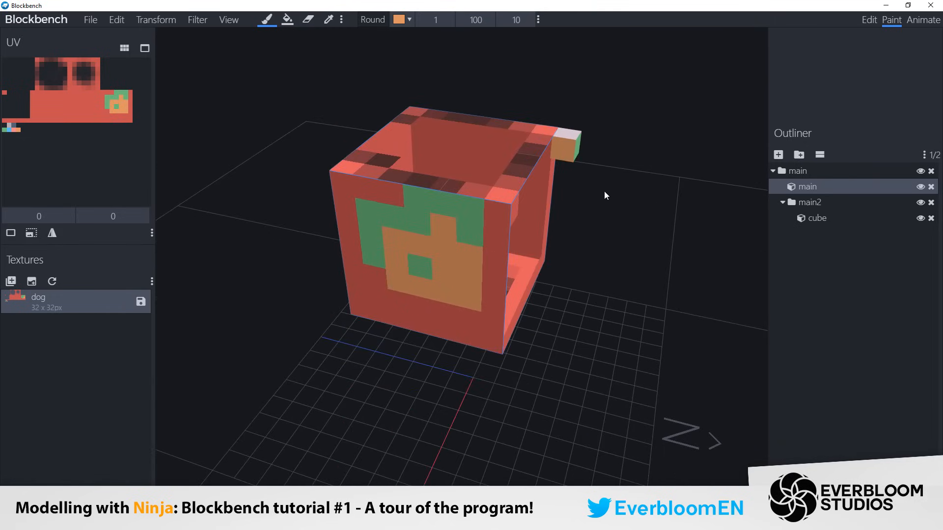
pyautogui.moveTo(928, 20)
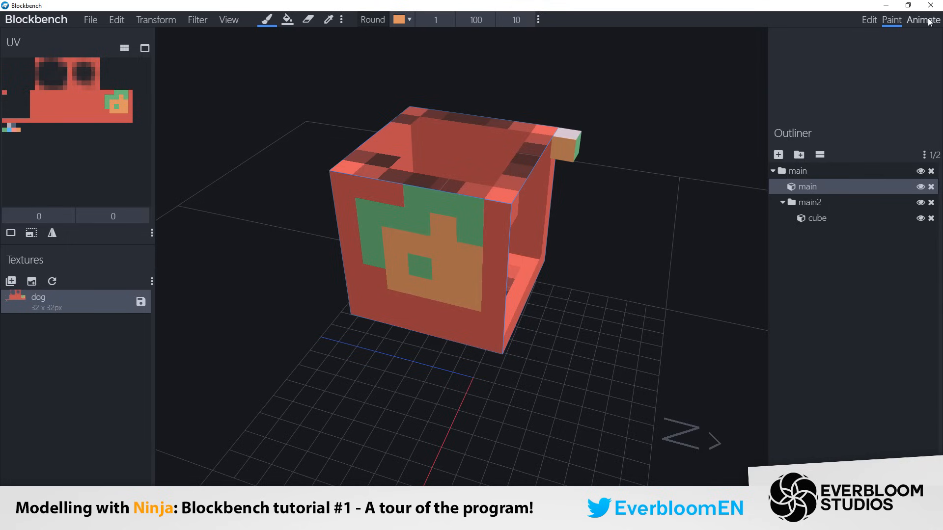
# Step: Switch to the Animate workspace and orbit the view to face the painted side
pyautogui.click(923, 20)
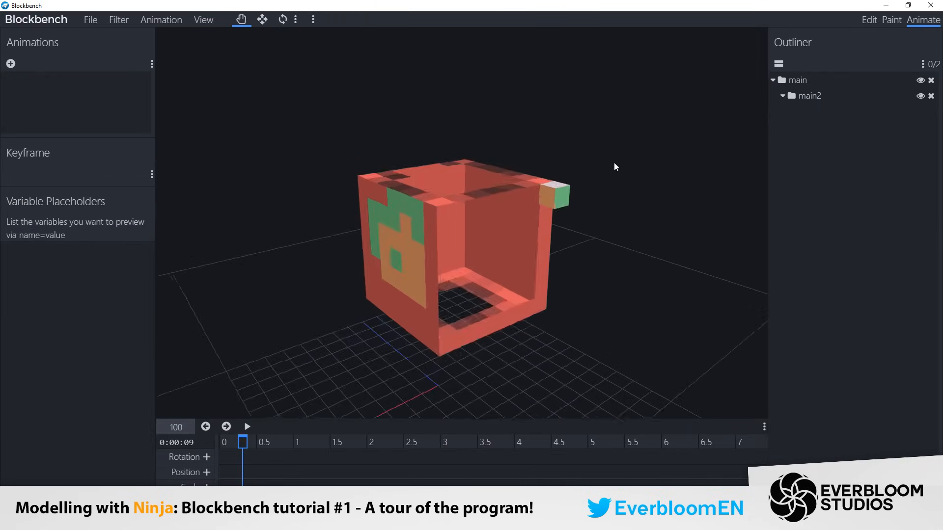
pyautogui.moveTo(615, 166); pyautogui.dragTo(673, 194)
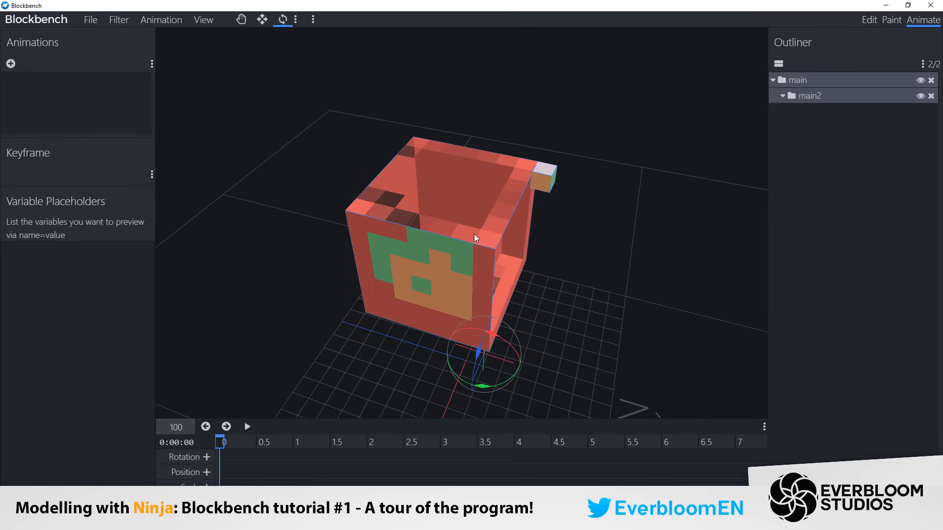
pyautogui.moveTo(475, 238); pyautogui.dragTo(592, 265)
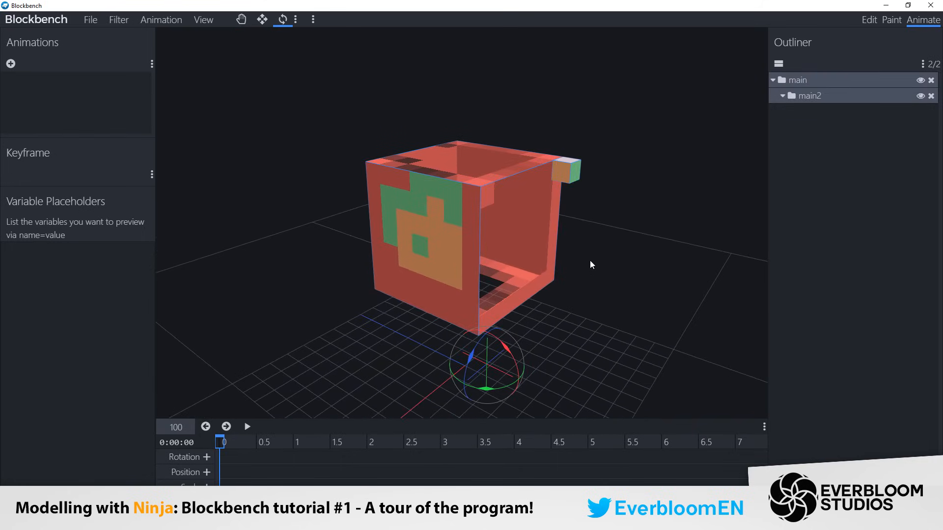
pyautogui.moveTo(7, 169)
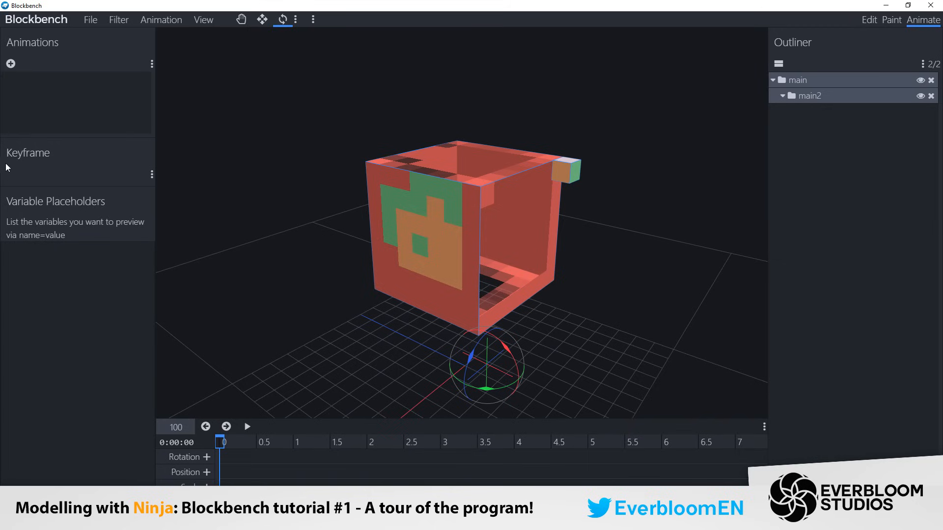
# Step: Scrub the timeline playhead forward to about one second, then reset it to zero
pyautogui.click(236, 442)
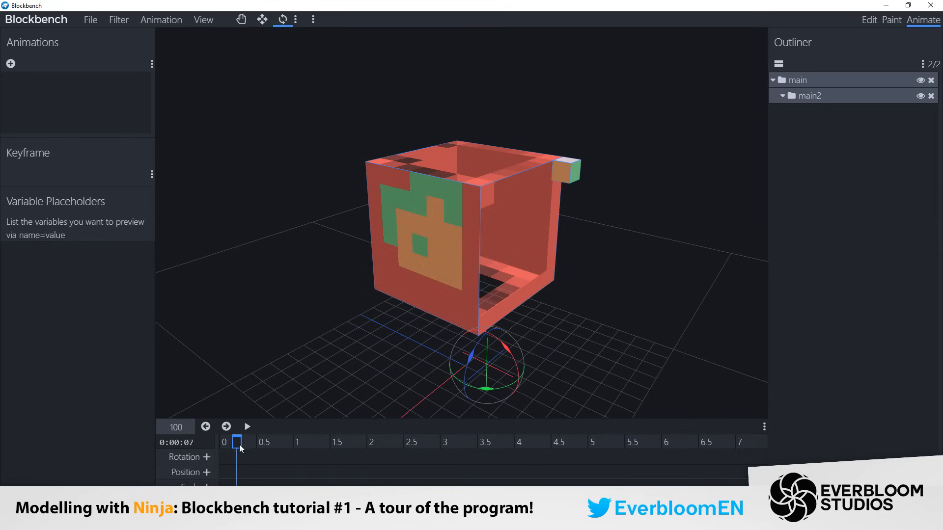
pyautogui.click(223, 442)
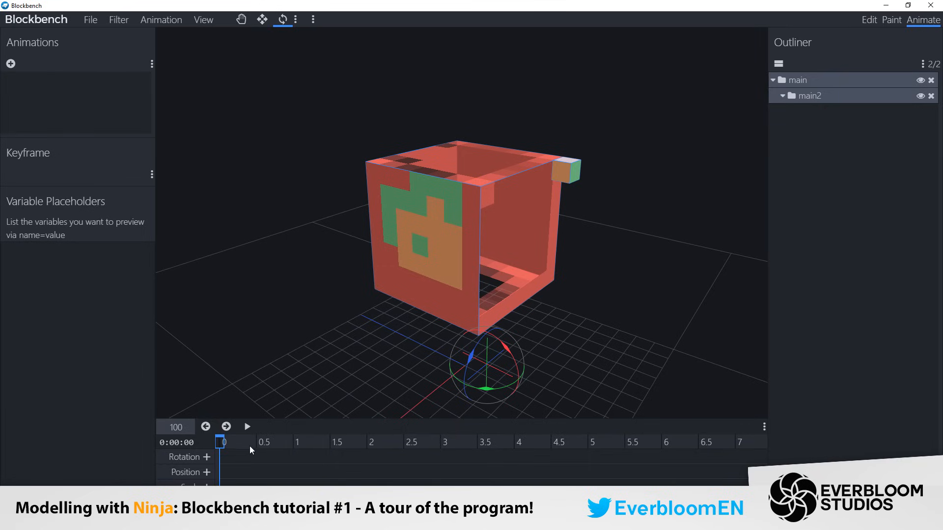
pyautogui.moveTo(298, 442)
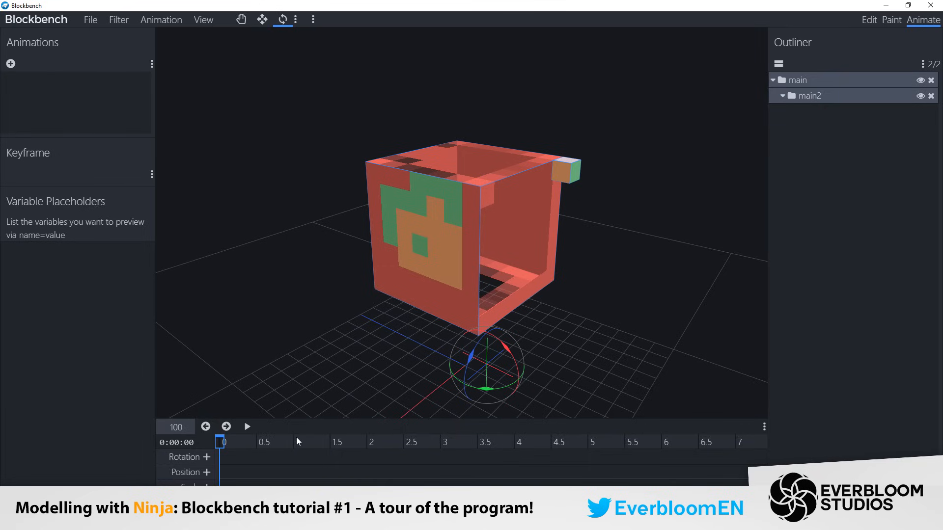
pyautogui.click(314, 442)
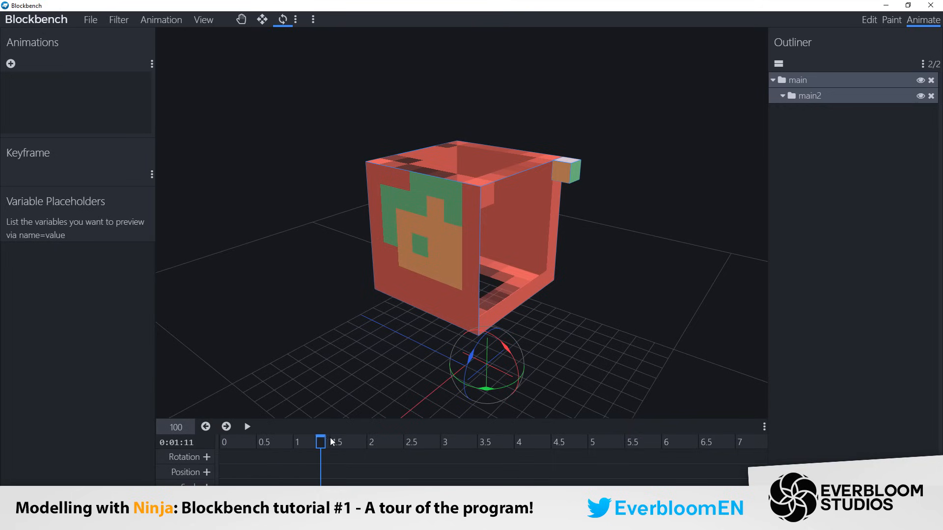
pyautogui.click(206, 426)
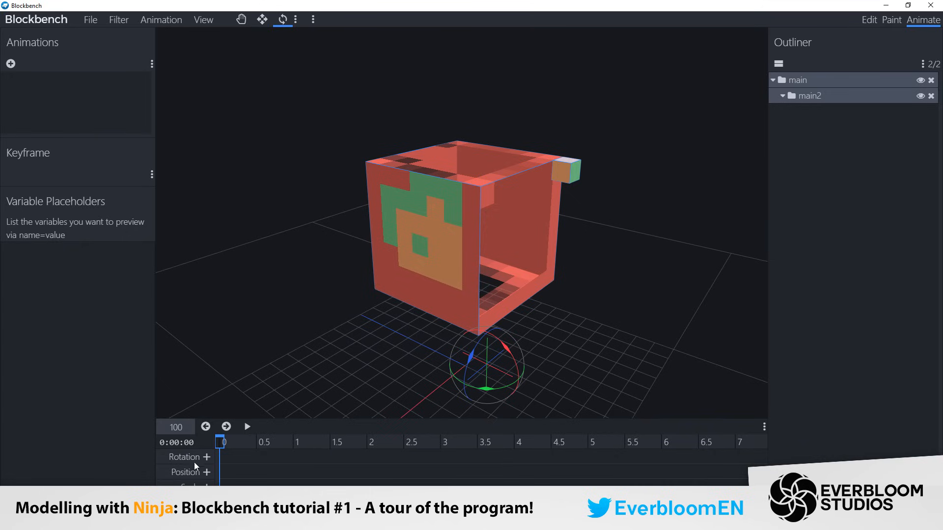
pyautogui.moveTo(191, 447)
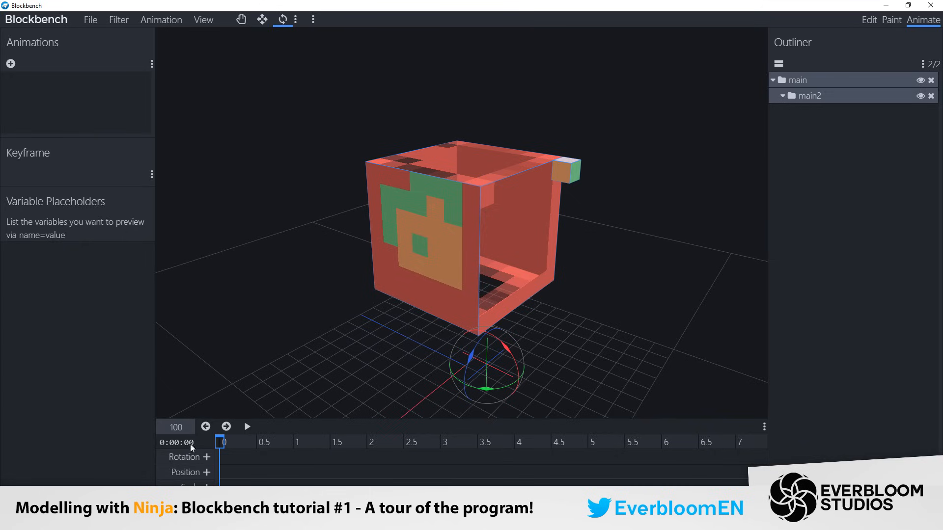
pyautogui.moveTo(175, 426)
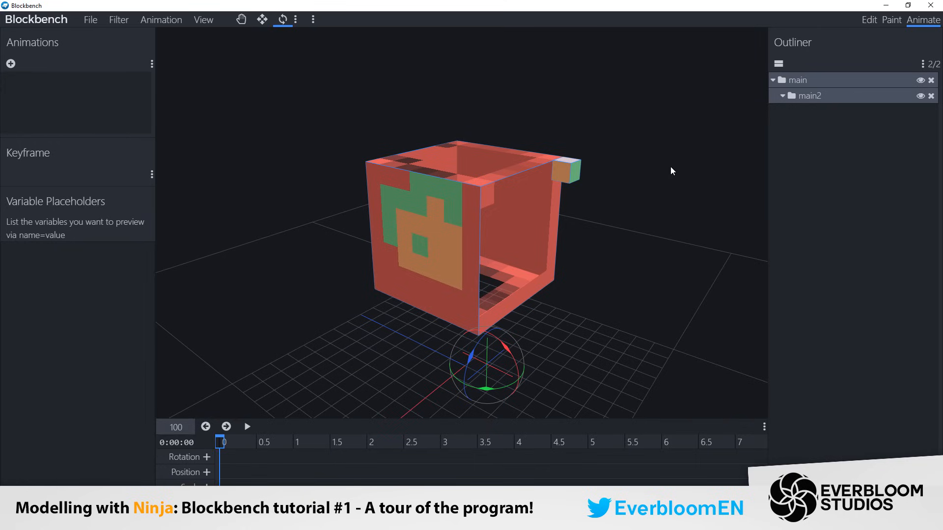
pyautogui.moveTo(632, 110)
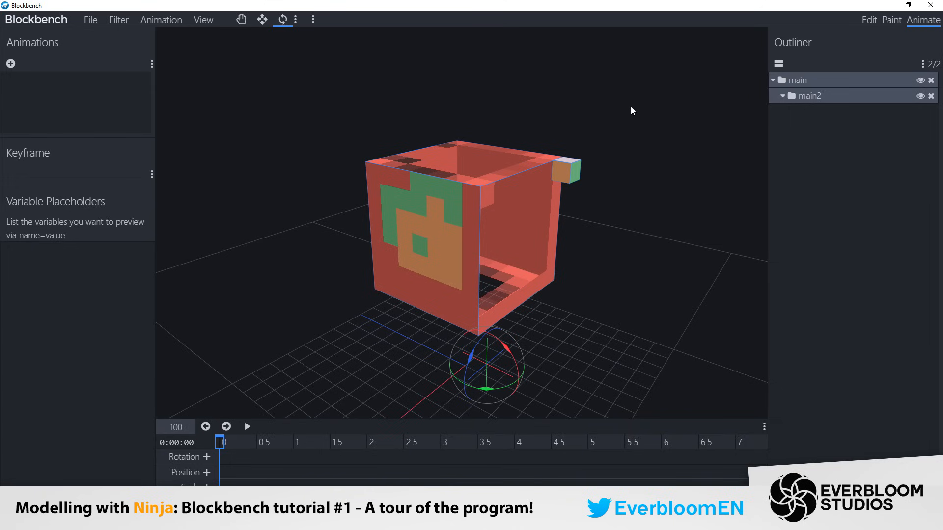
# Step: Switch back to the Edit workspace and orbit to view the dog model from above
pyautogui.click(868, 20)
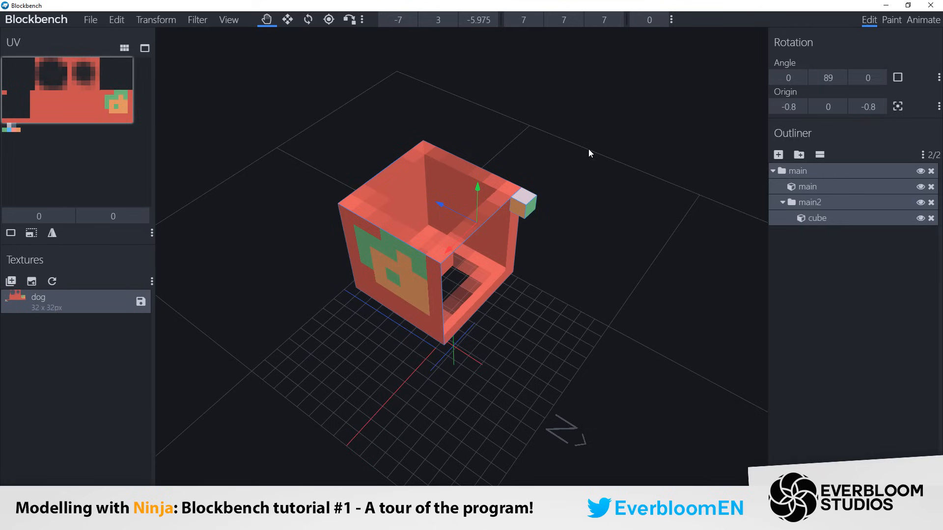
pyautogui.moveTo(589, 152); pyautogui.dragTo(514, 166)
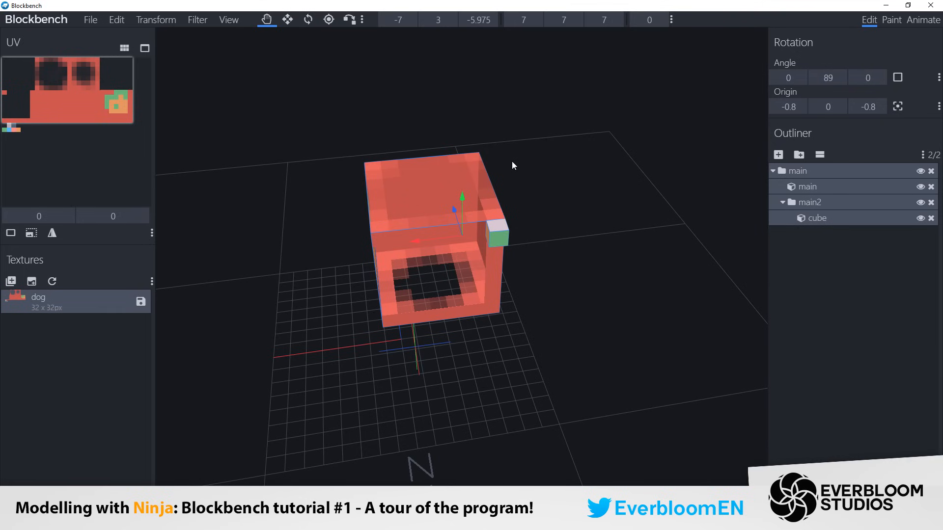
pyautogui.moveTo(514, 165); pyautogui.dragTo(548, 185)
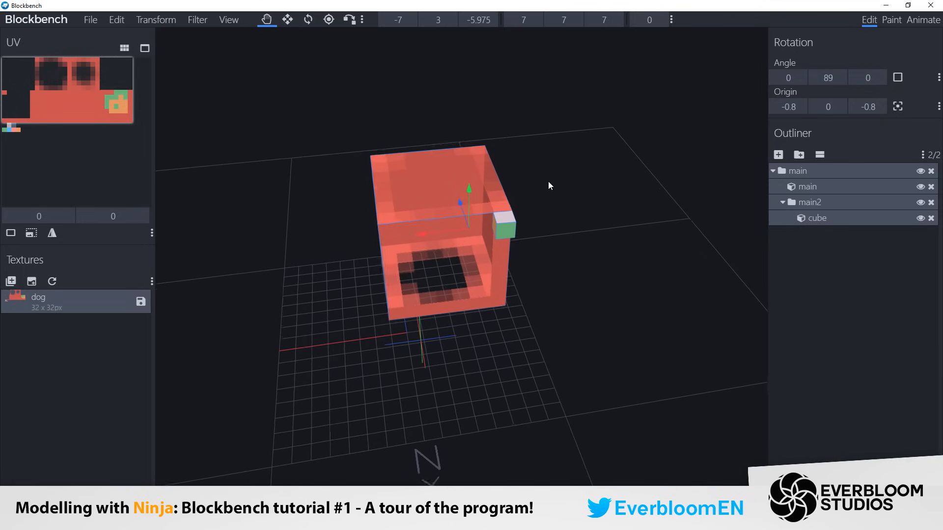